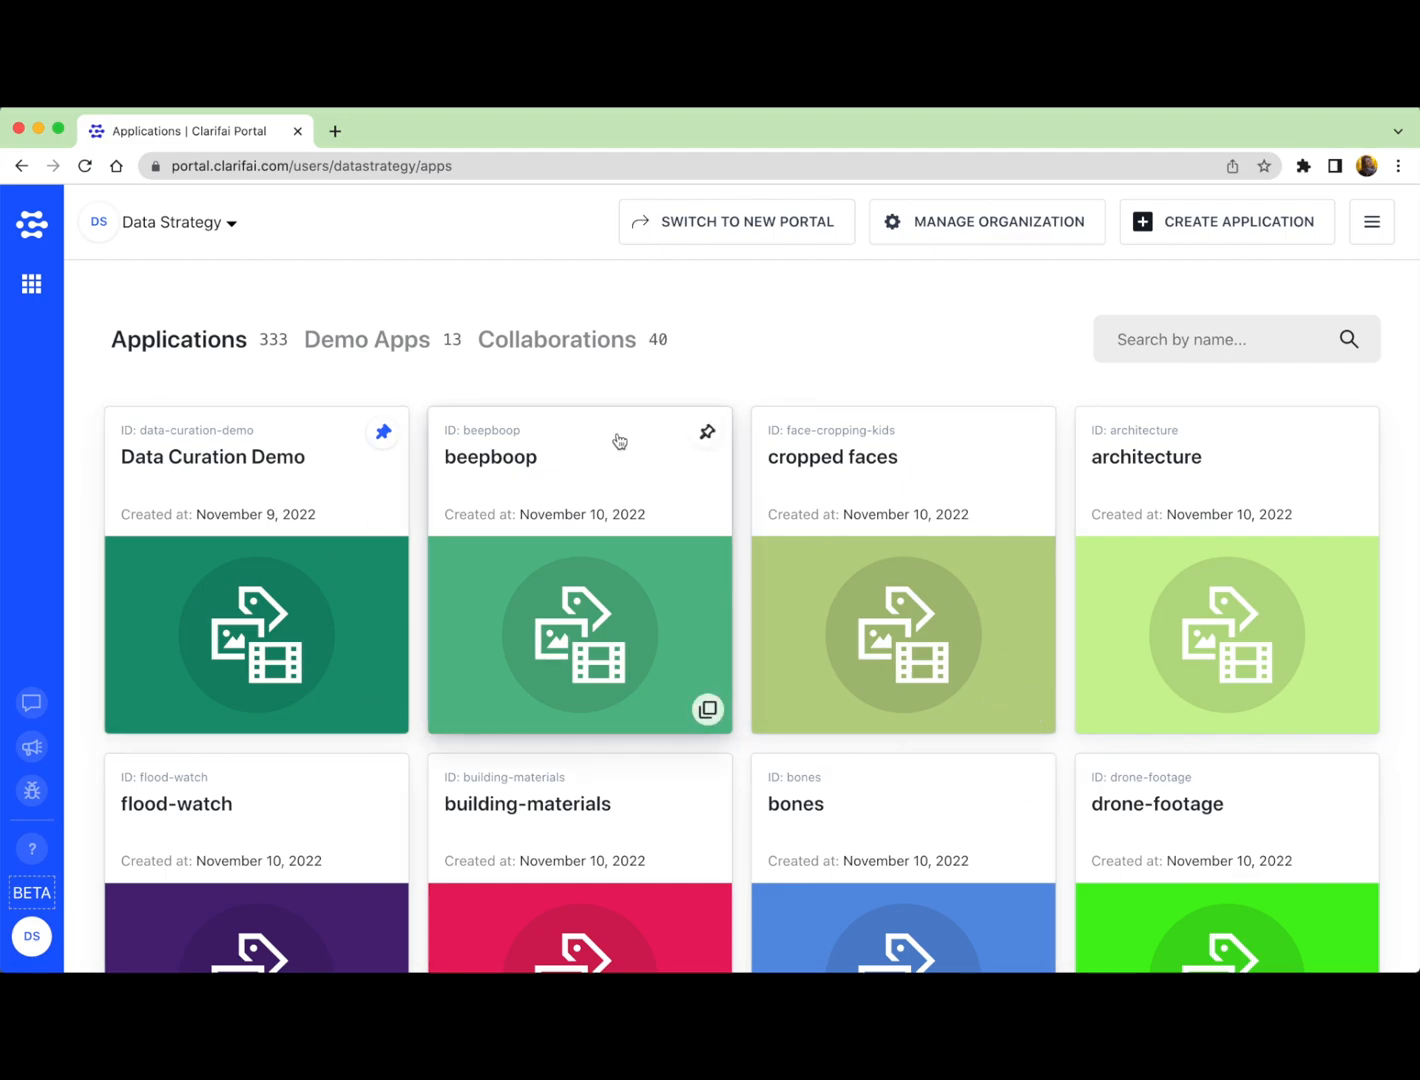
mouse_move(604, 390)
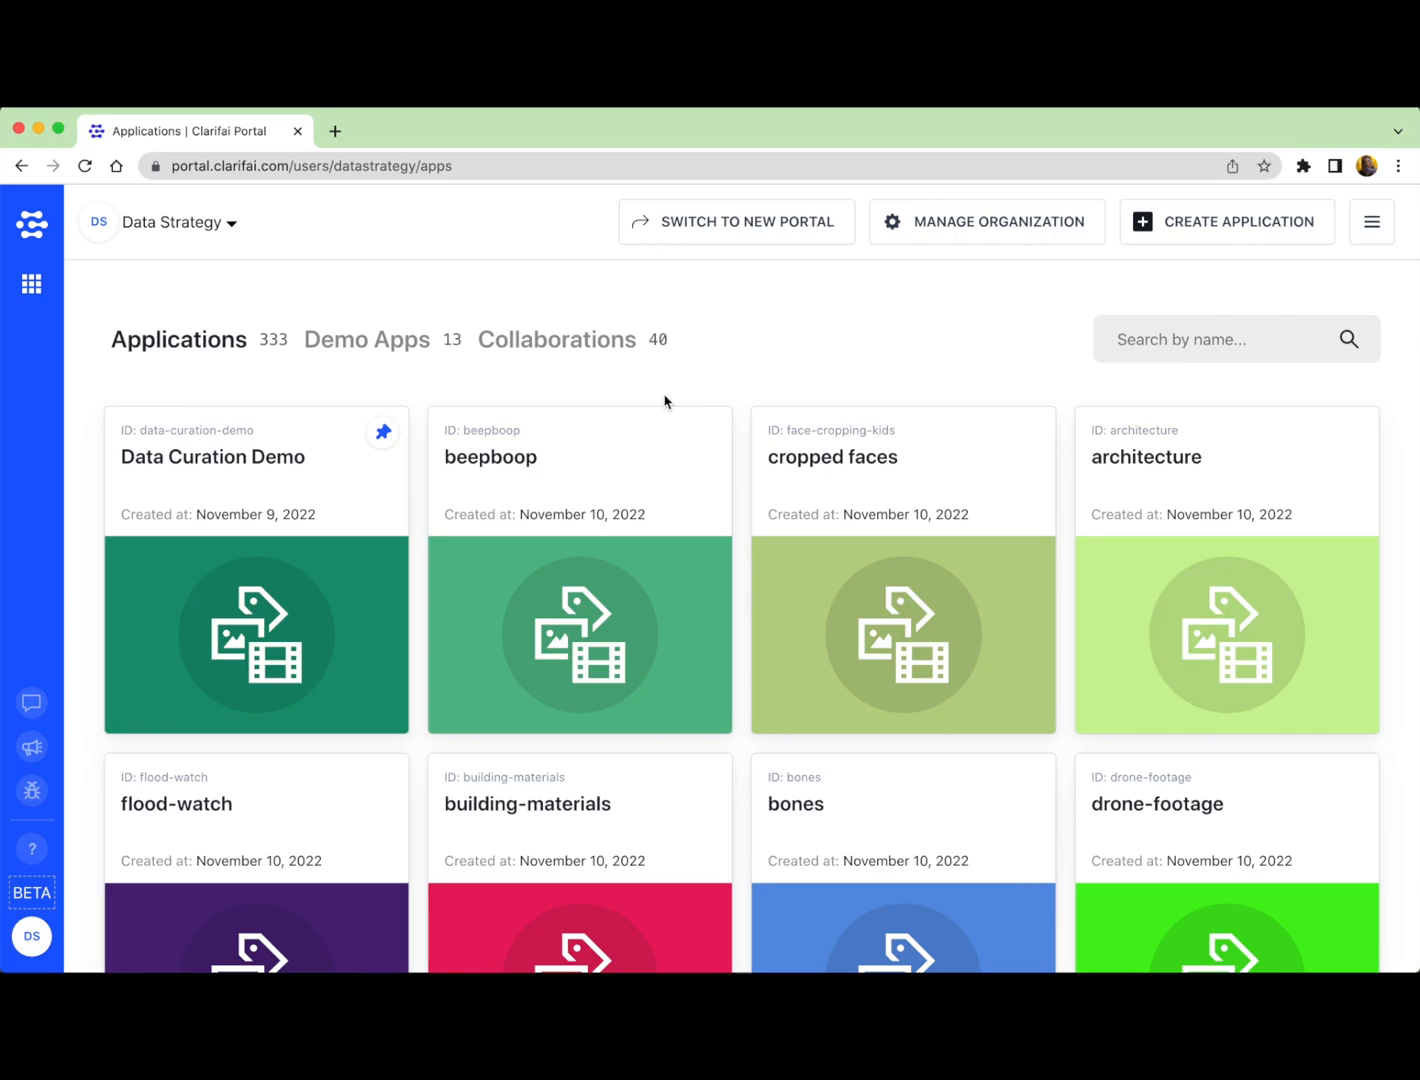
mouse_move(700, 390)
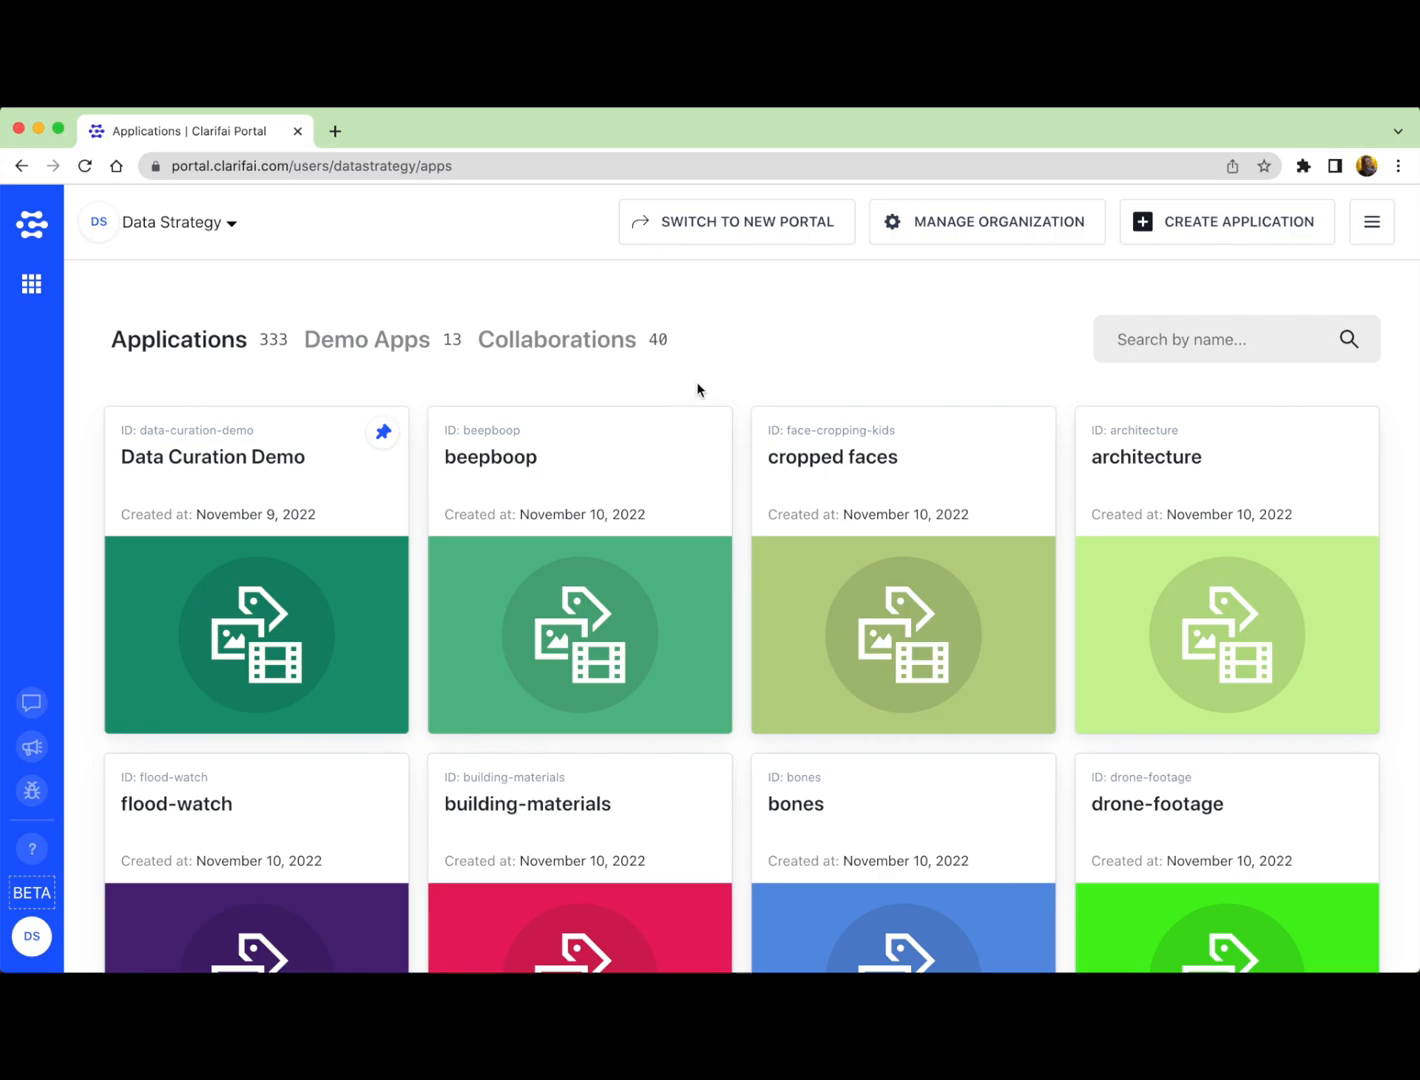
mouse_move(1224, 232)
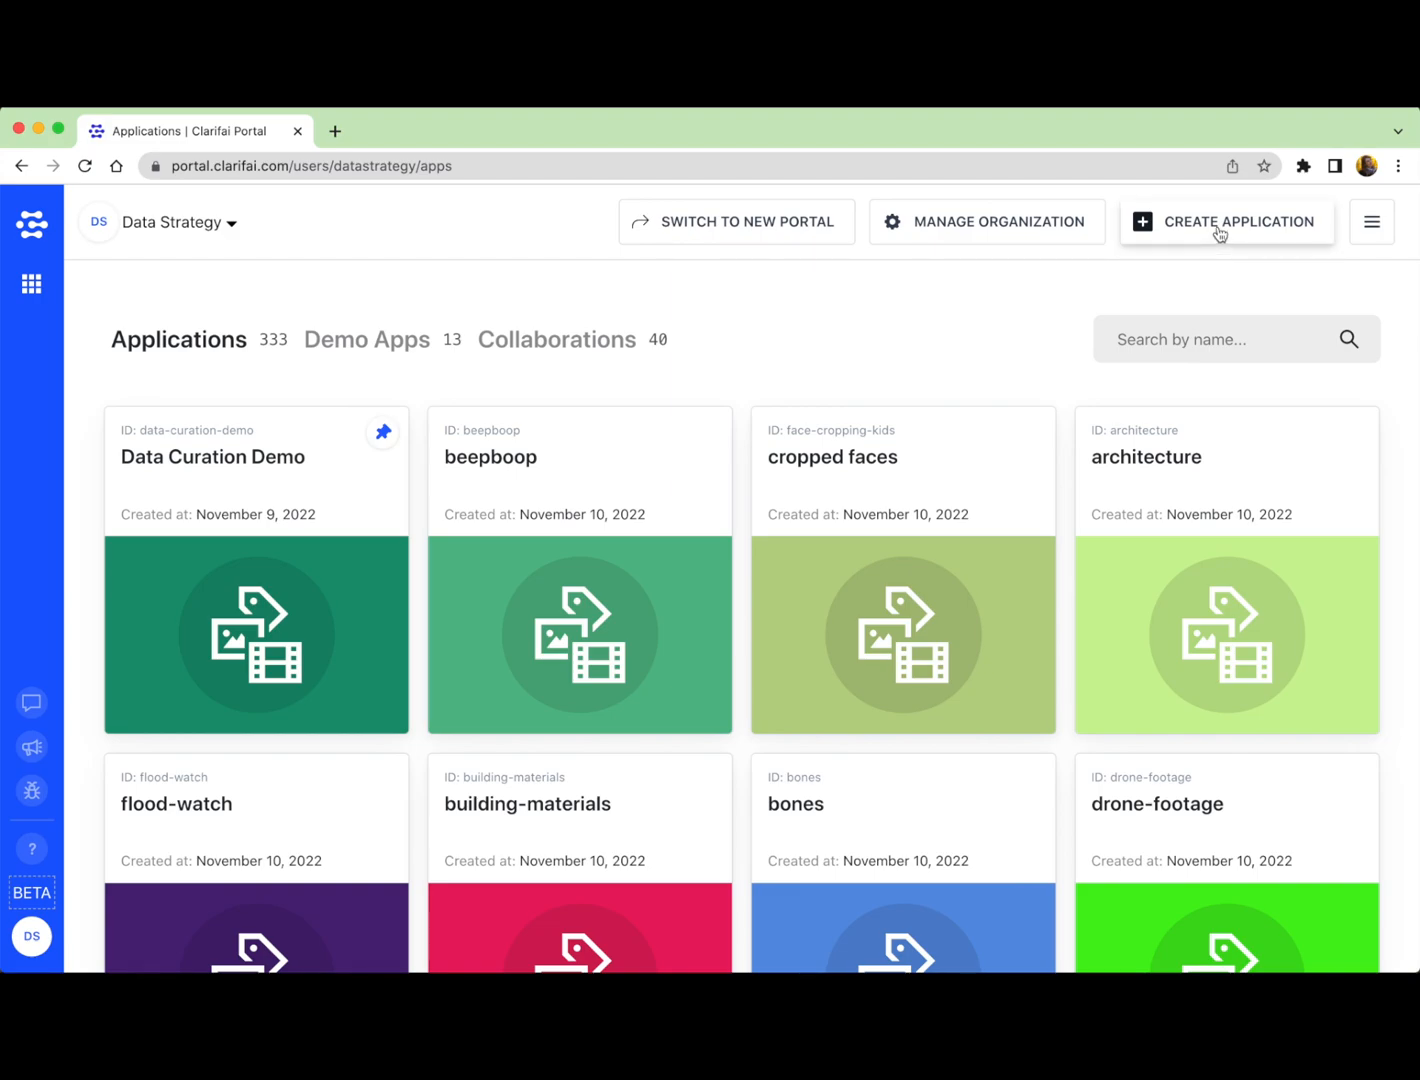
Step: Start a new application and enter 'intro-to-portal' as its App ID
click(1226, 220)
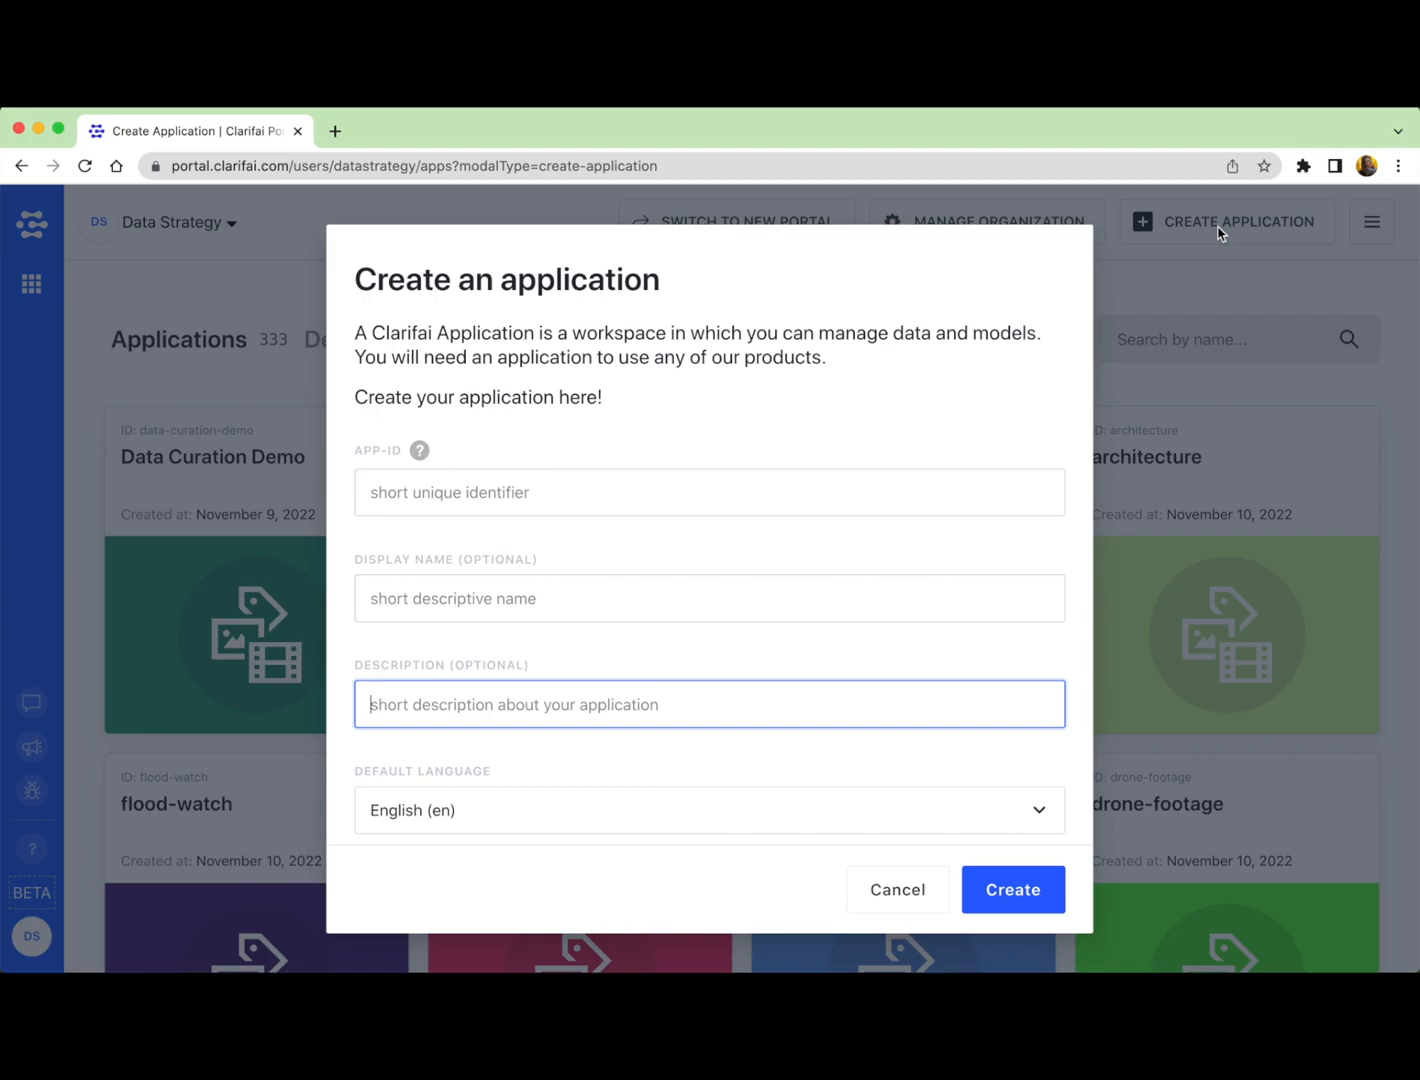
click(708, 492)
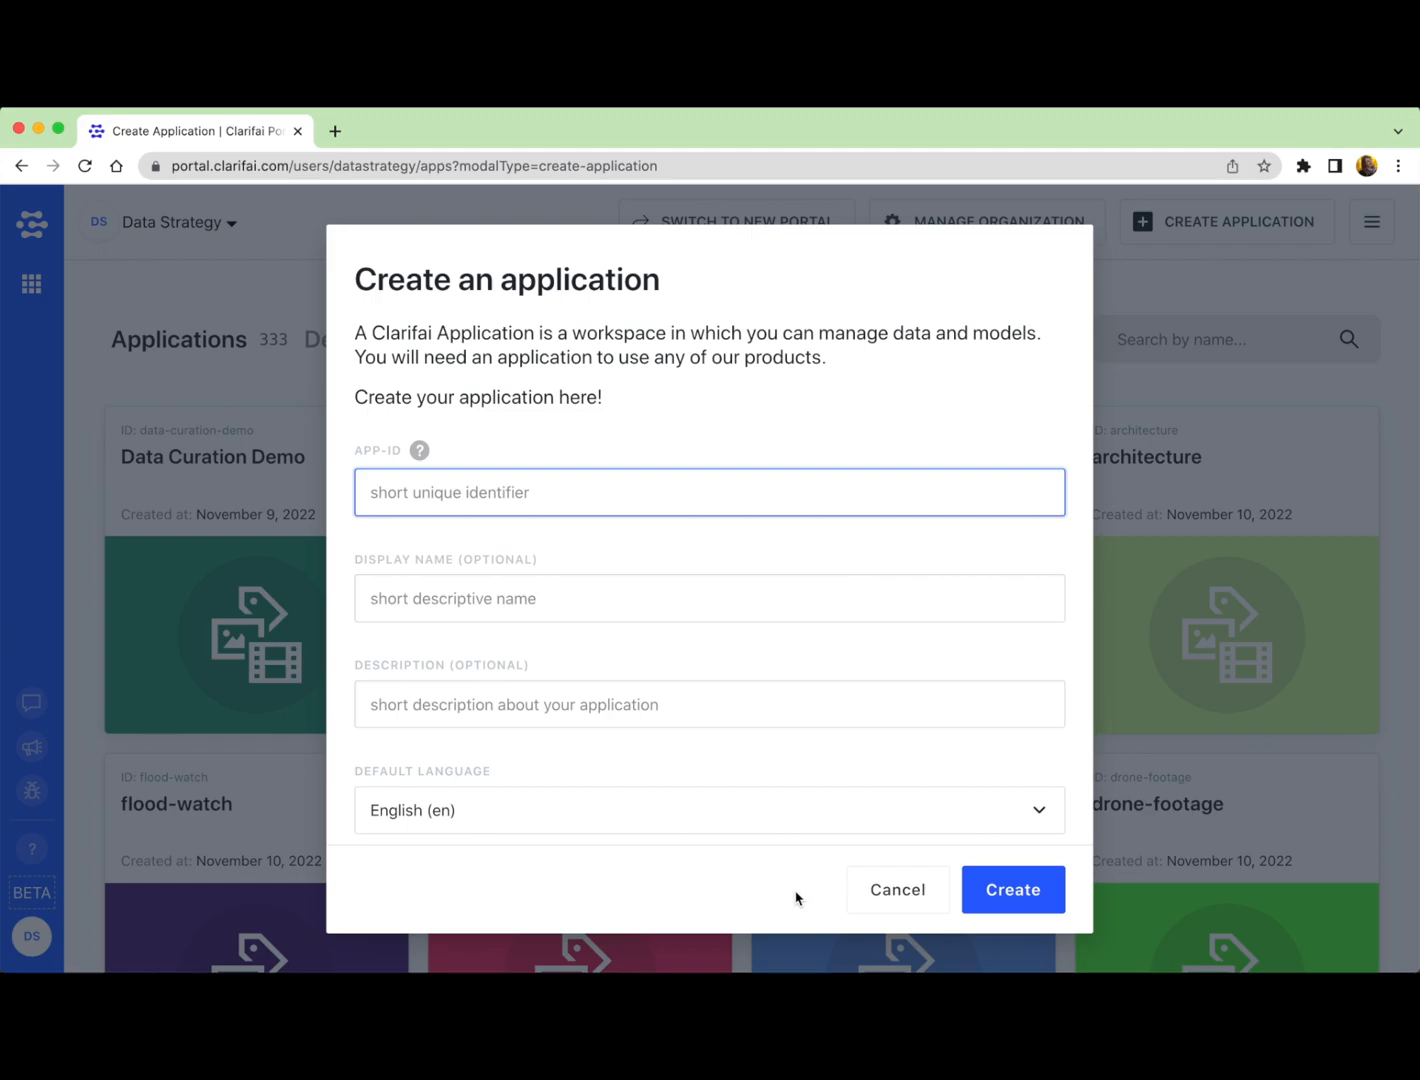
mouse_move(548, 540)
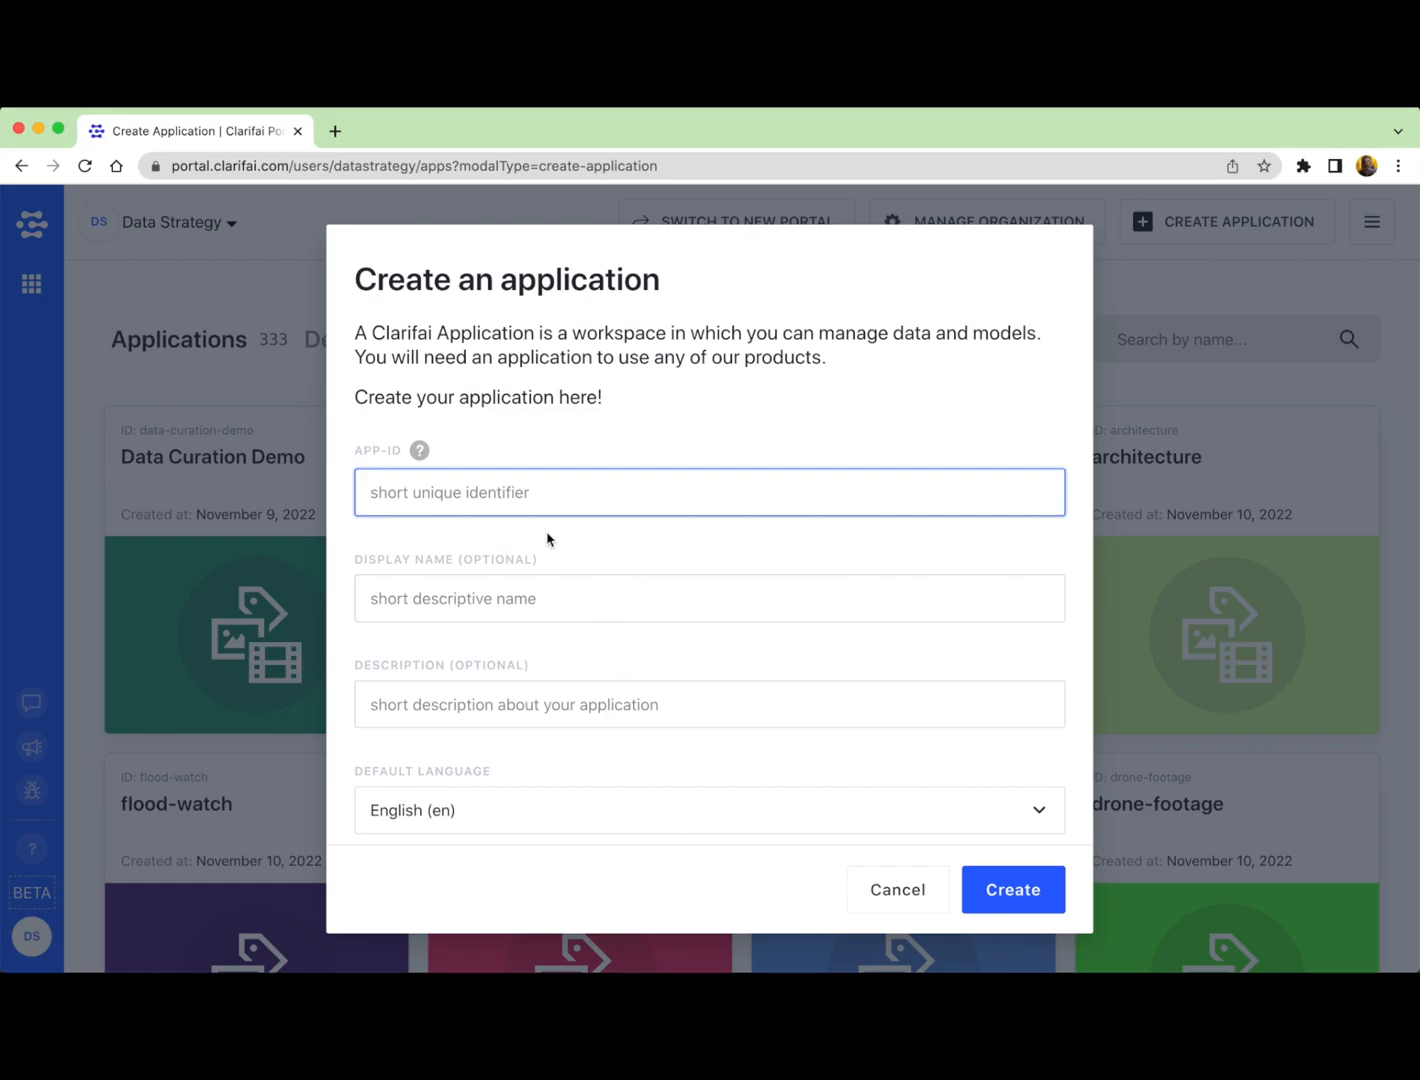
text(intro-to-)
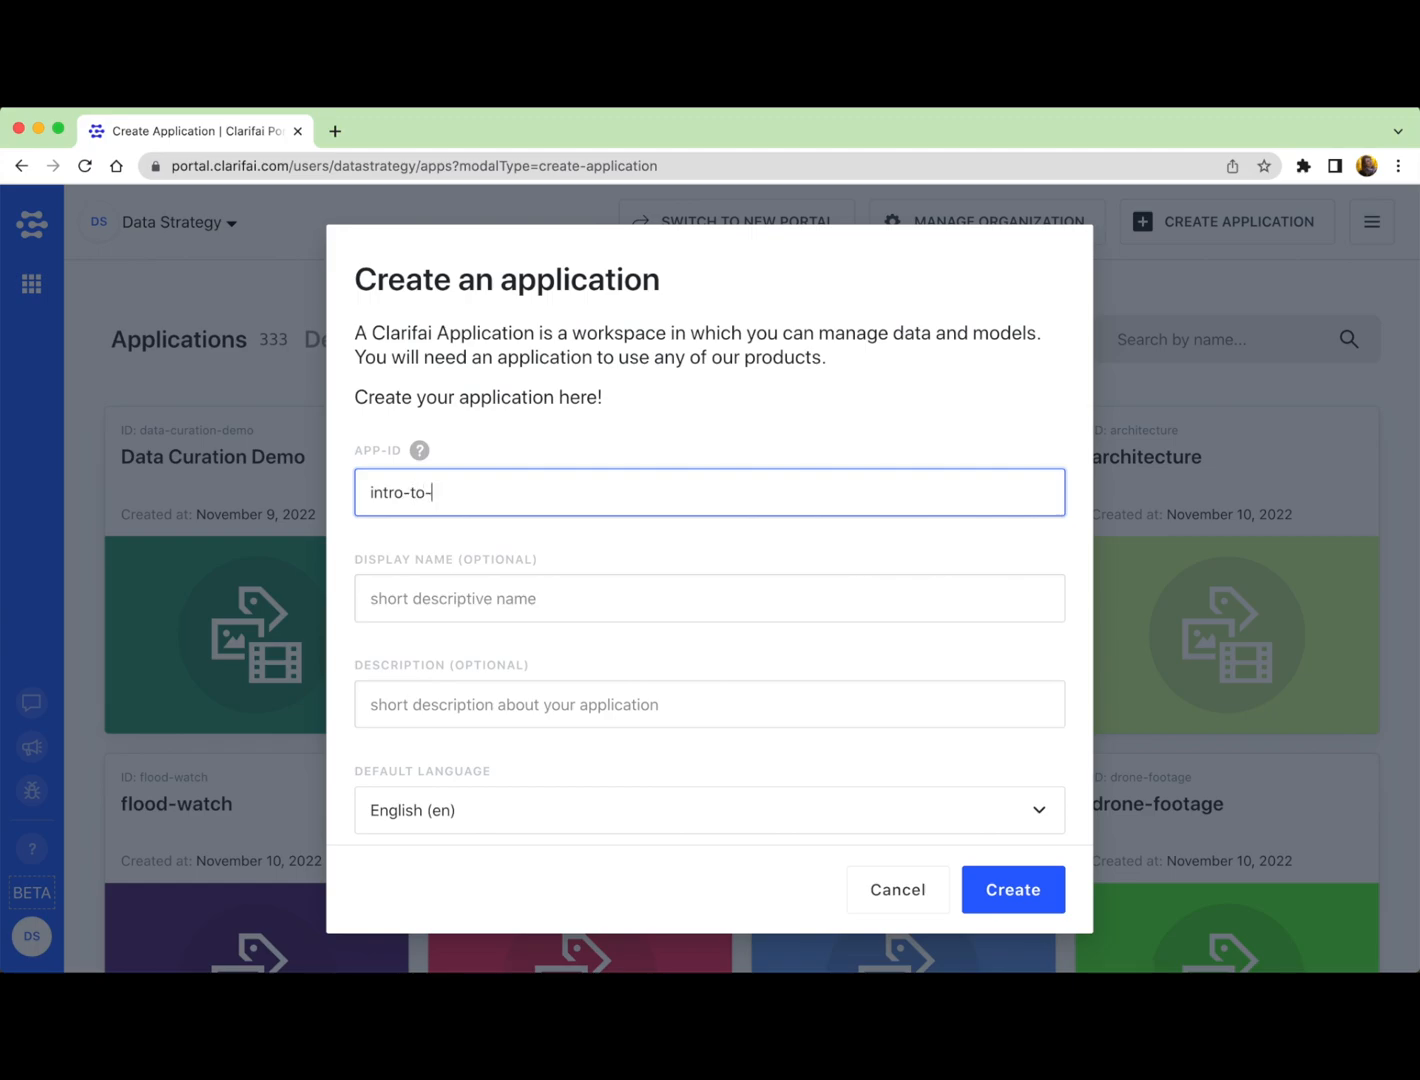
text(portal)
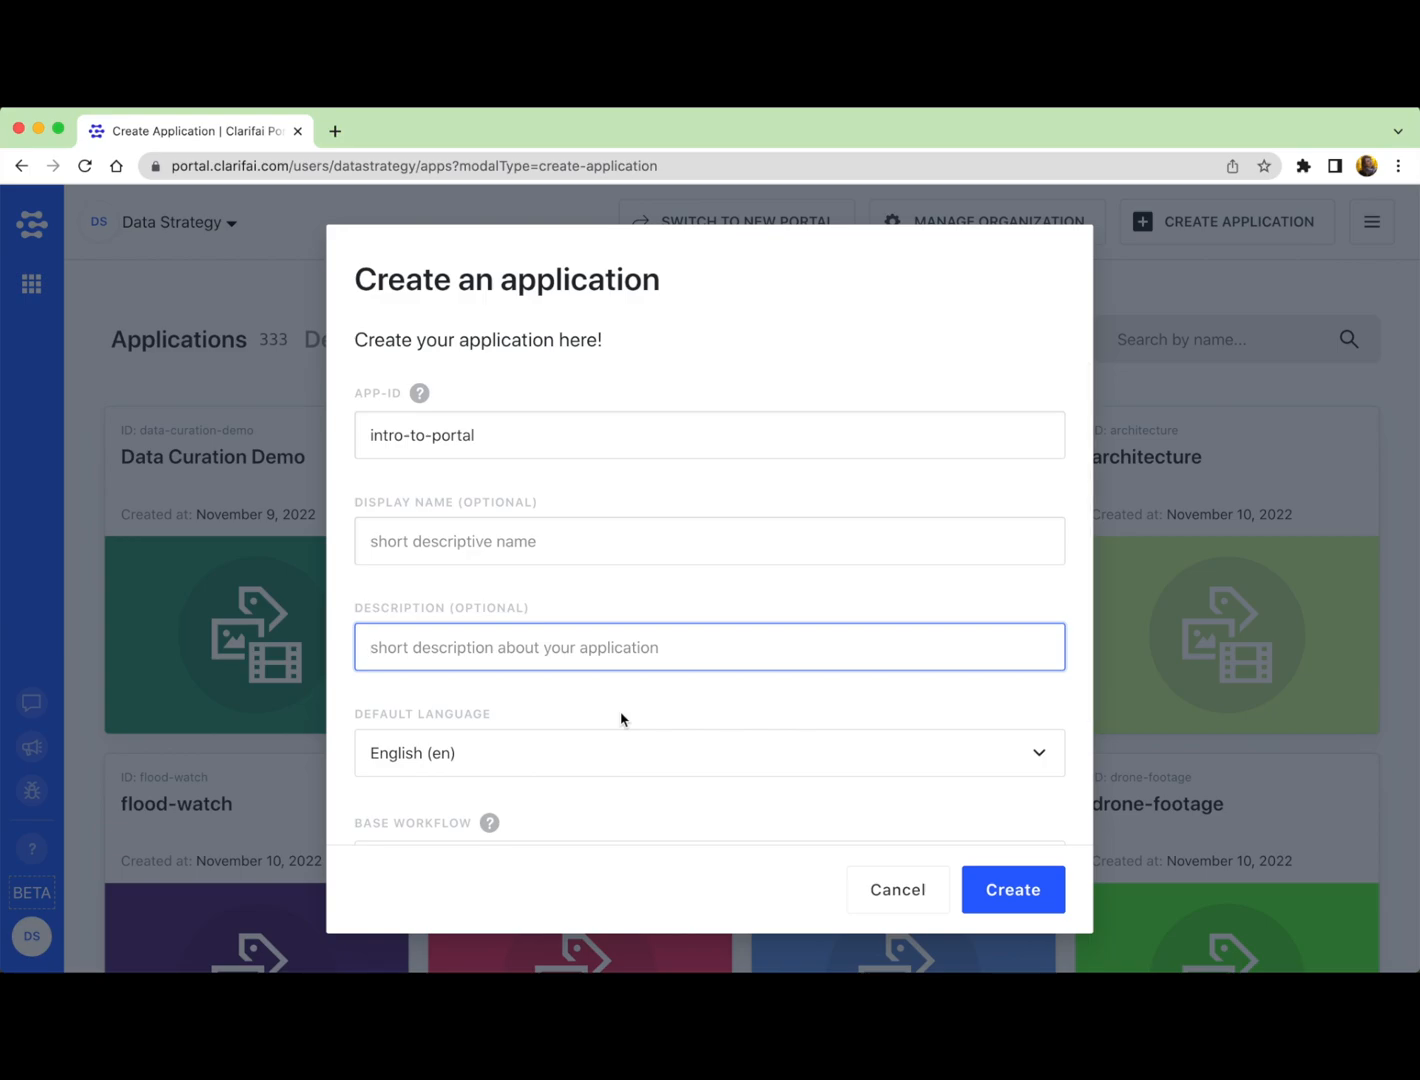
Step: Browse the Base Workflow list and try the Food workflow
scroll(down, 3)
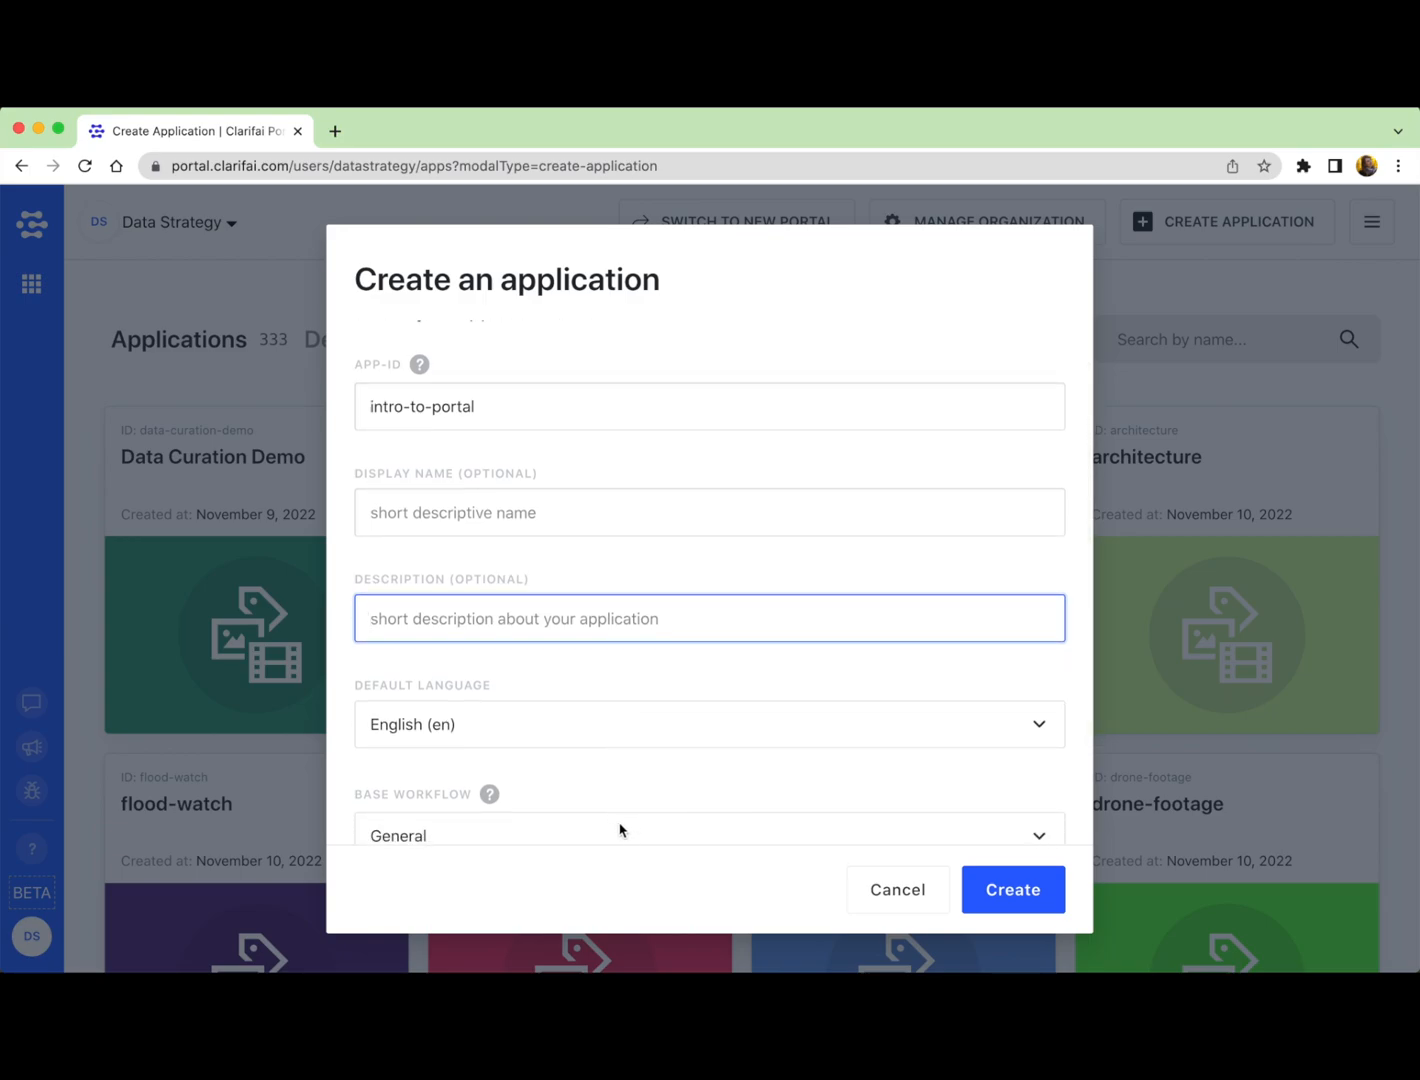
scroll(down, 3)
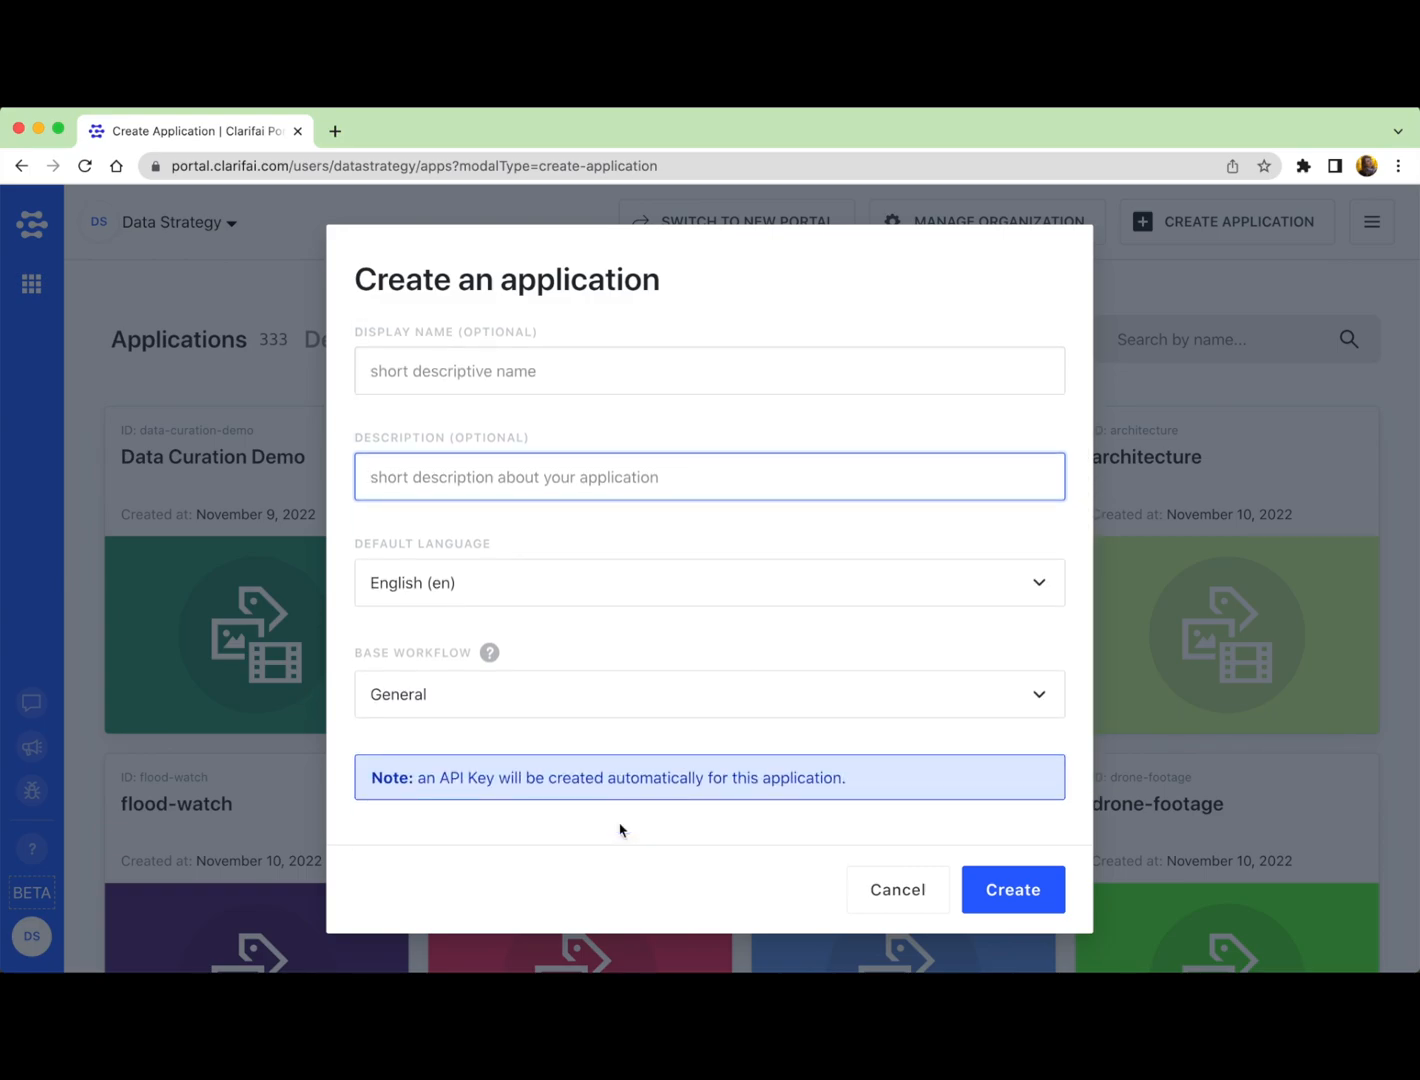
mouse_move(624, 694)
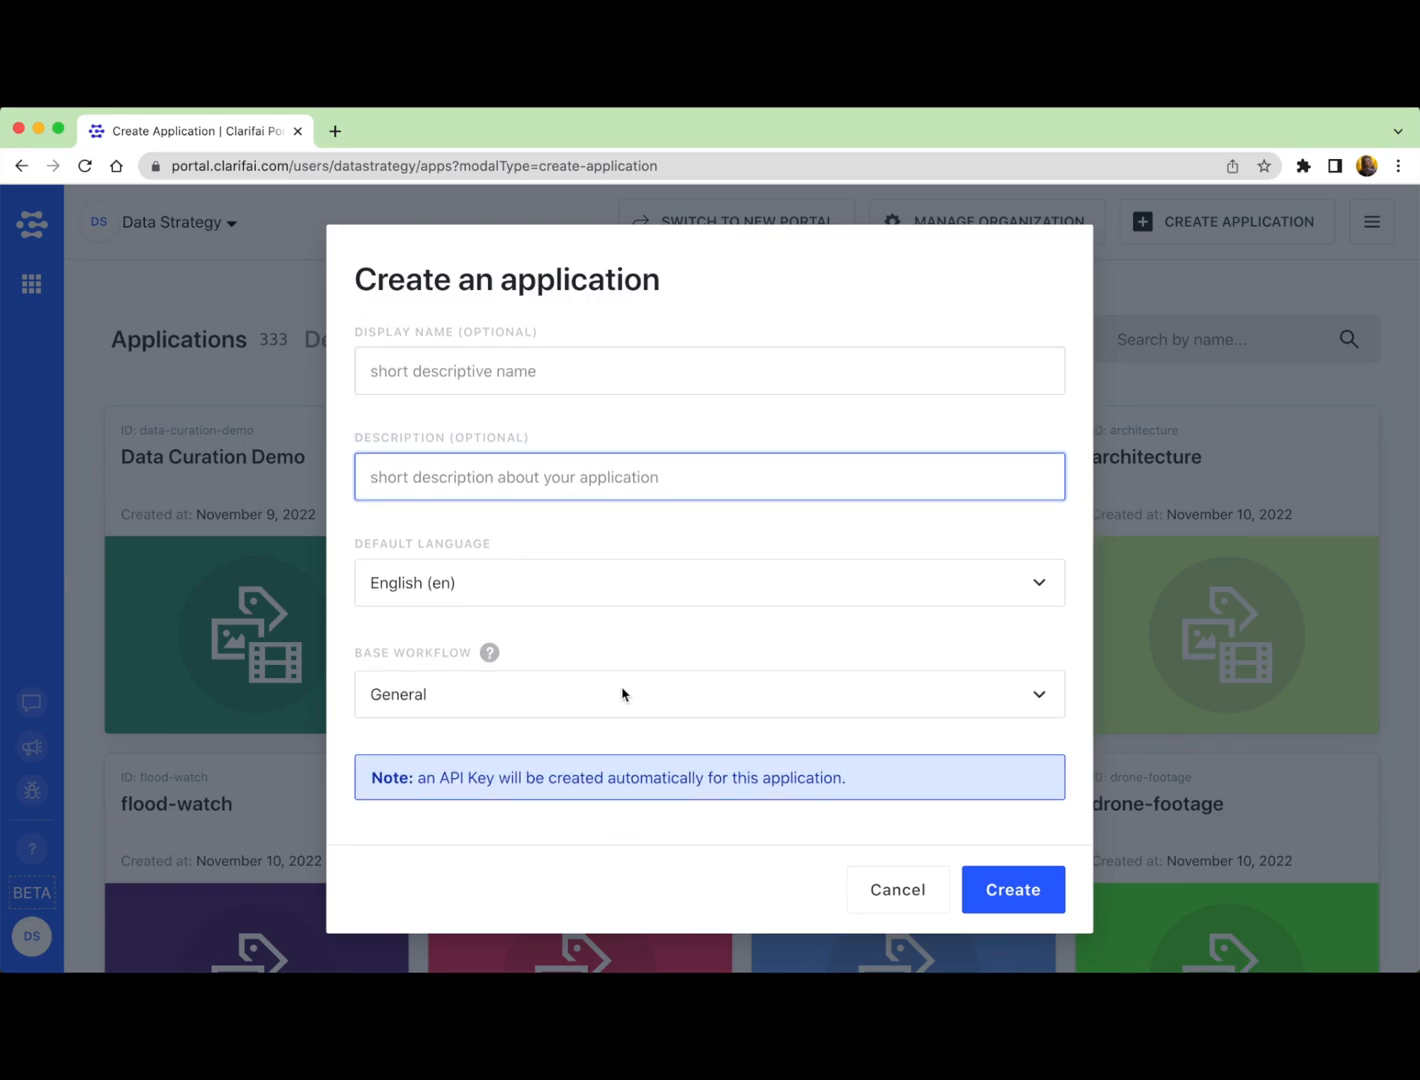
click(708, 694)
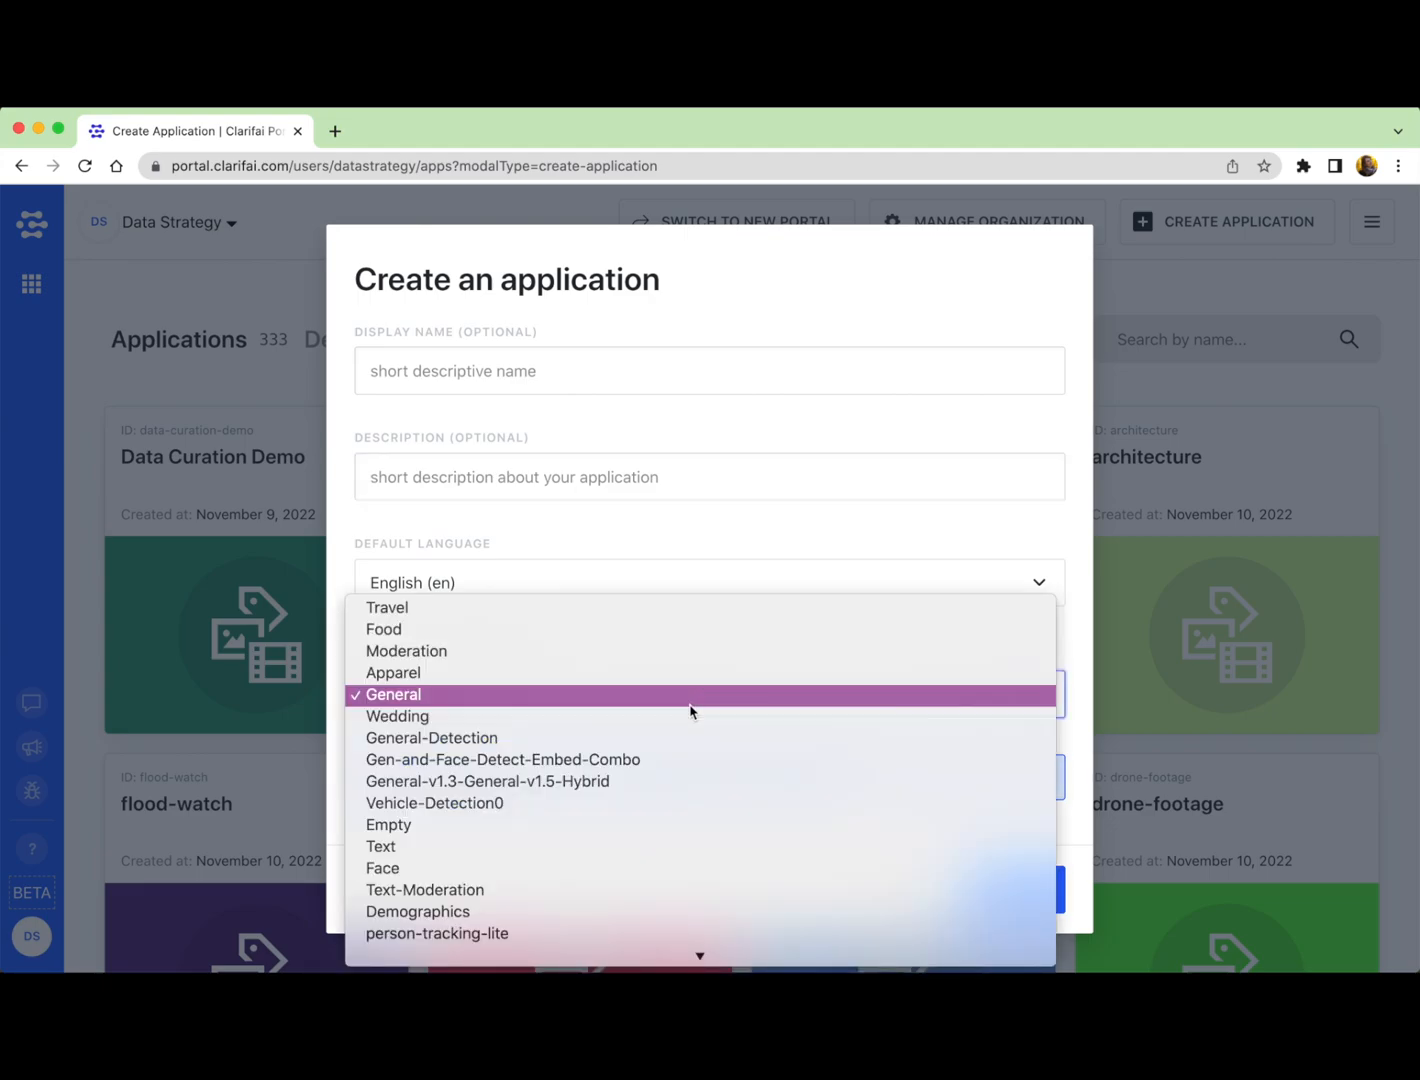
mouse_move(826, 618)
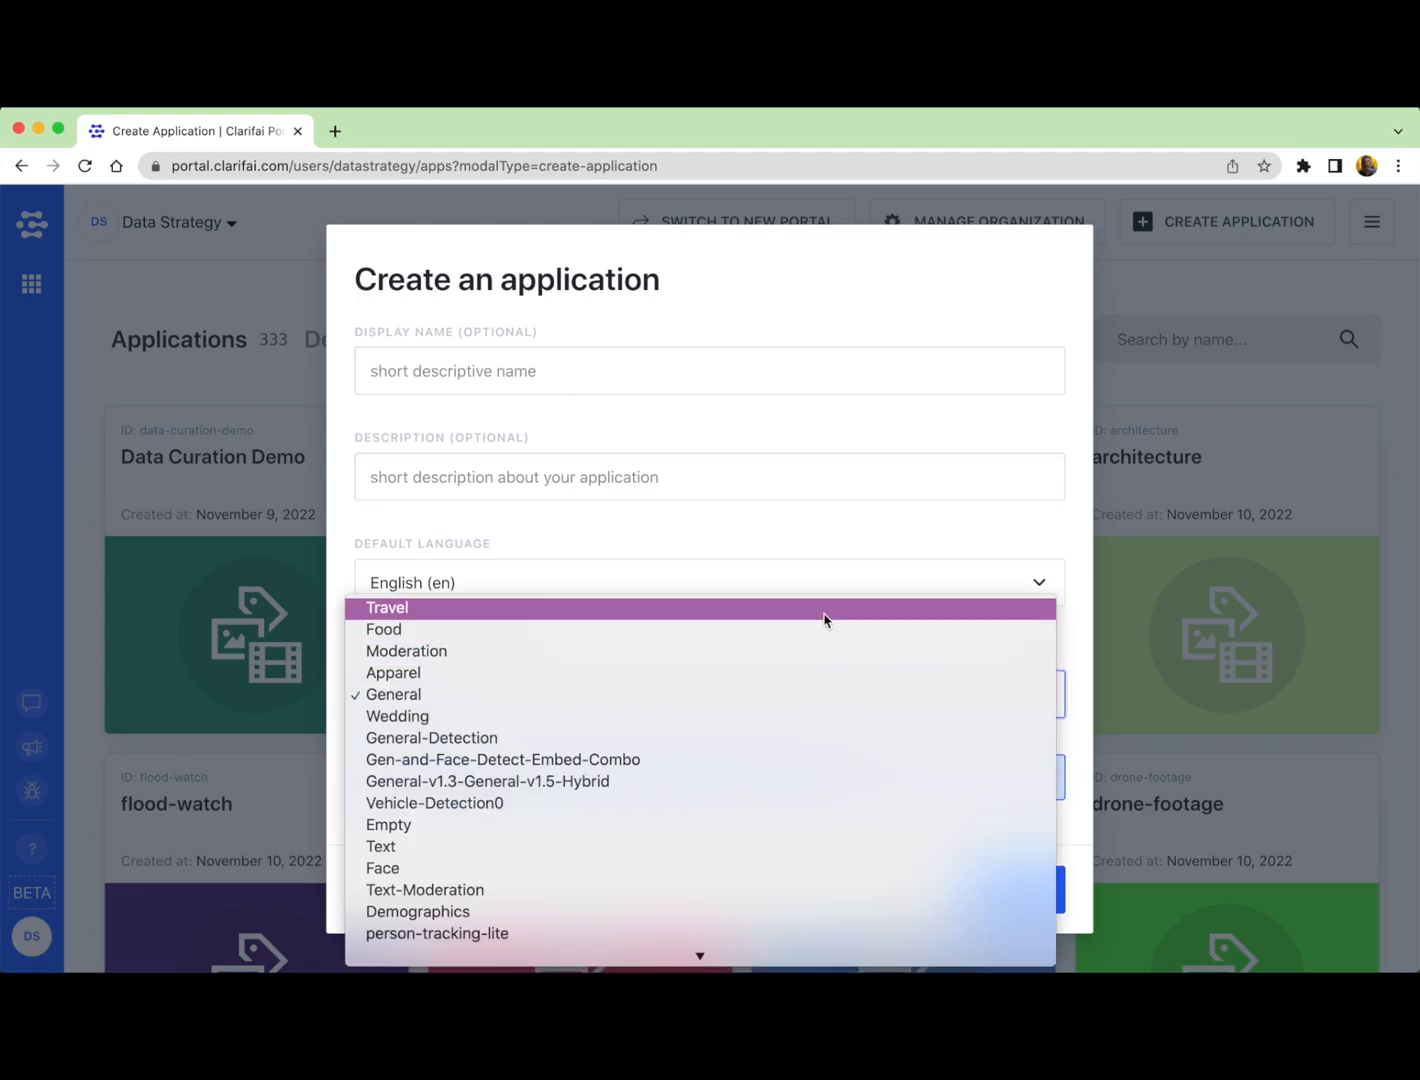
mouse_move(852, 528)
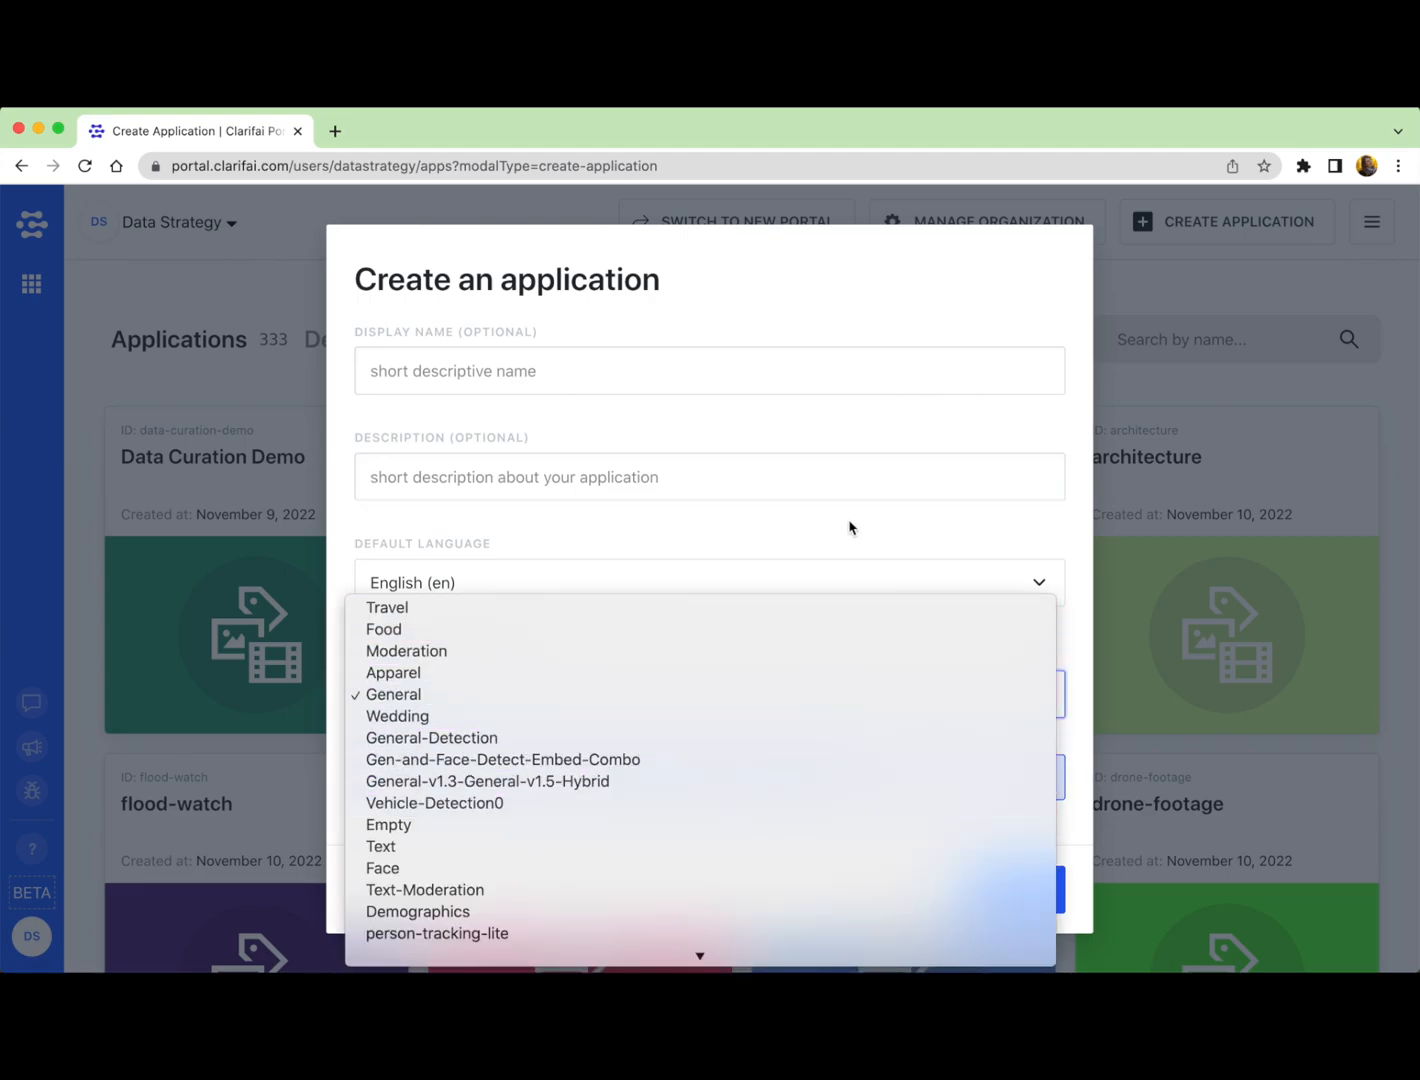
click(392, 694)
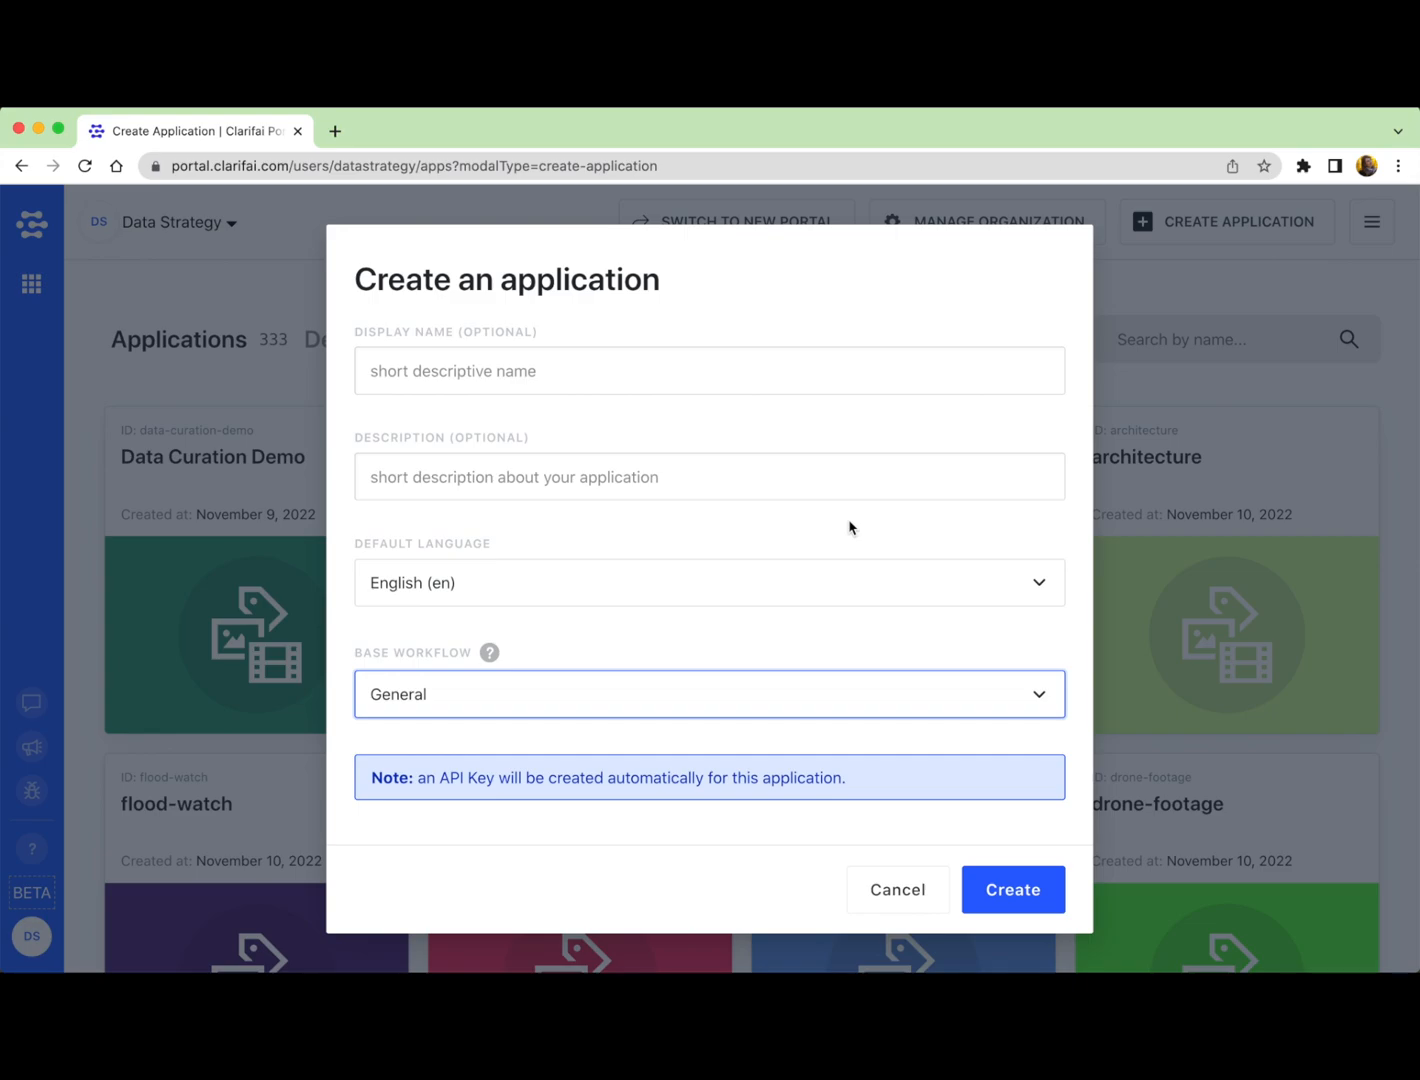
mouse_move(744, 656)
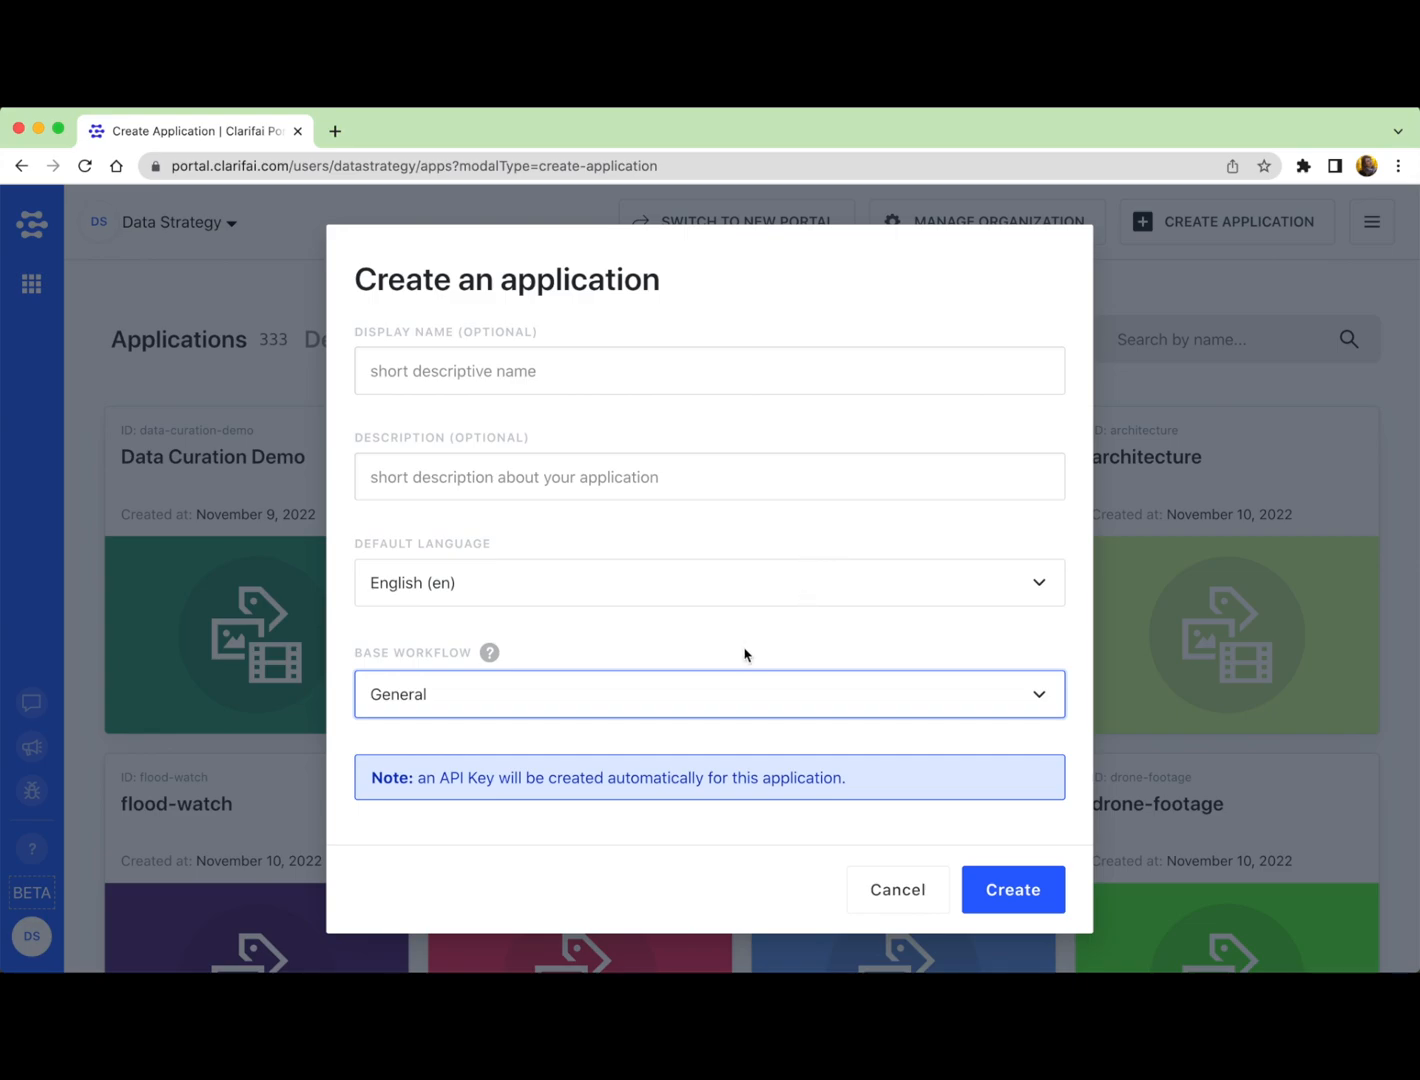
mouse_move(752, 698)
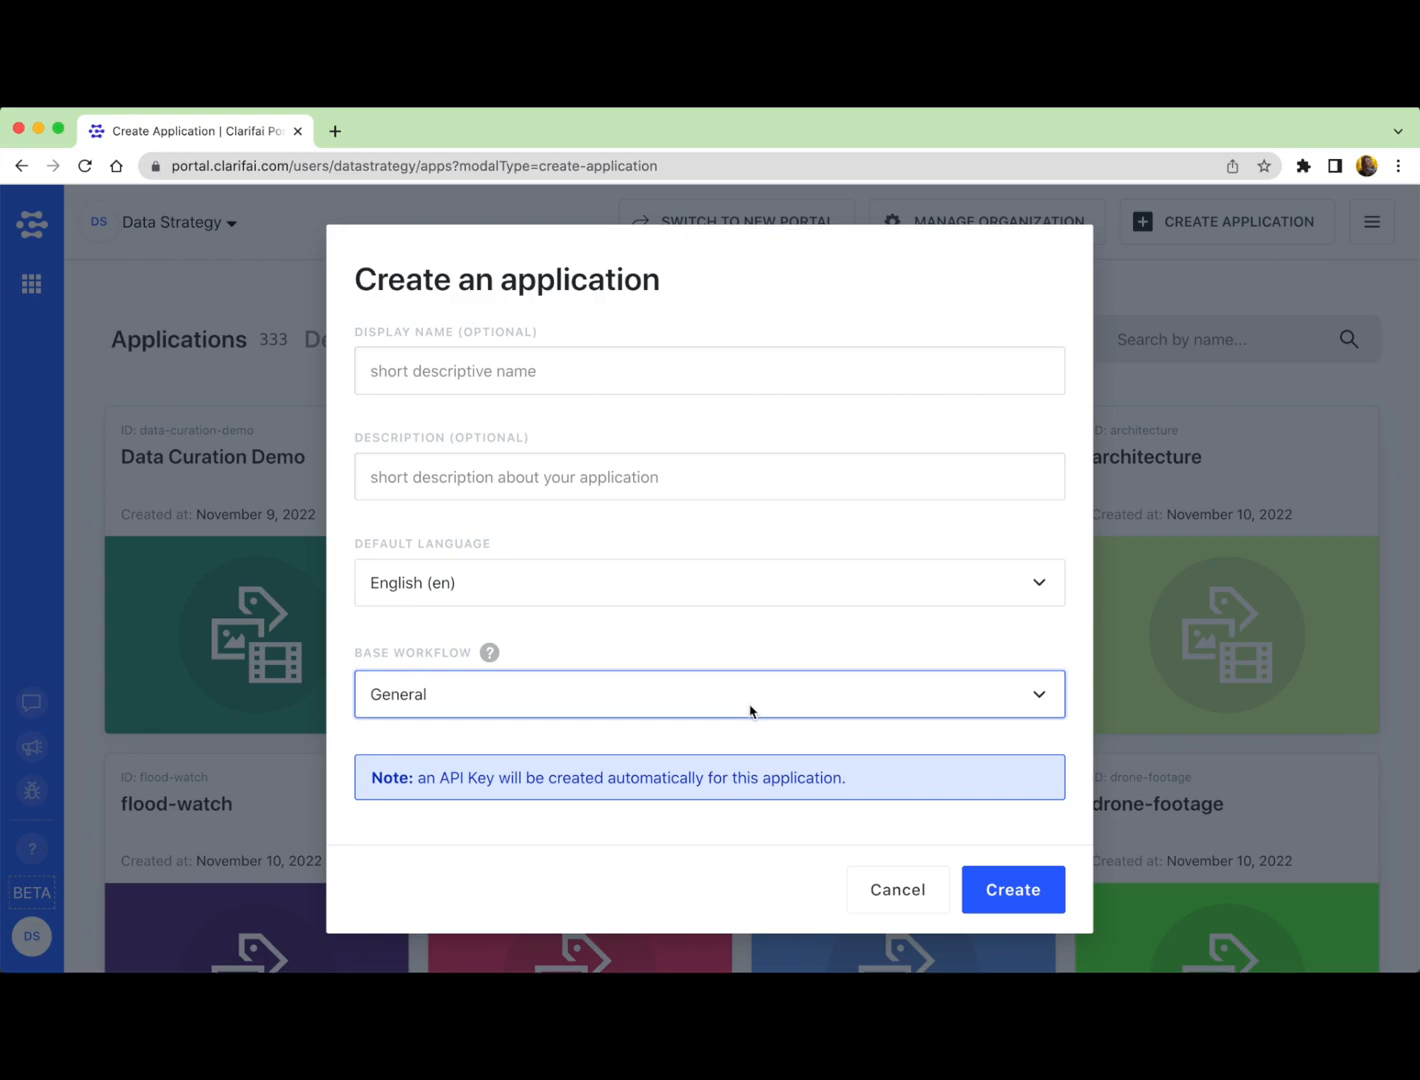
click(708, 694)
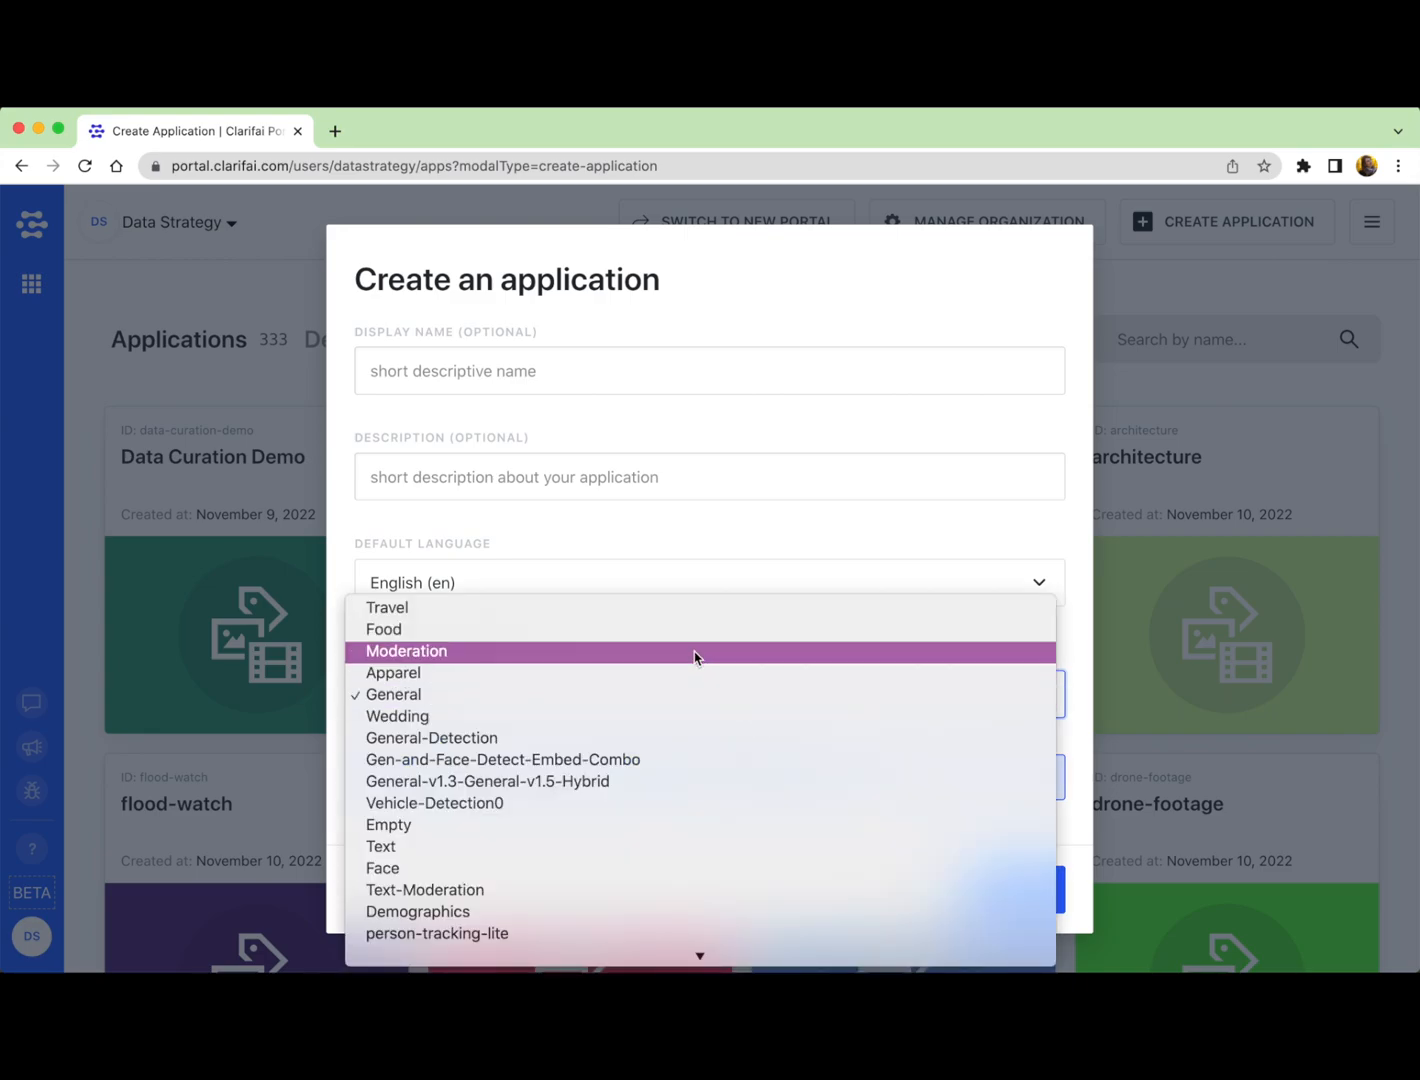
click(382, 628)
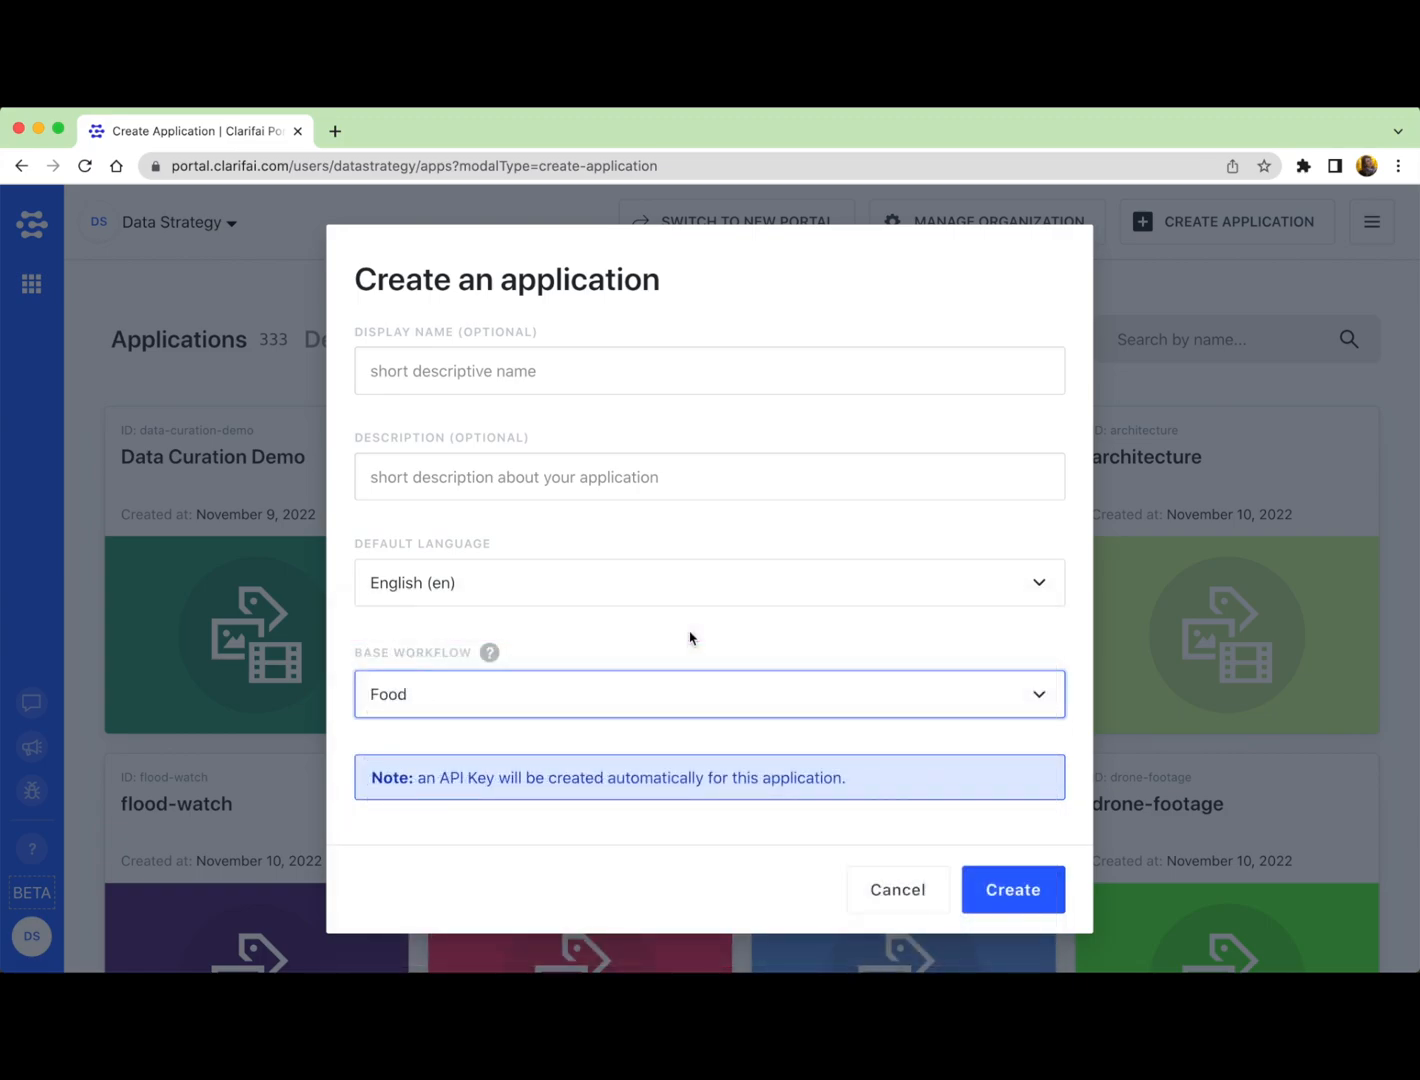
mouse_move(700, 664)
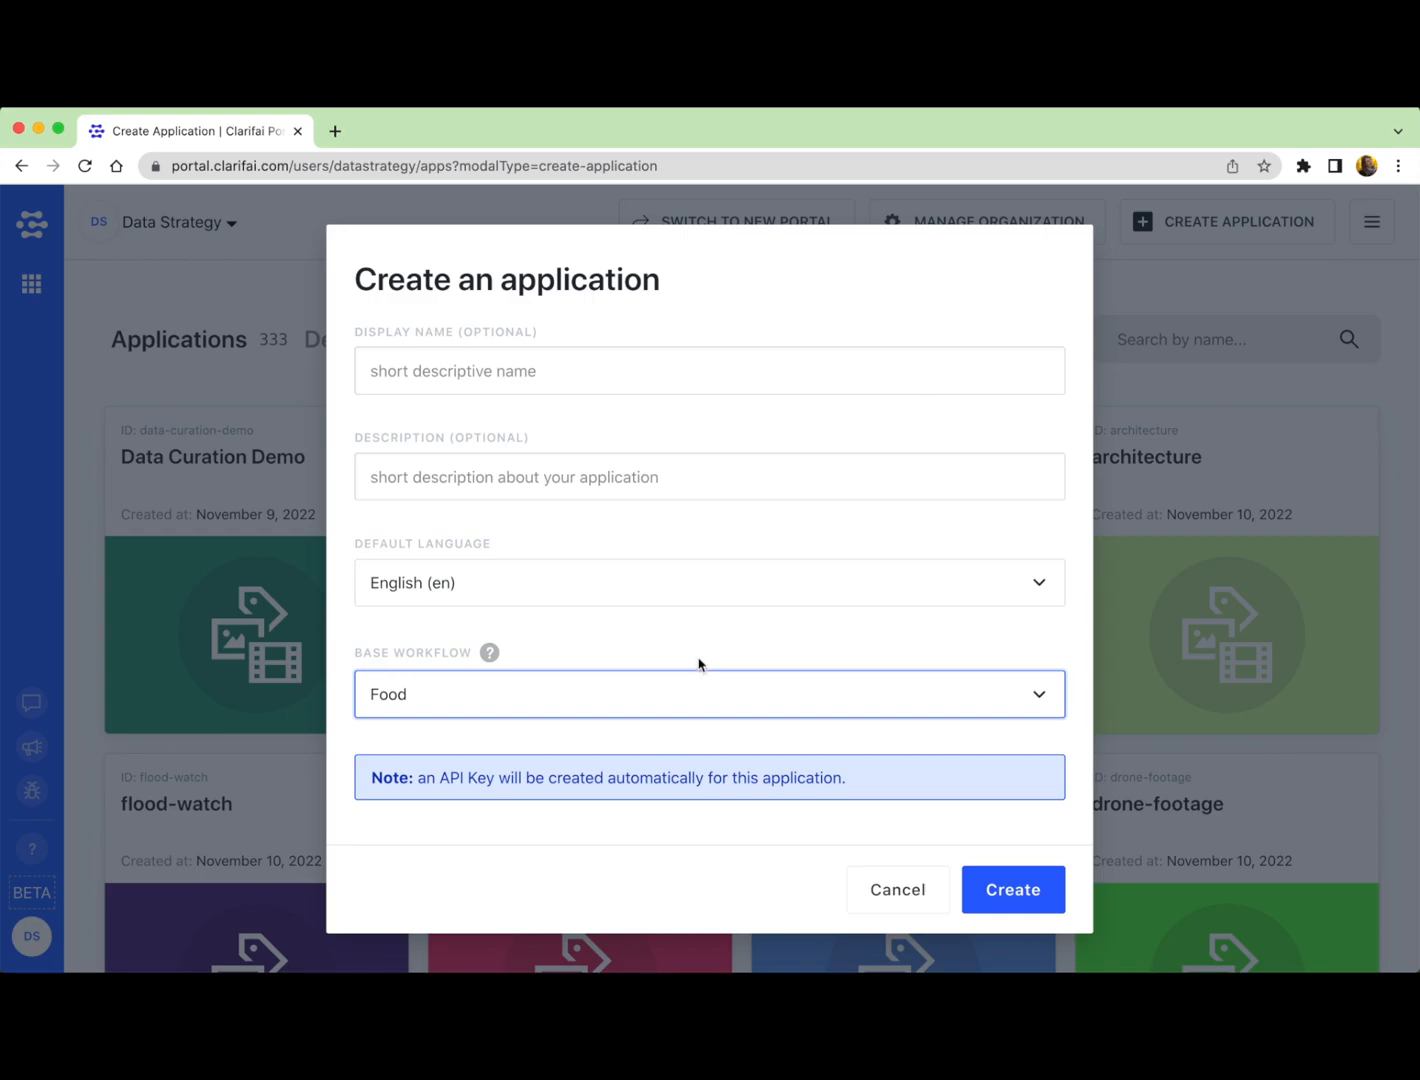
mouse_move(700, 680)
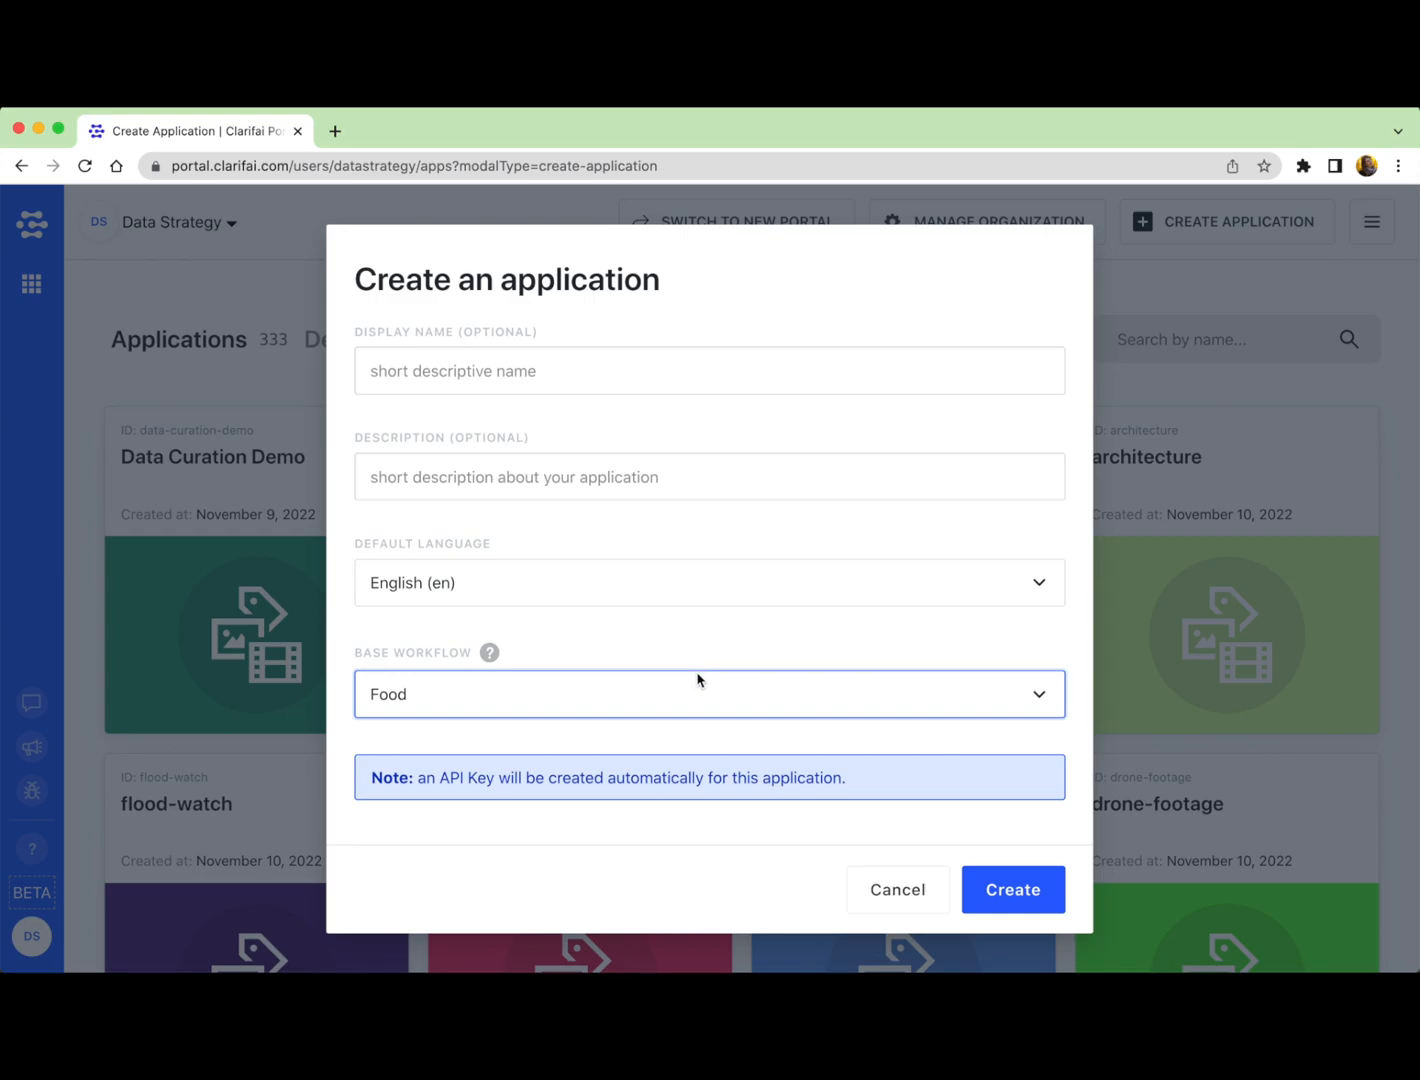
Step: Try the Text workflow, then settle on General as the base workflow
click(708, 694)
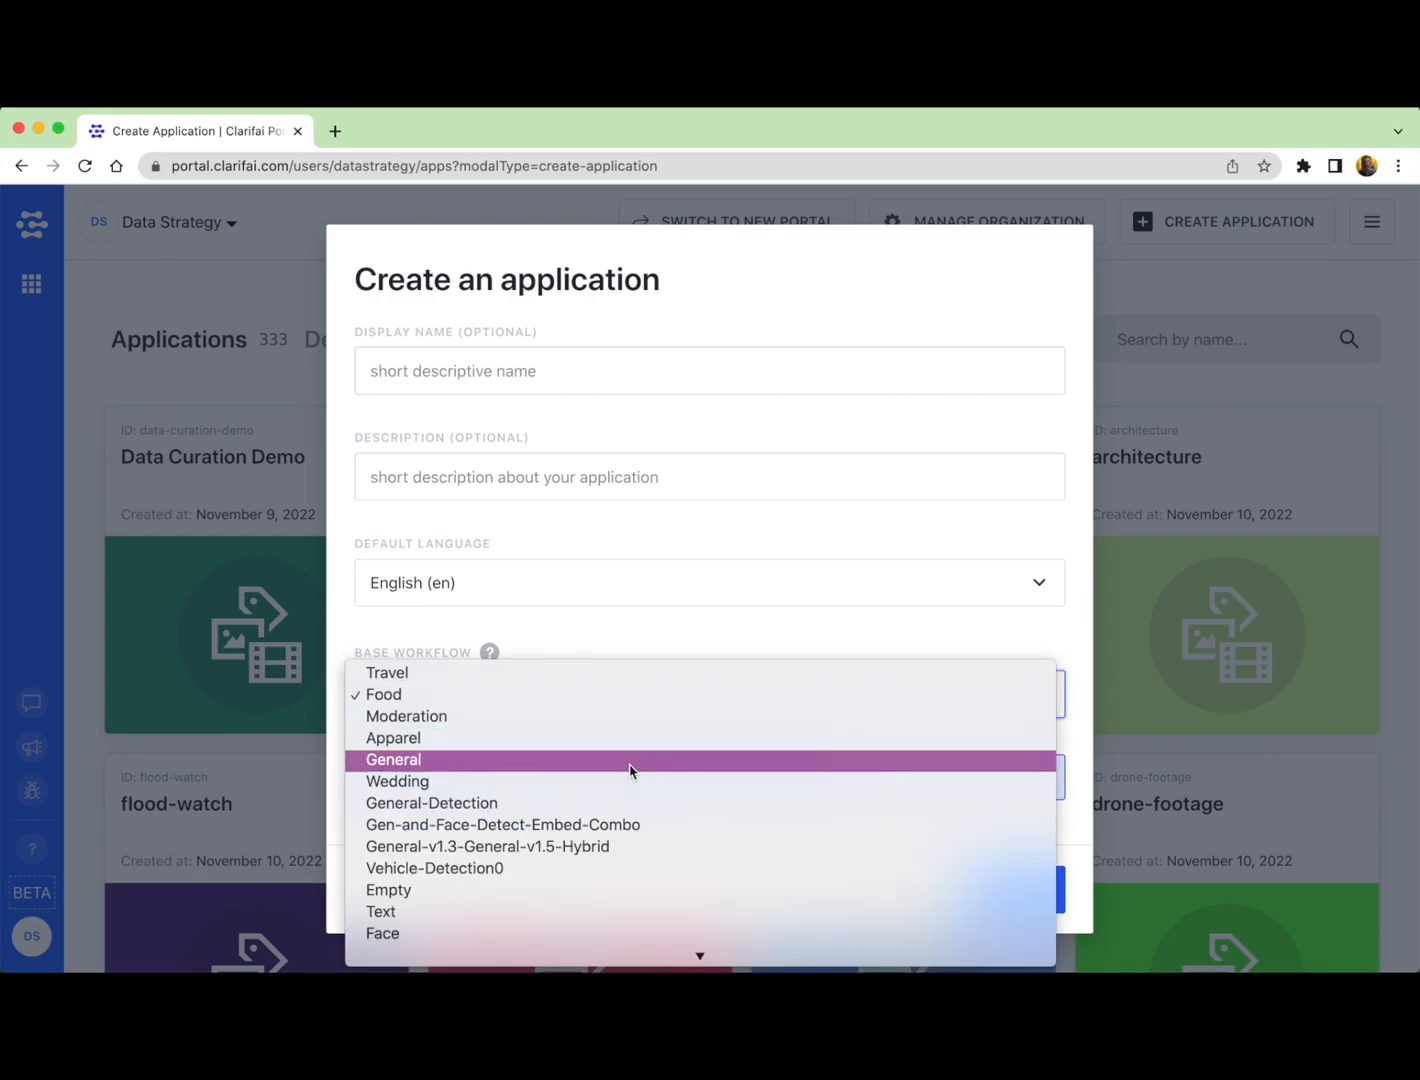
click(380, 912)
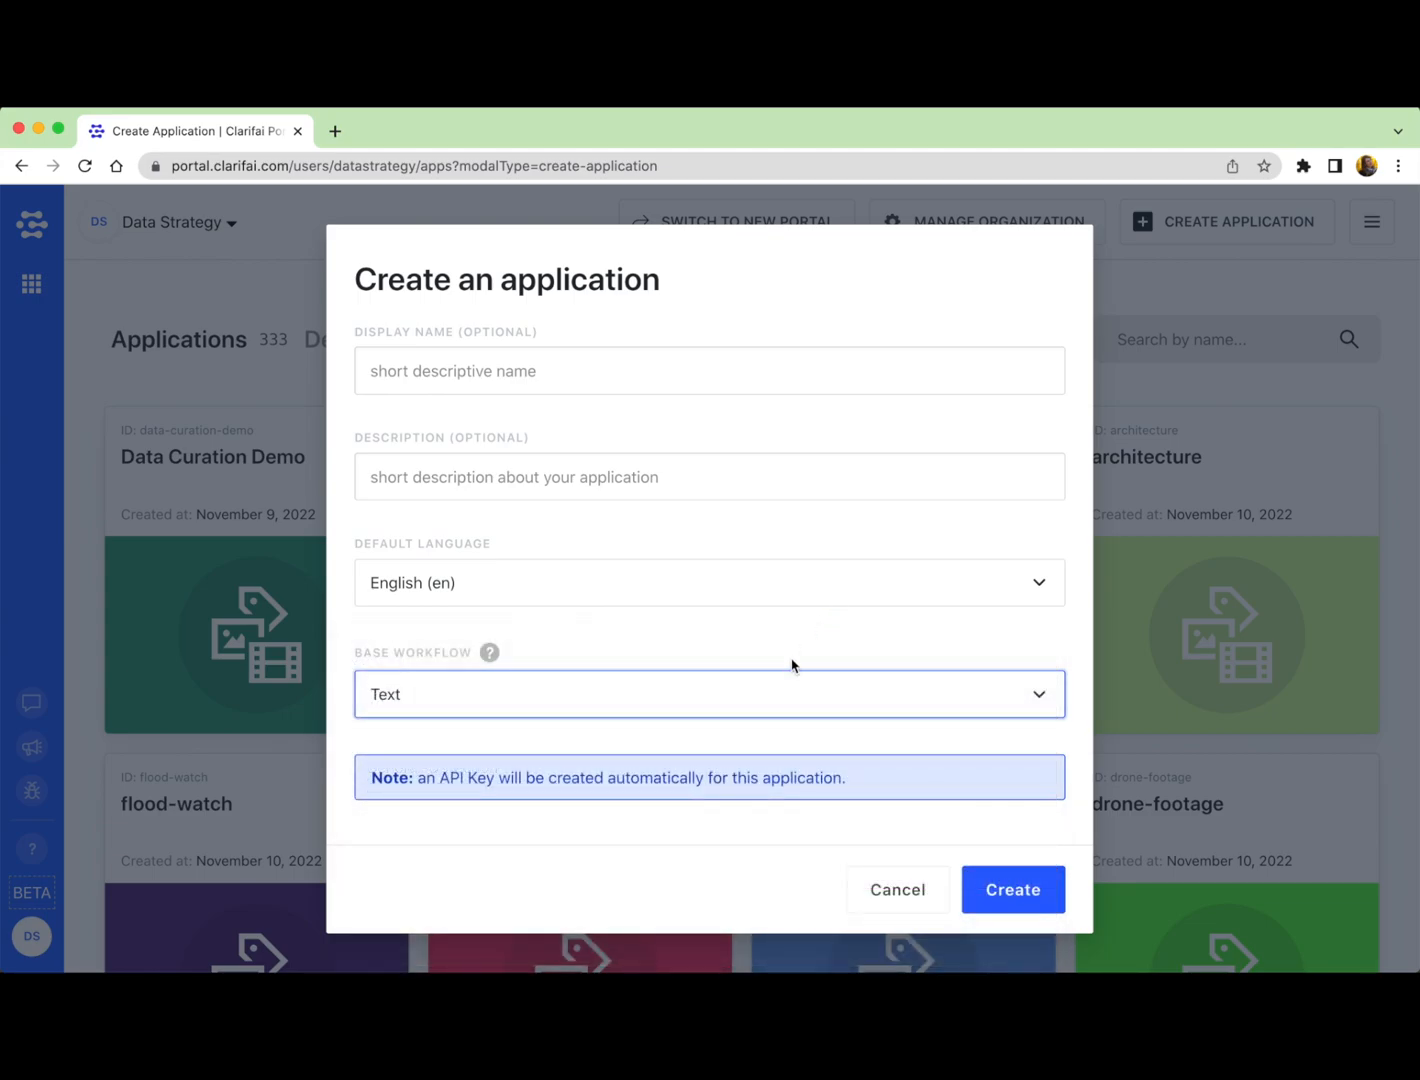
click(708, 692)
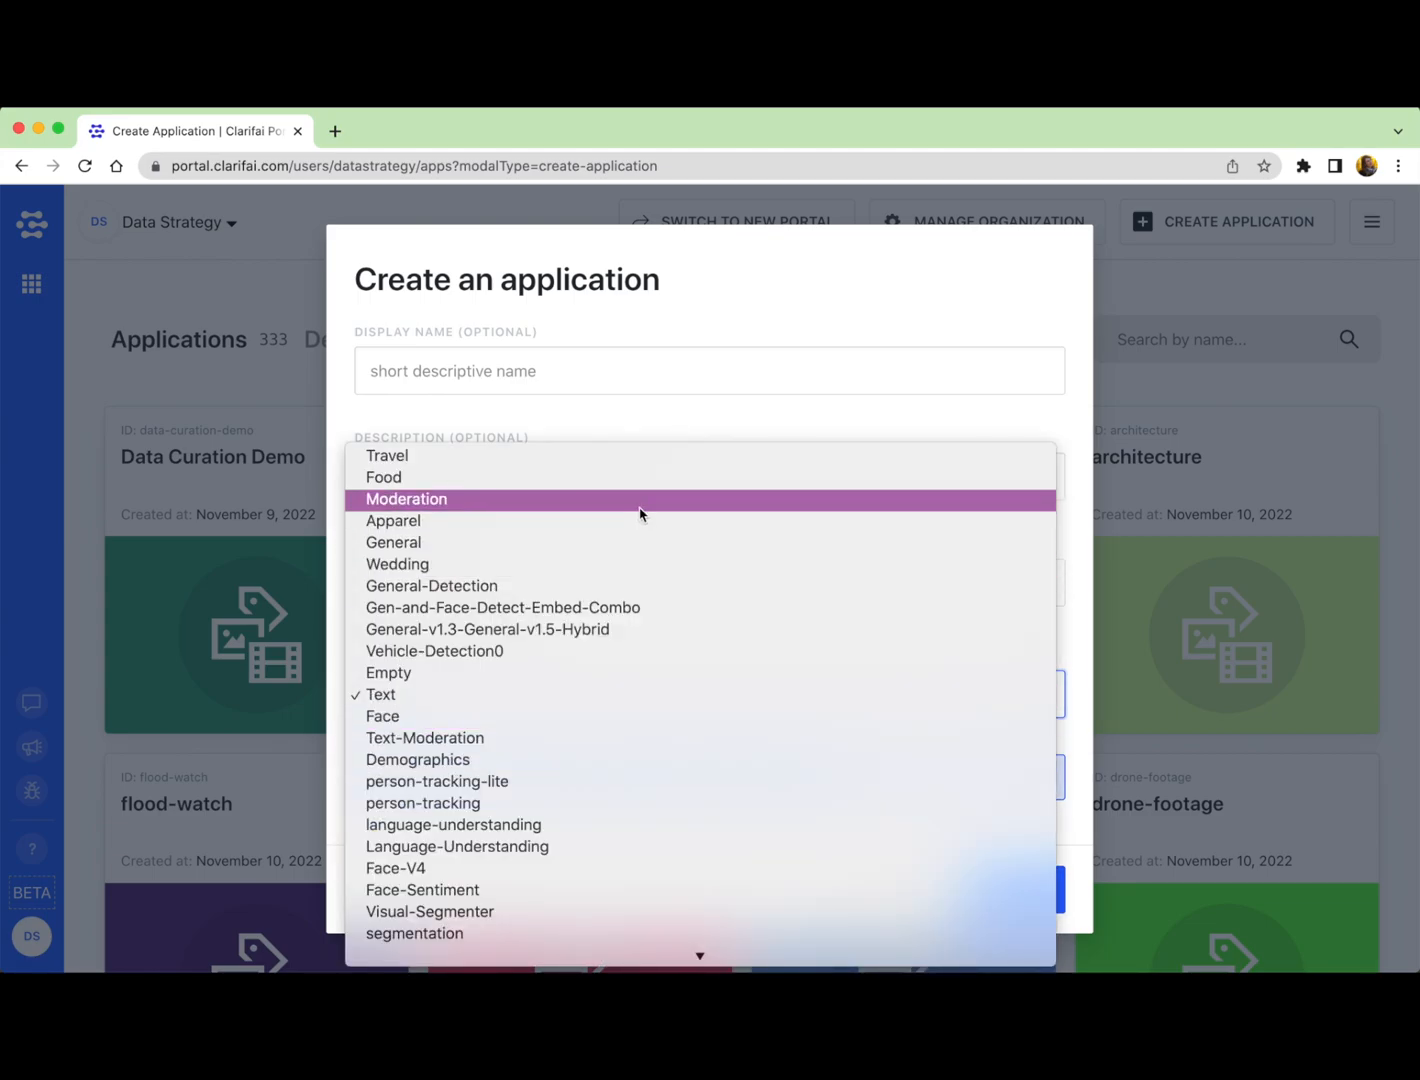
click(392, 542)
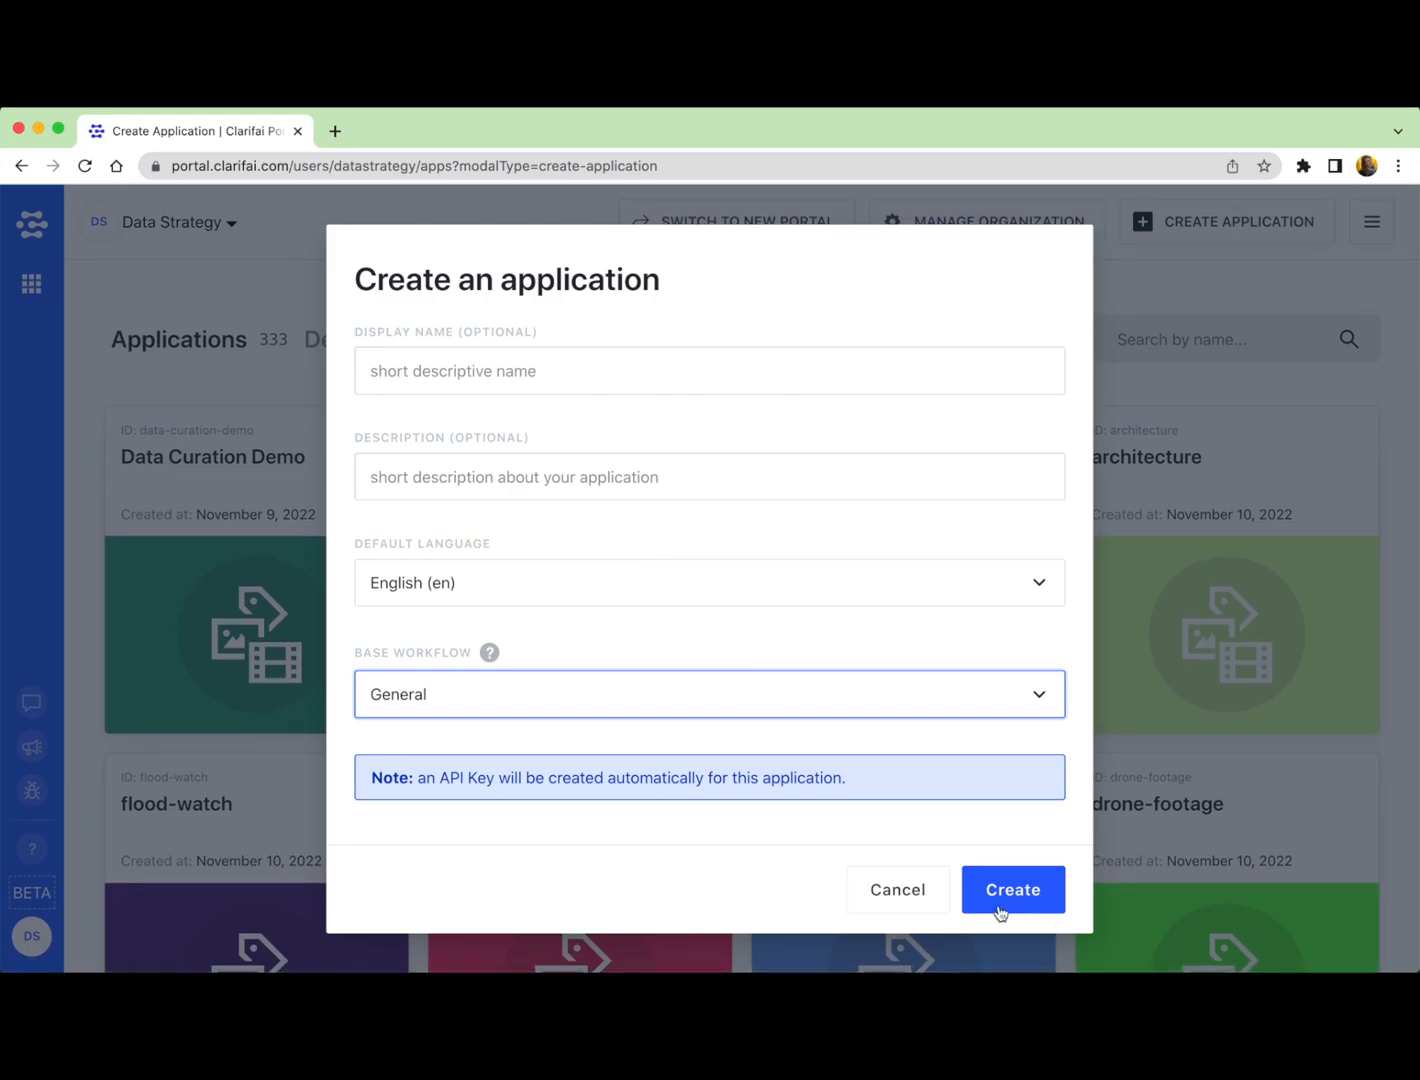
Step: Create the application and view the intro-to-portal app's overview page
click(1012, 888)
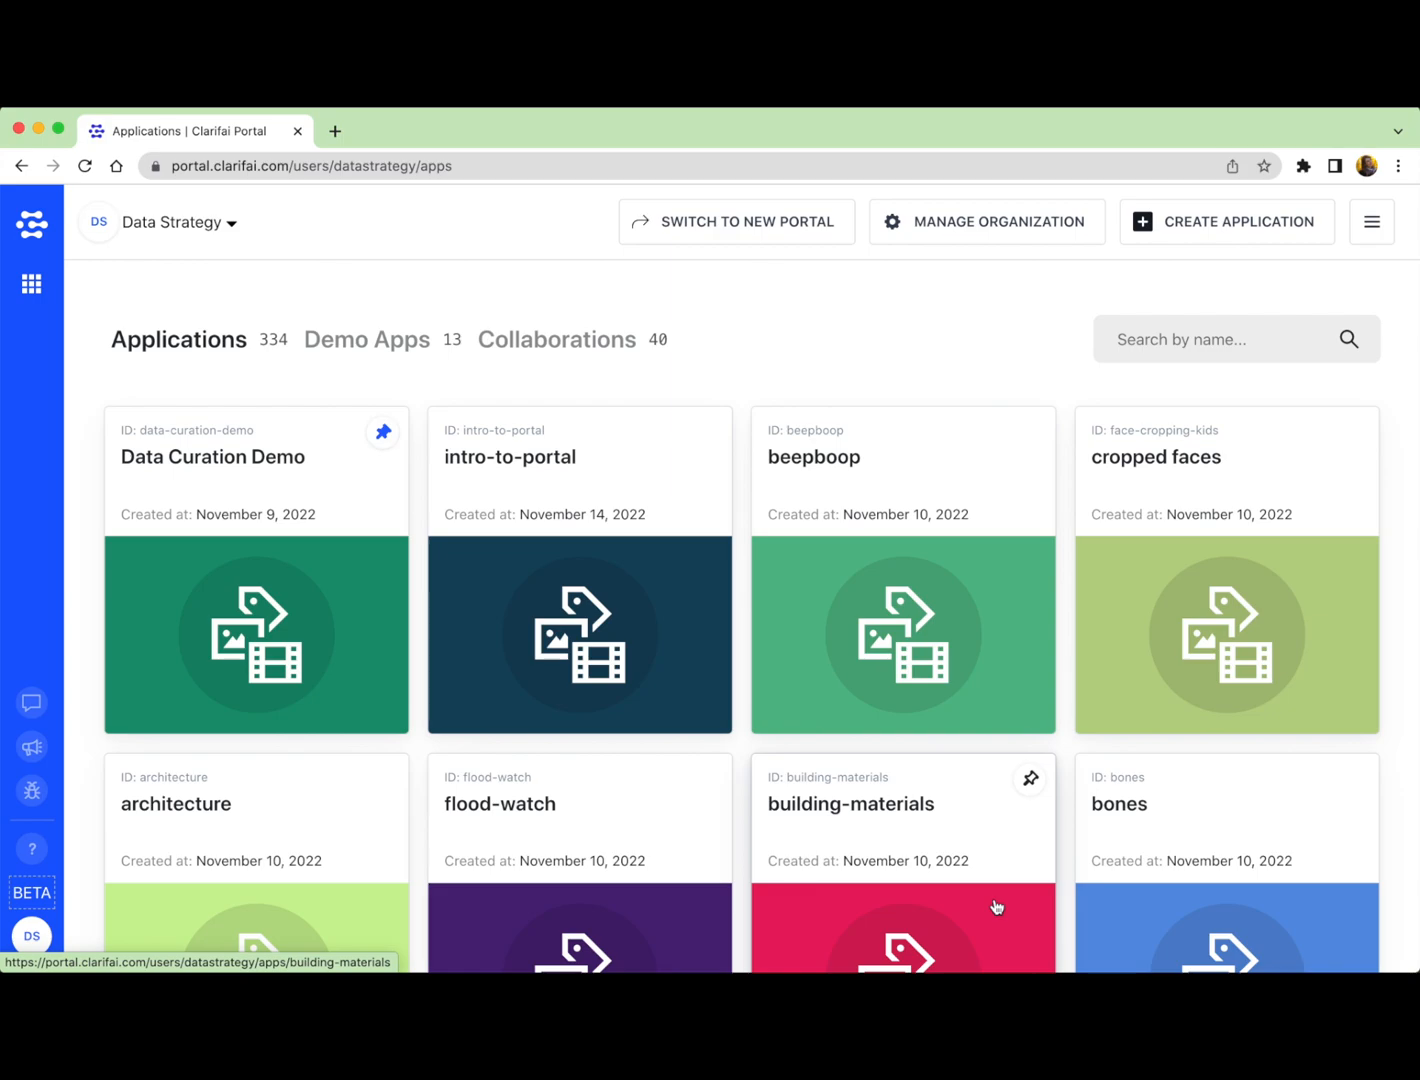
mouse_move(1092, 908)
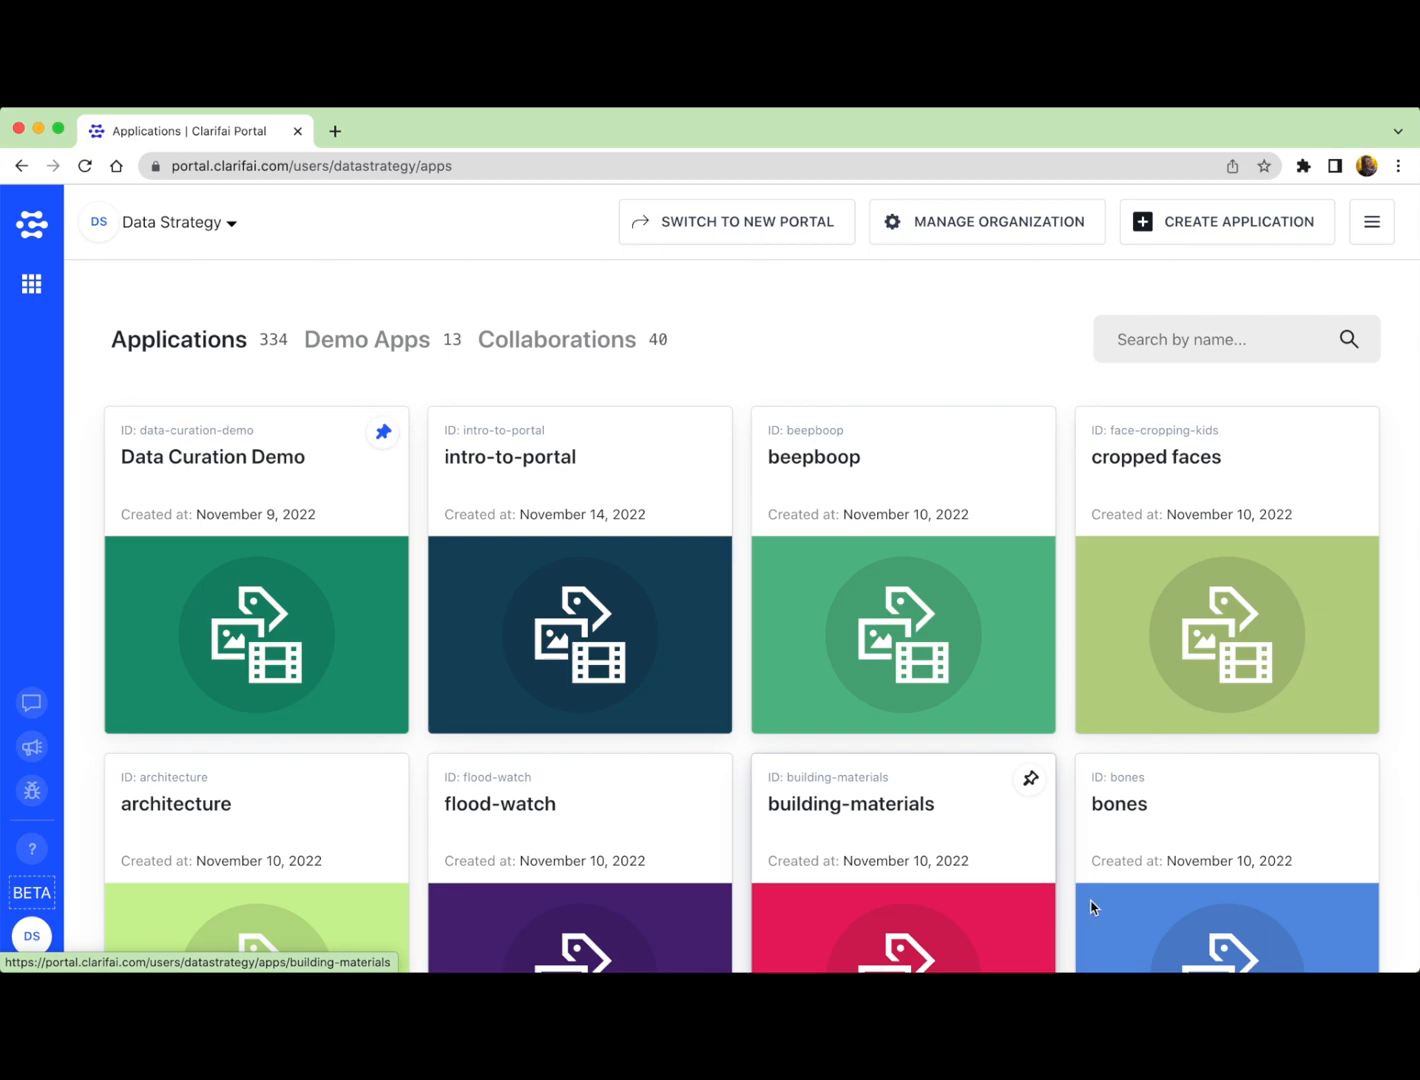
click(510, 456)
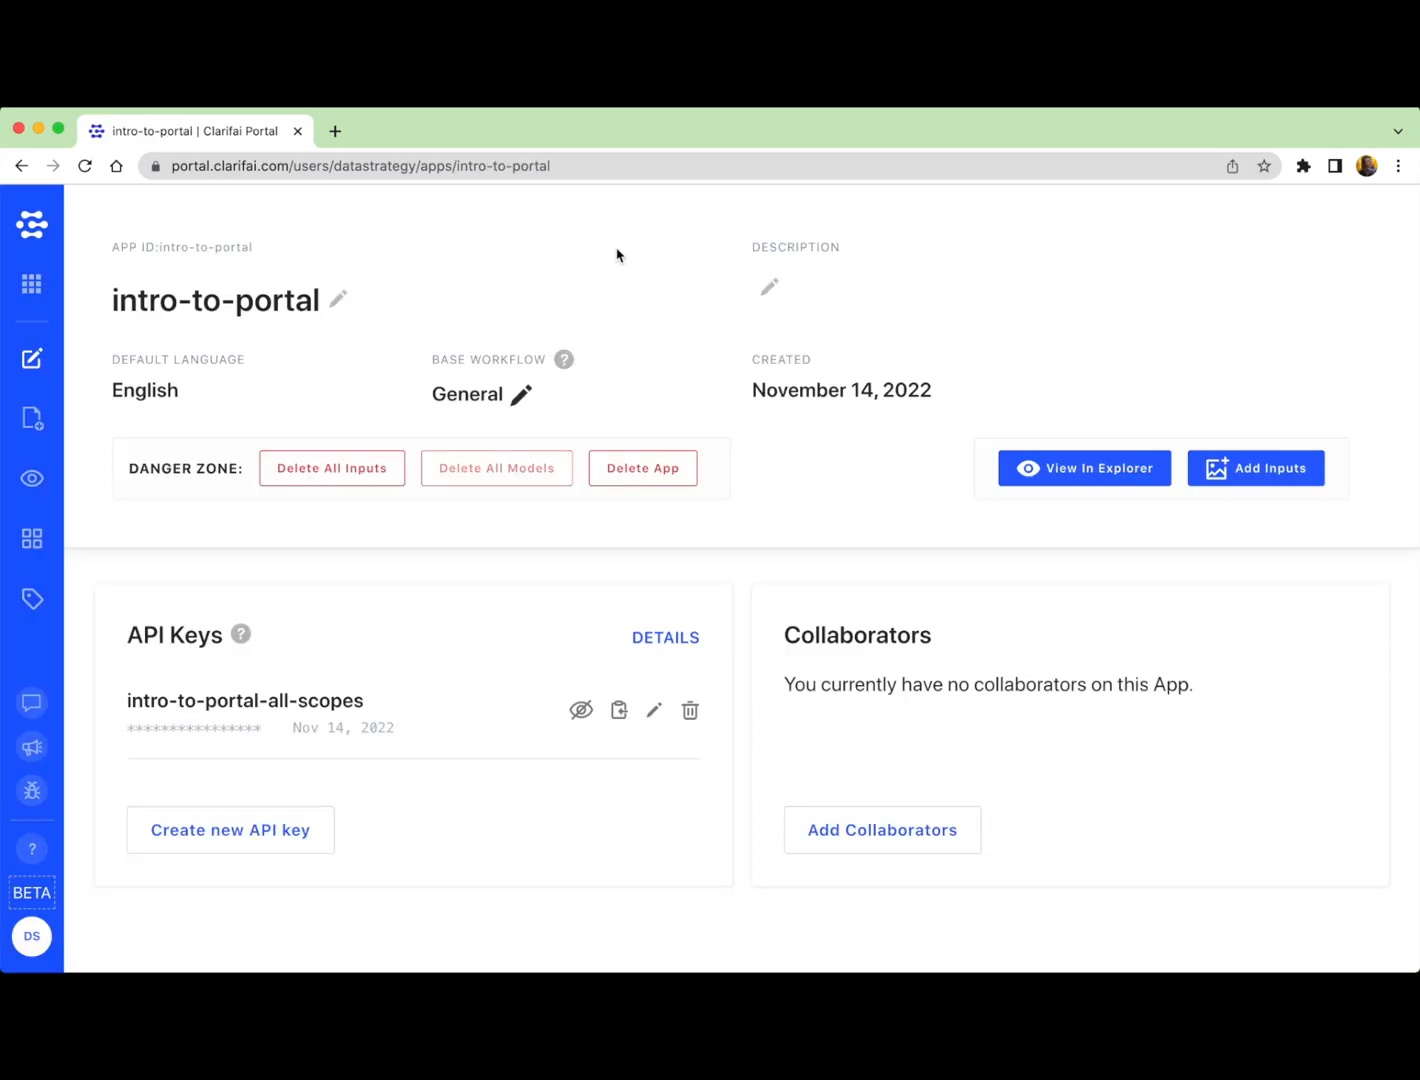
double_click(216, 298)
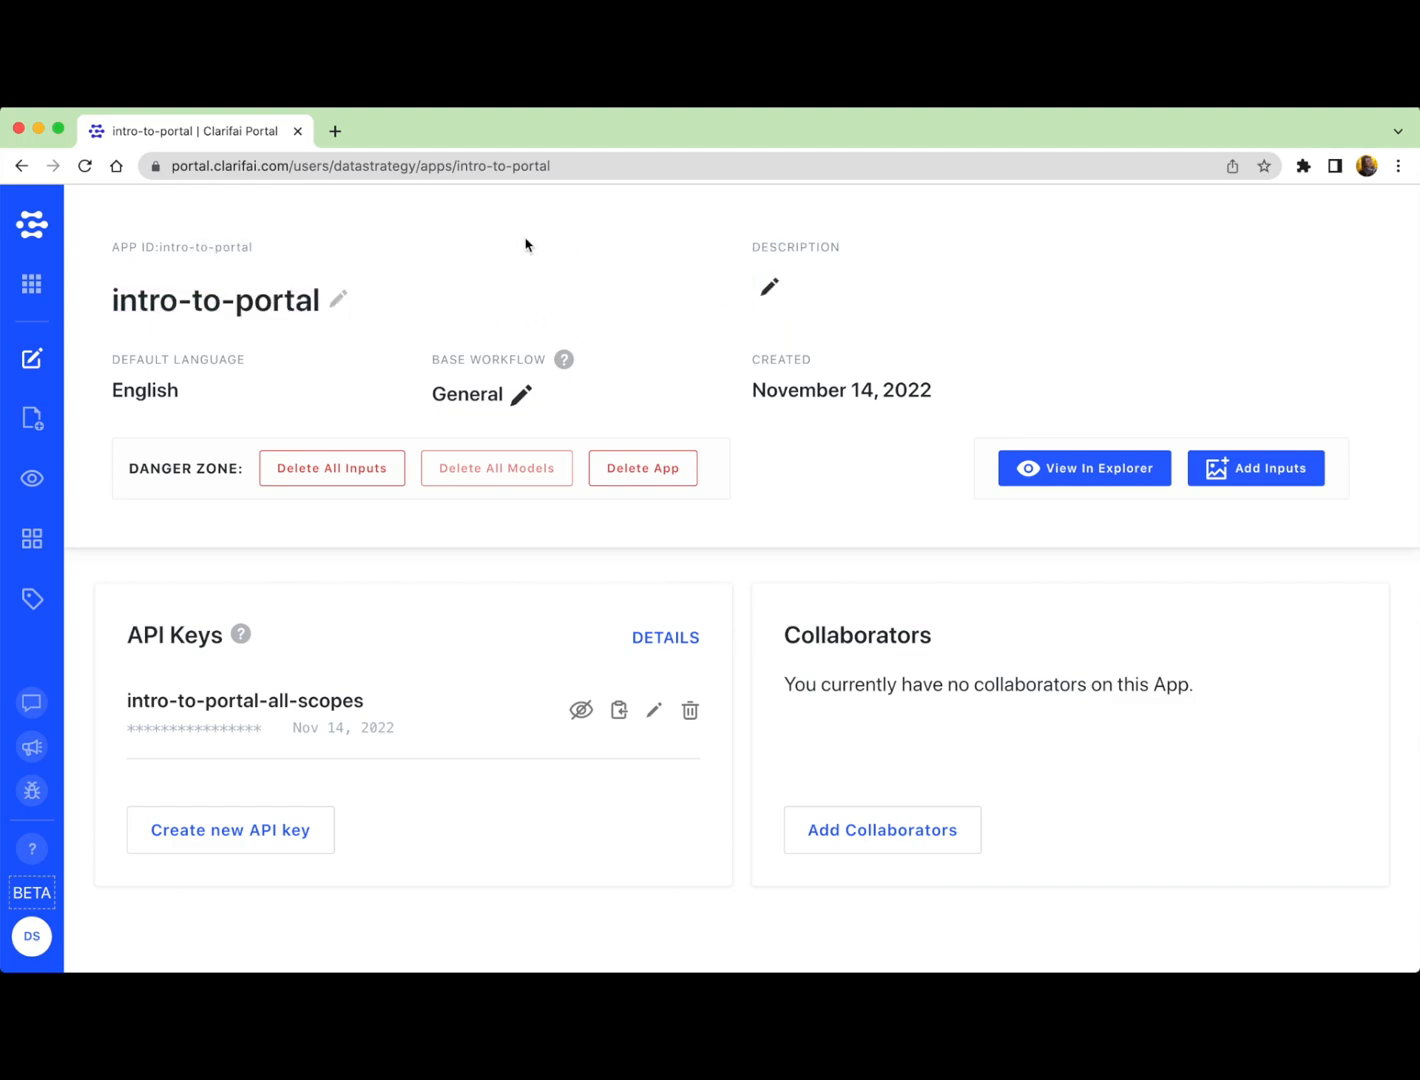
mouse_move(168, 264)
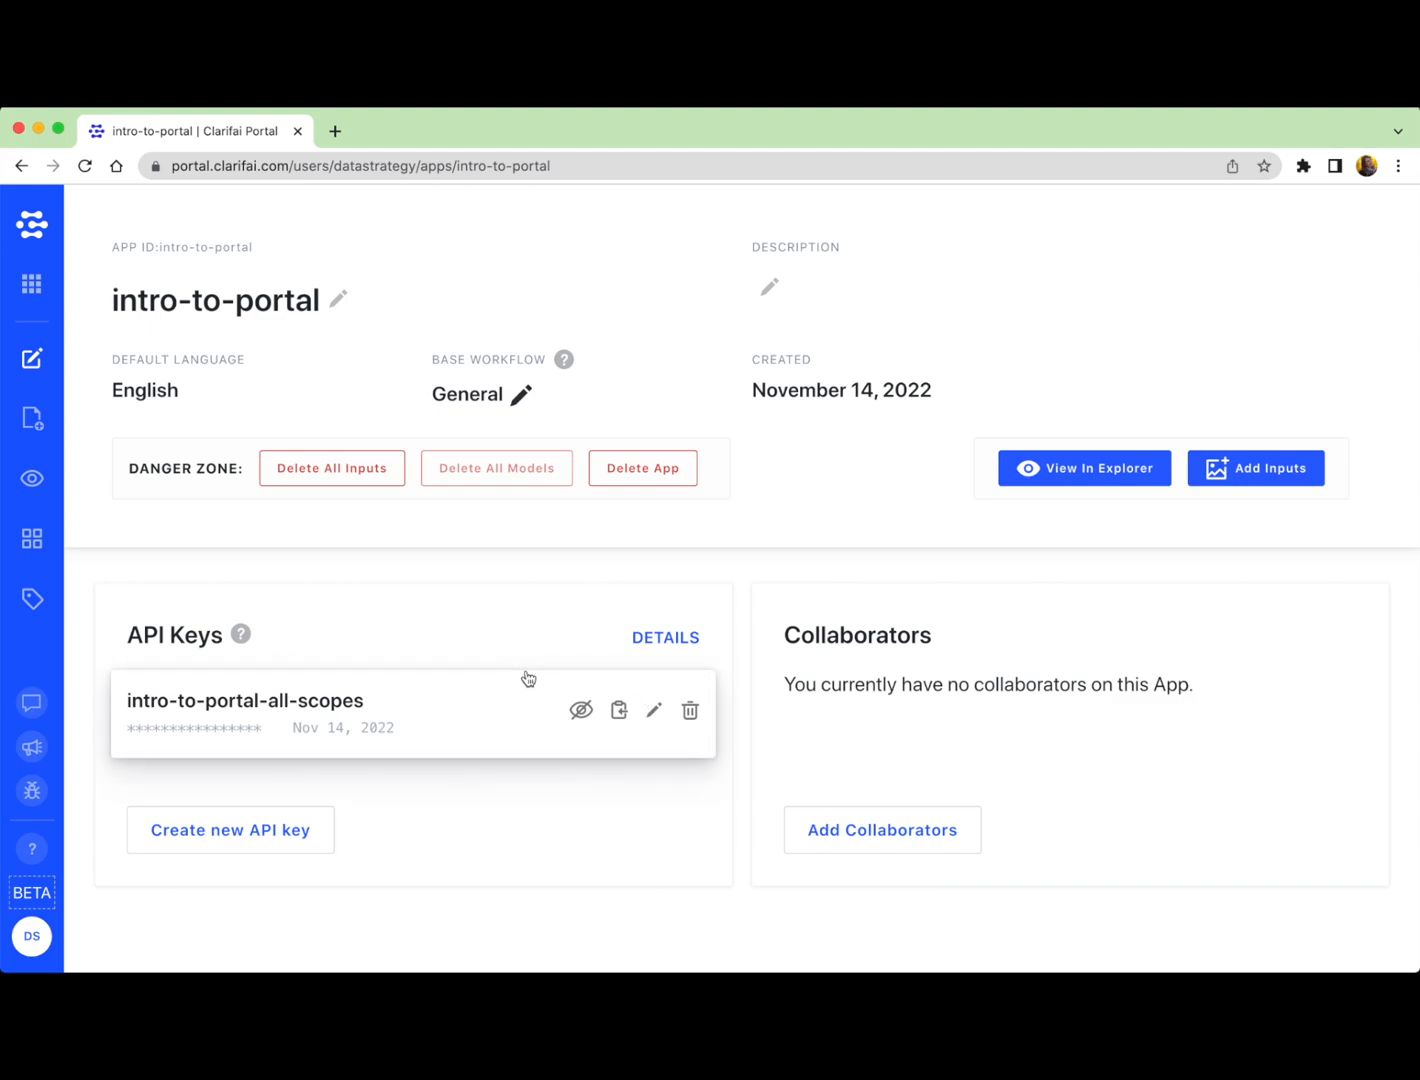
mouse_move(560, 596)
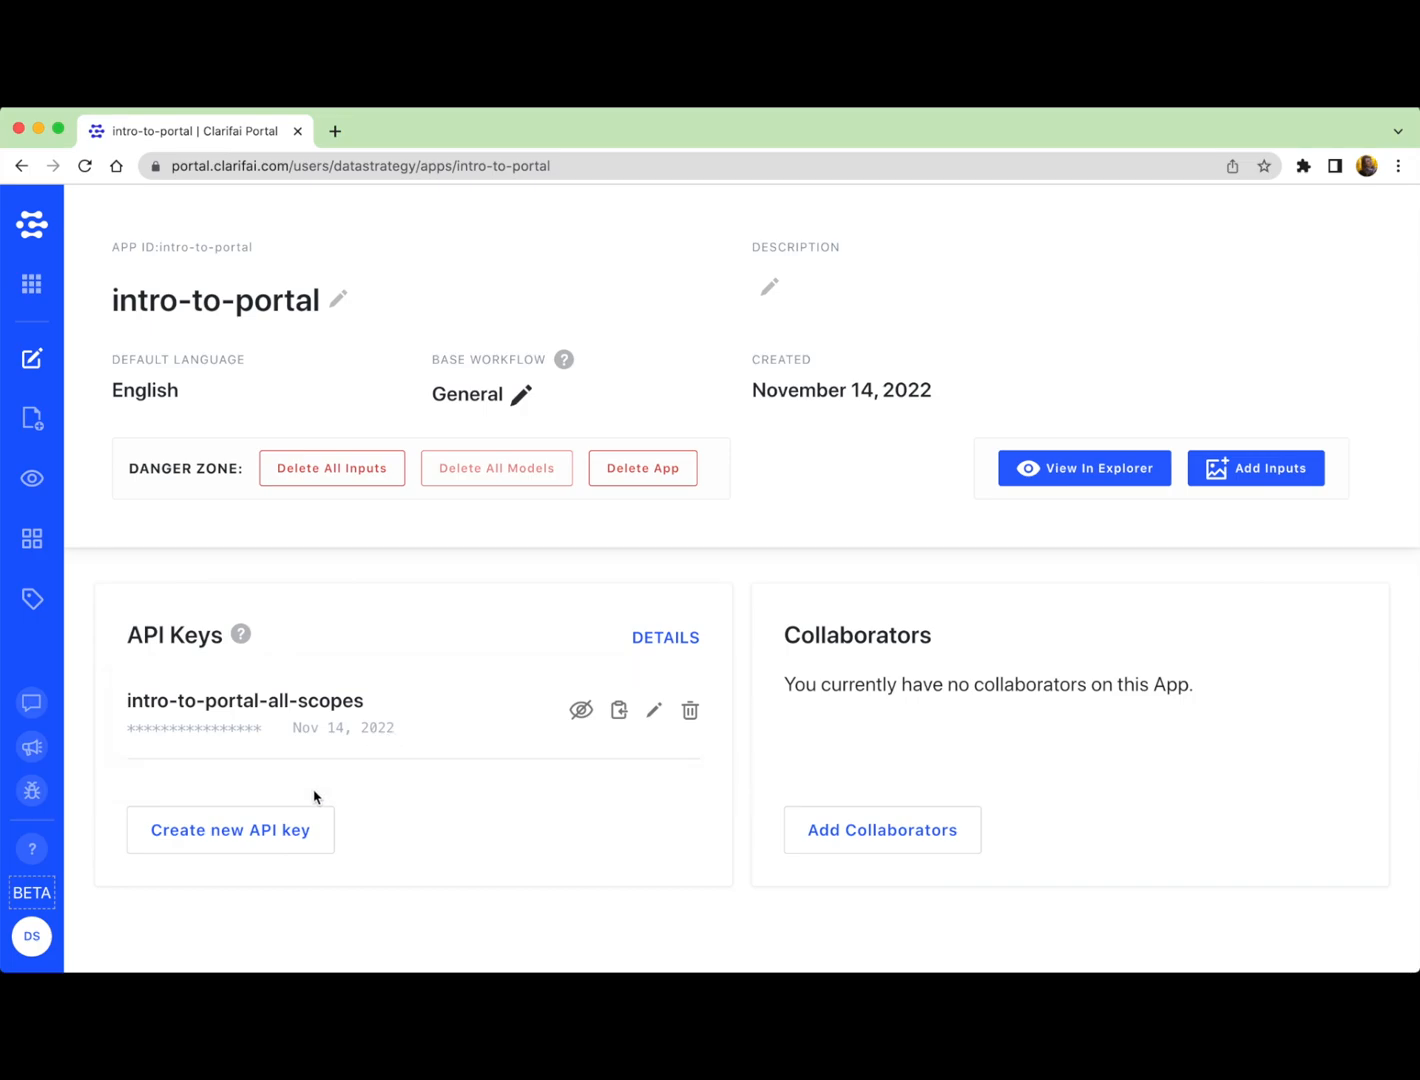
mouse_move(230, 830)
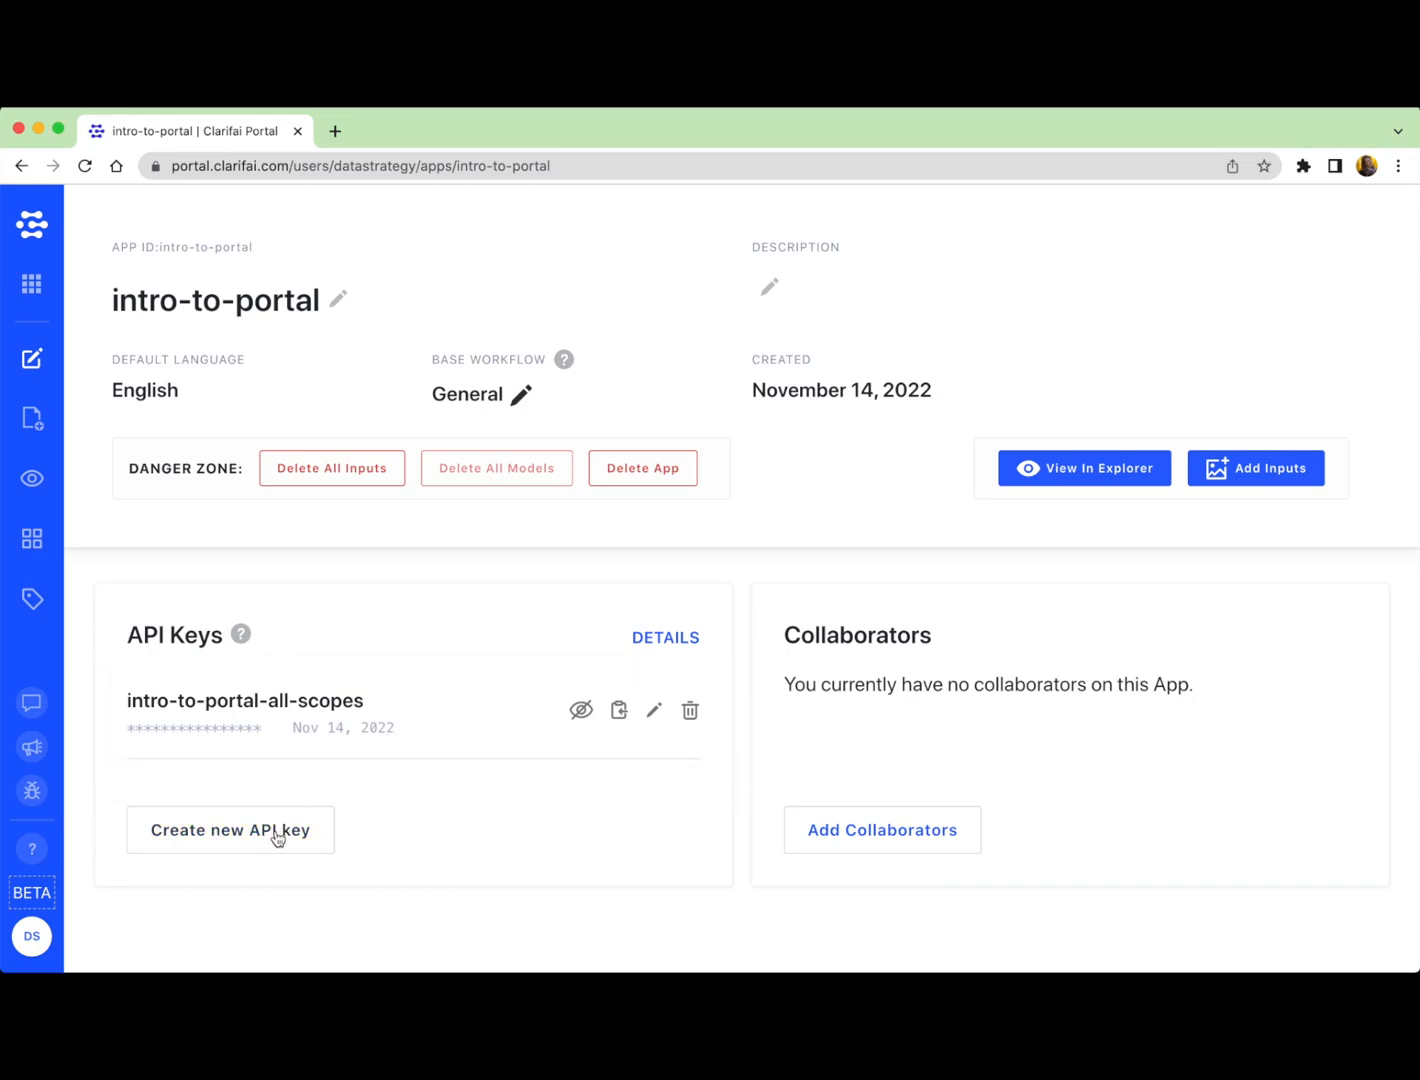
Step: Bring up the new API key form and review its Scopes list
click(230, 830)
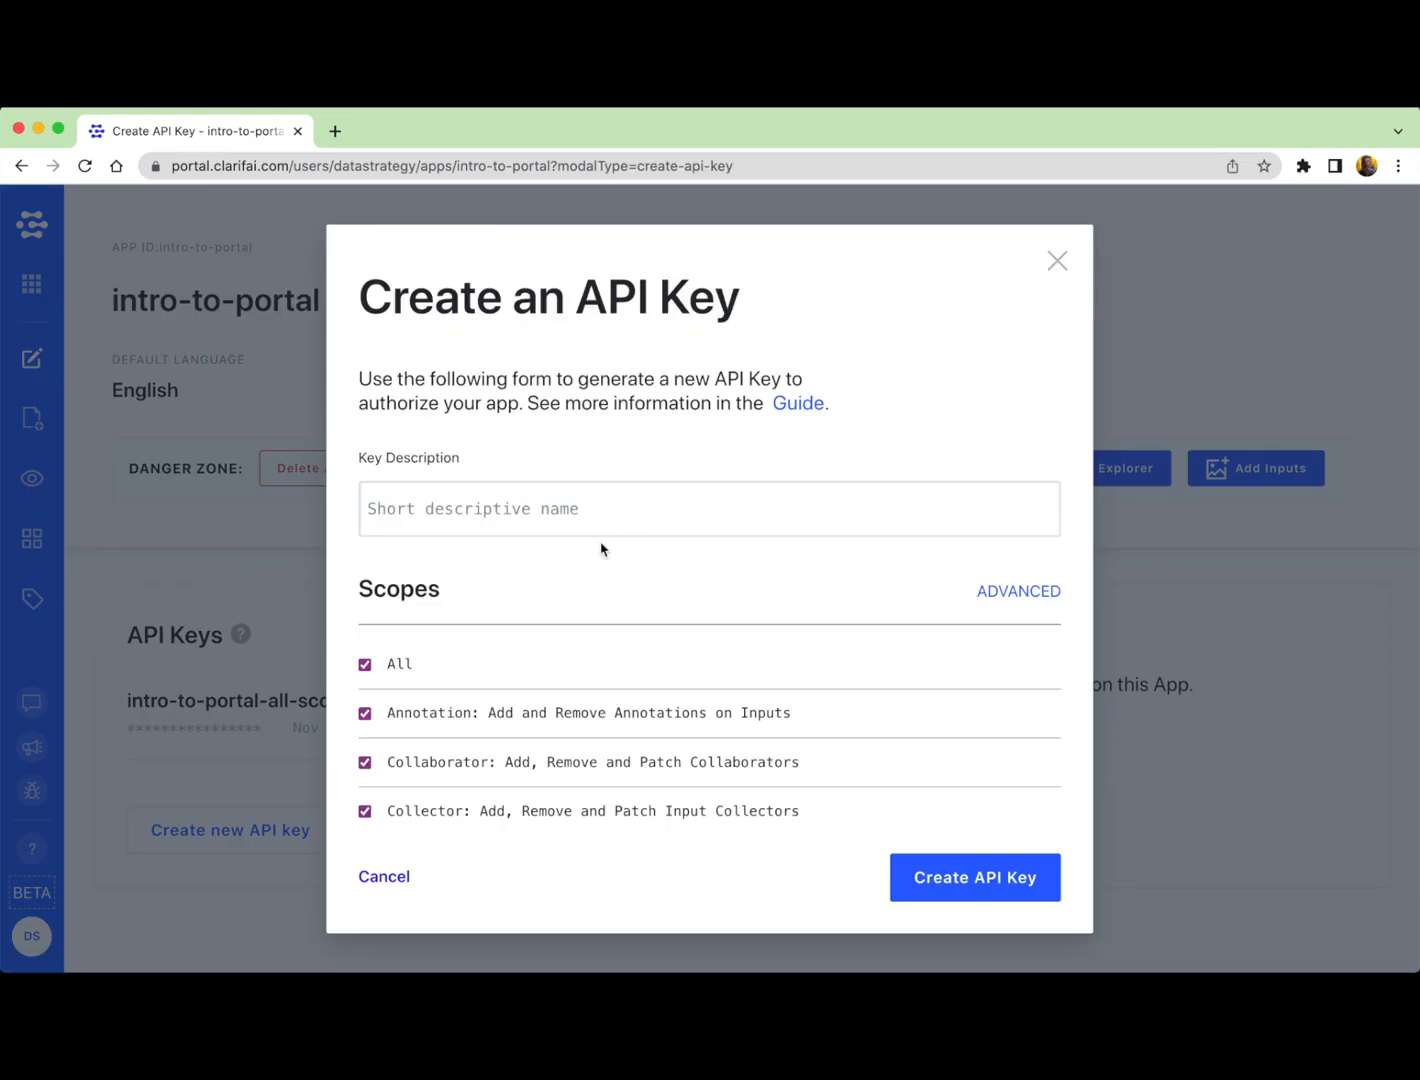
mouse_move(766, 458)
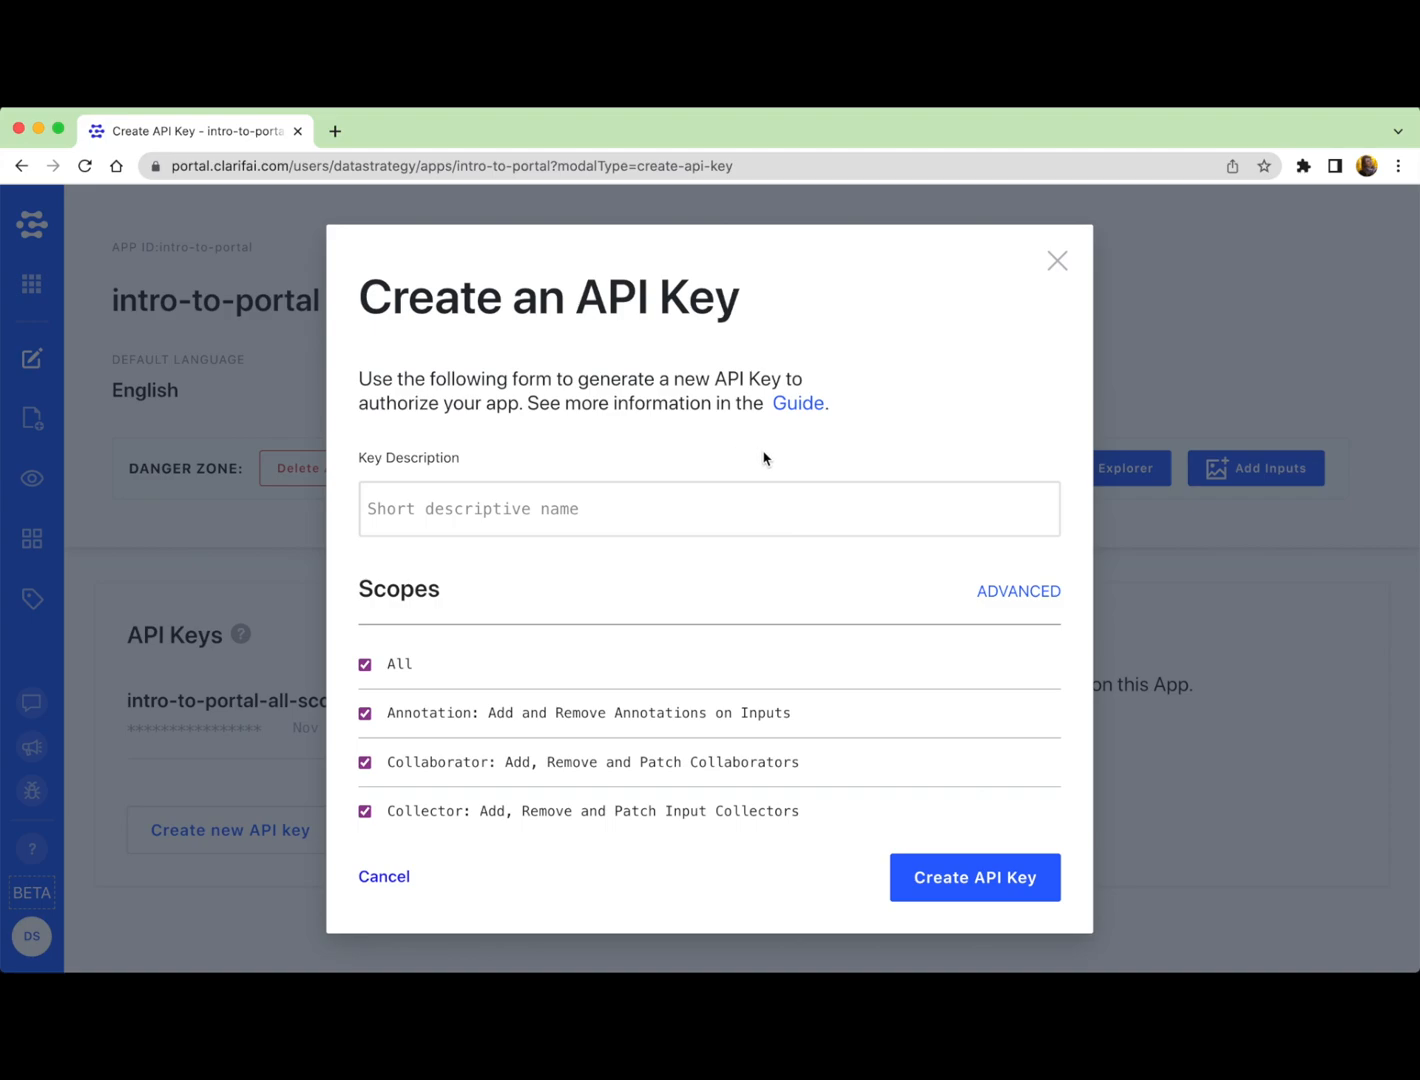
mouse_move(648, 632)
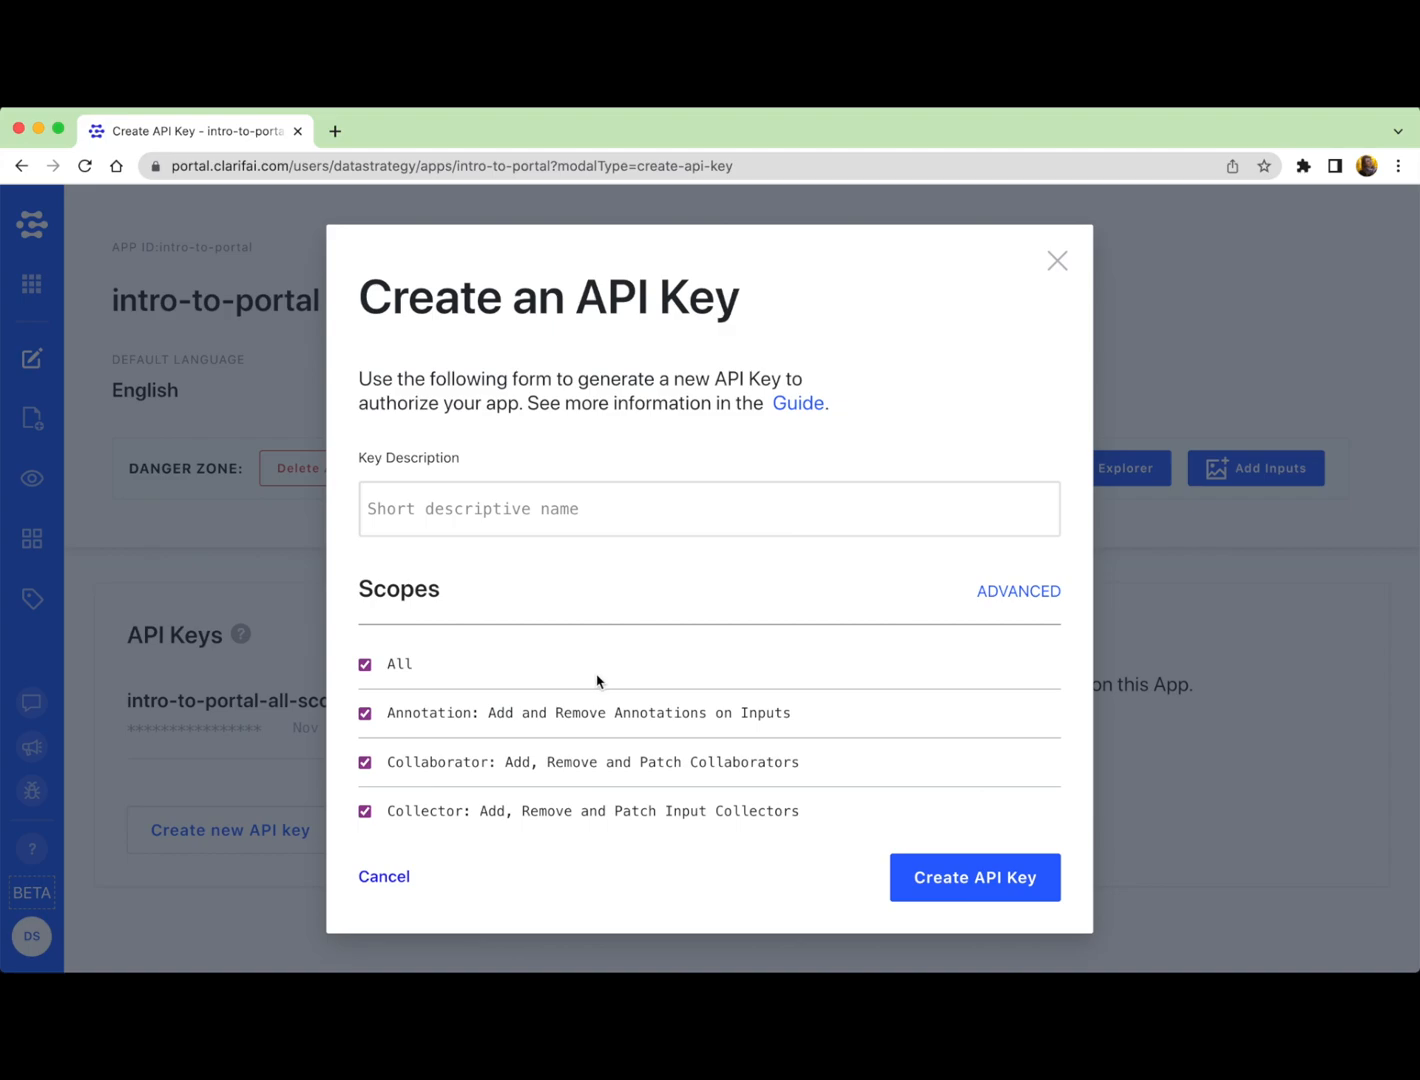
mouse_move(576, 616)
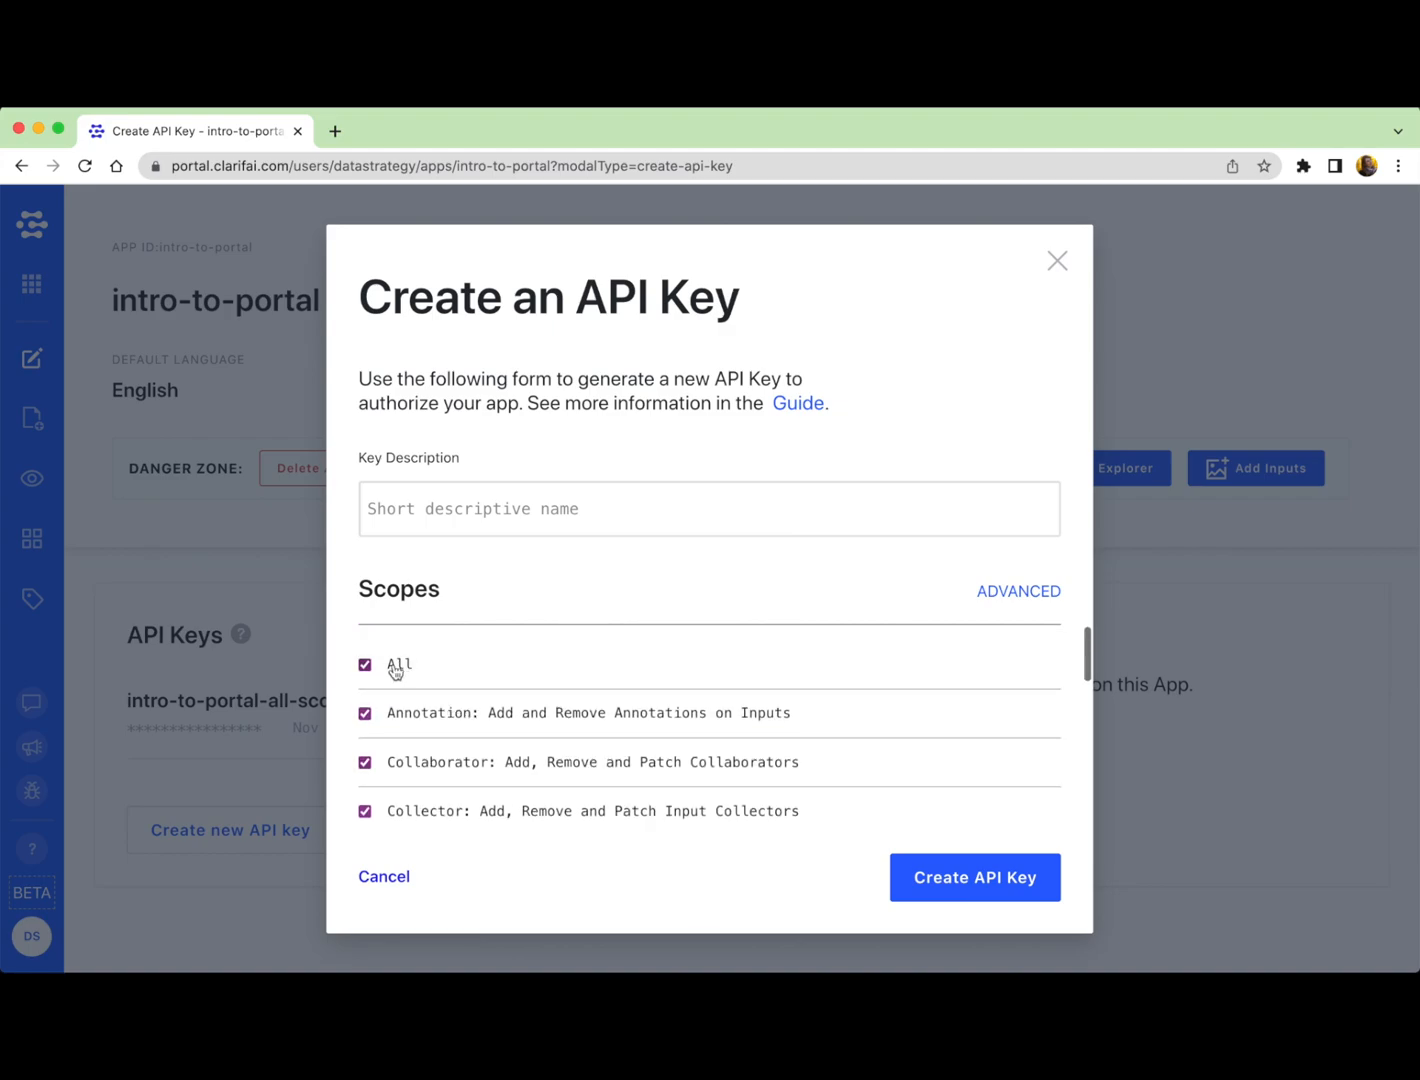
scroll(down, 3)
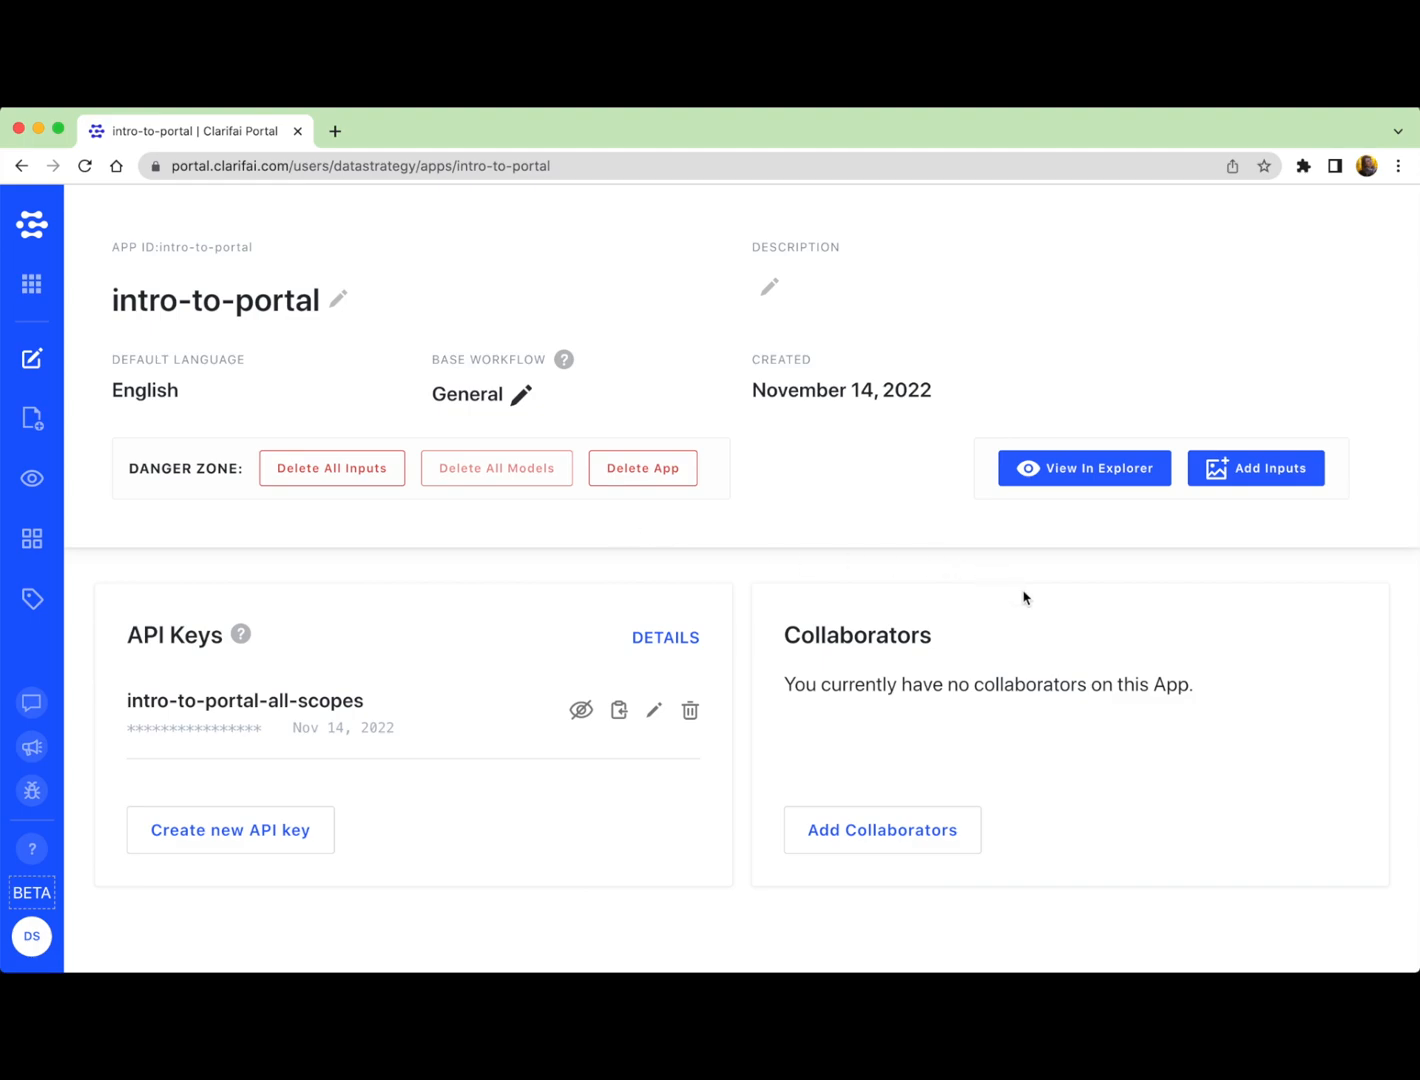
mouse_move(952, 736)
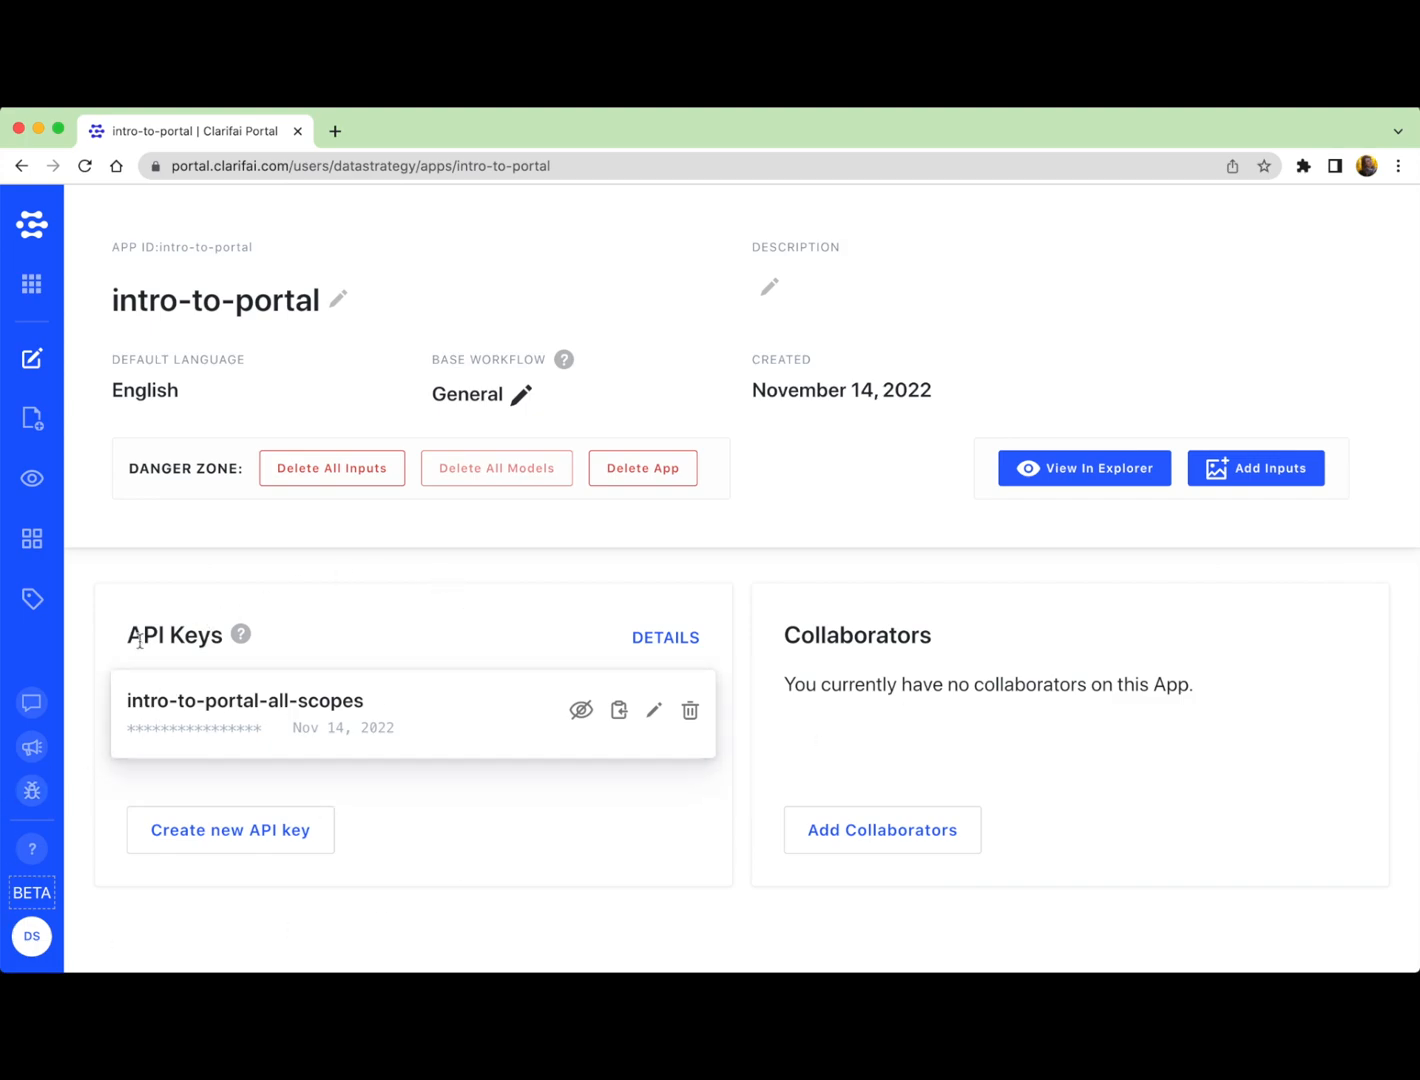
mouse_move(724, 620)
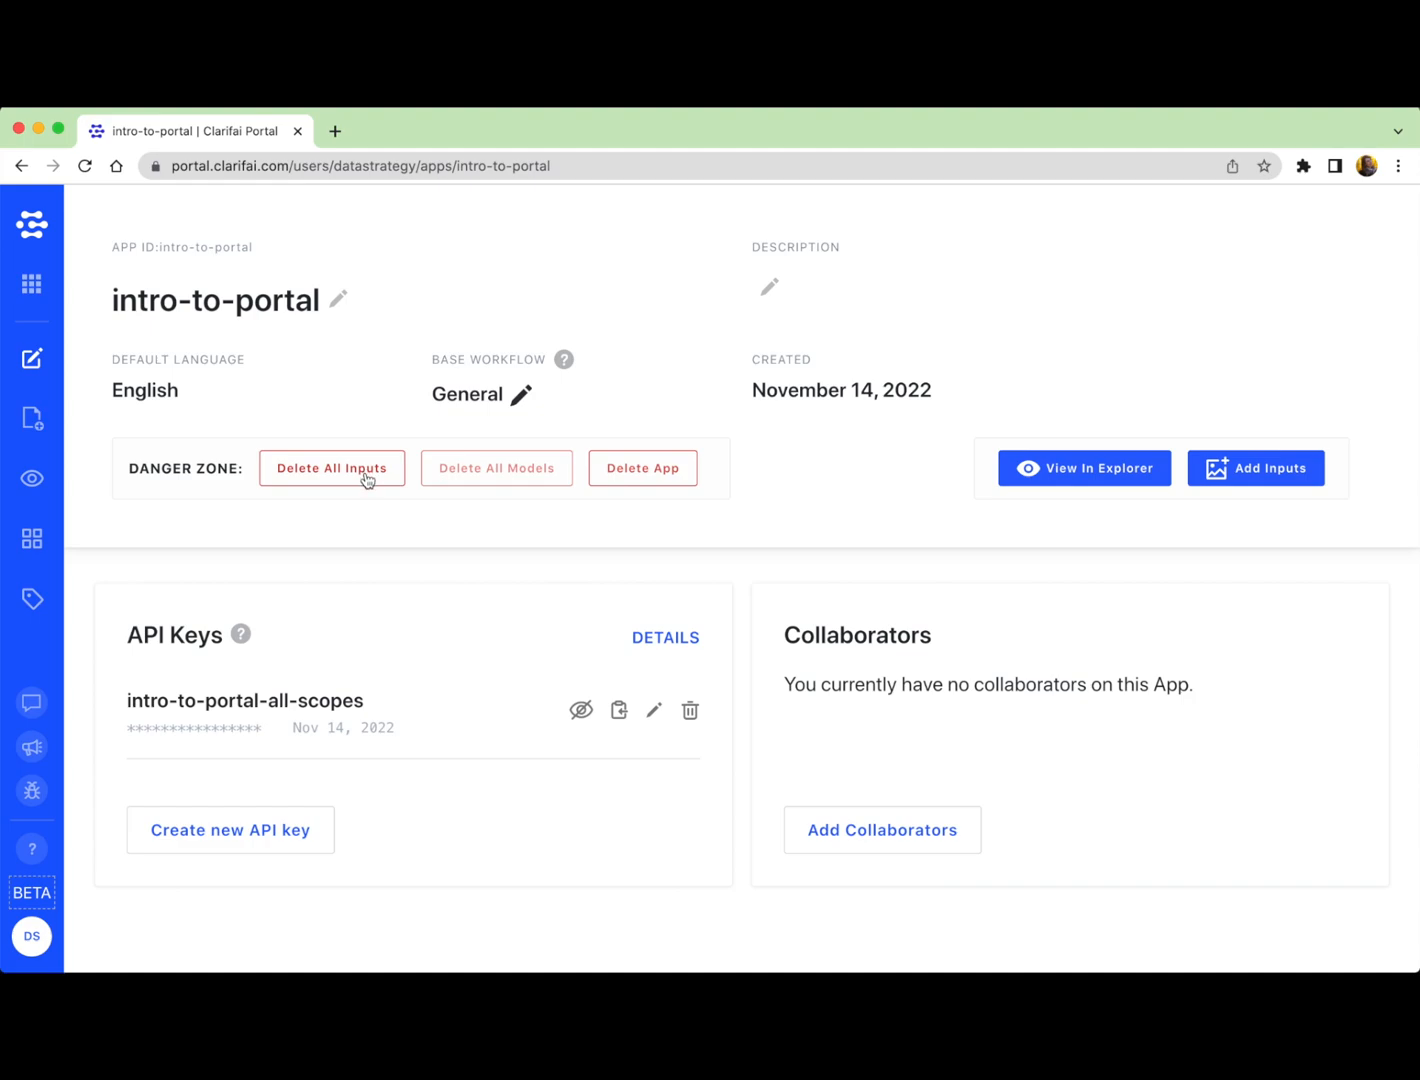
mouse_move(364, 548)
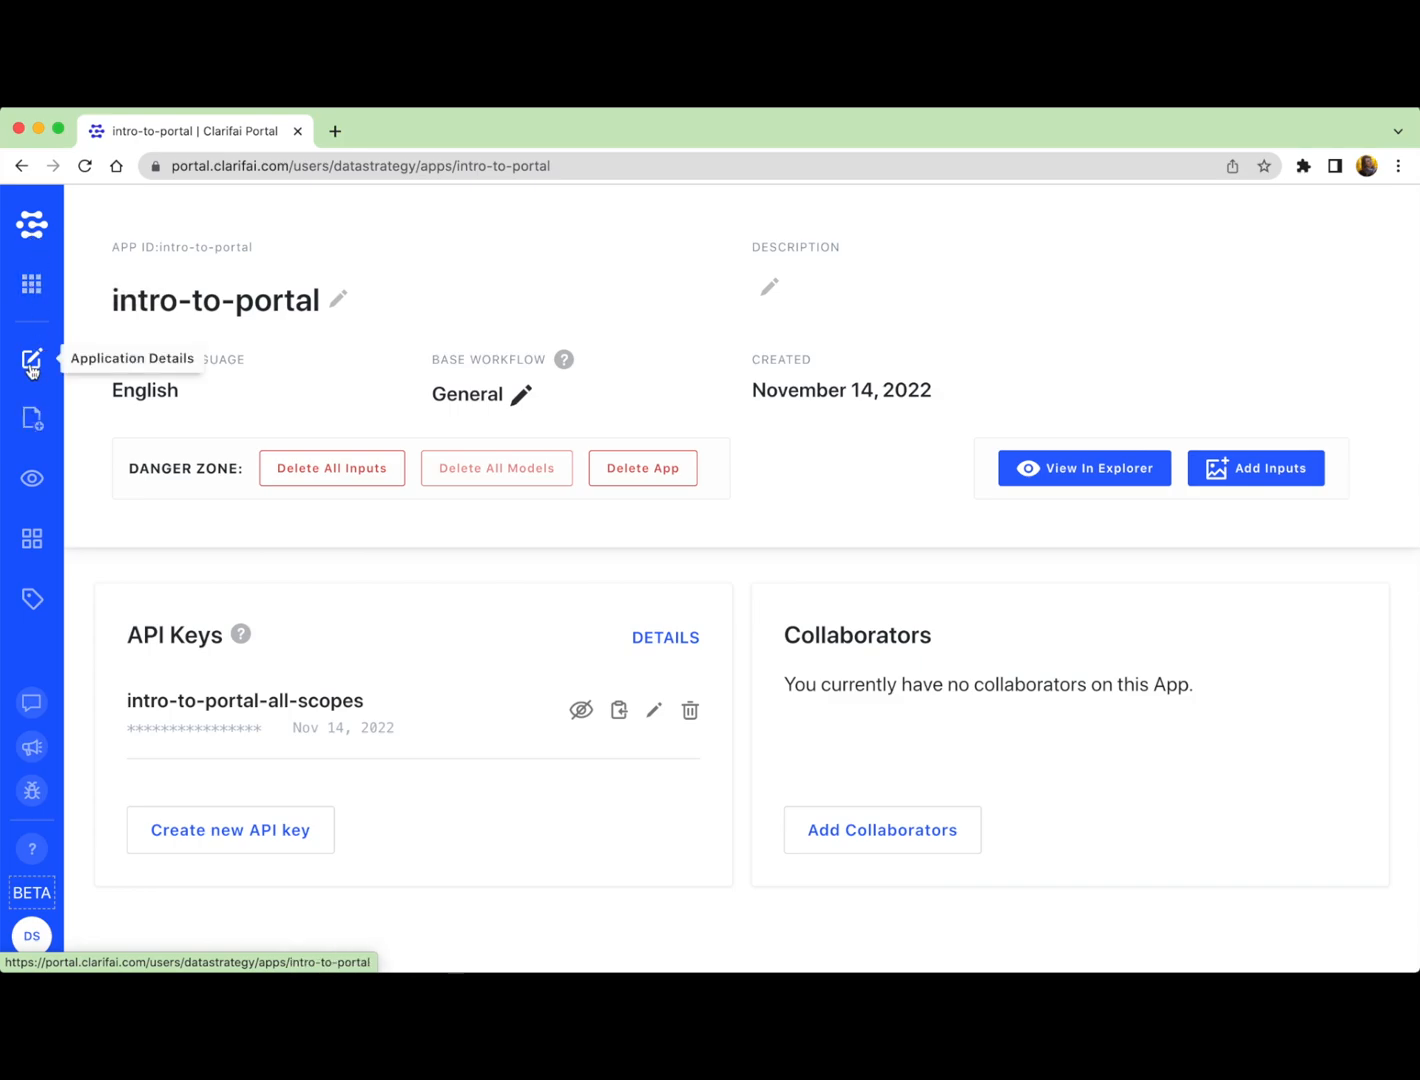
mouse_move(62, 272)
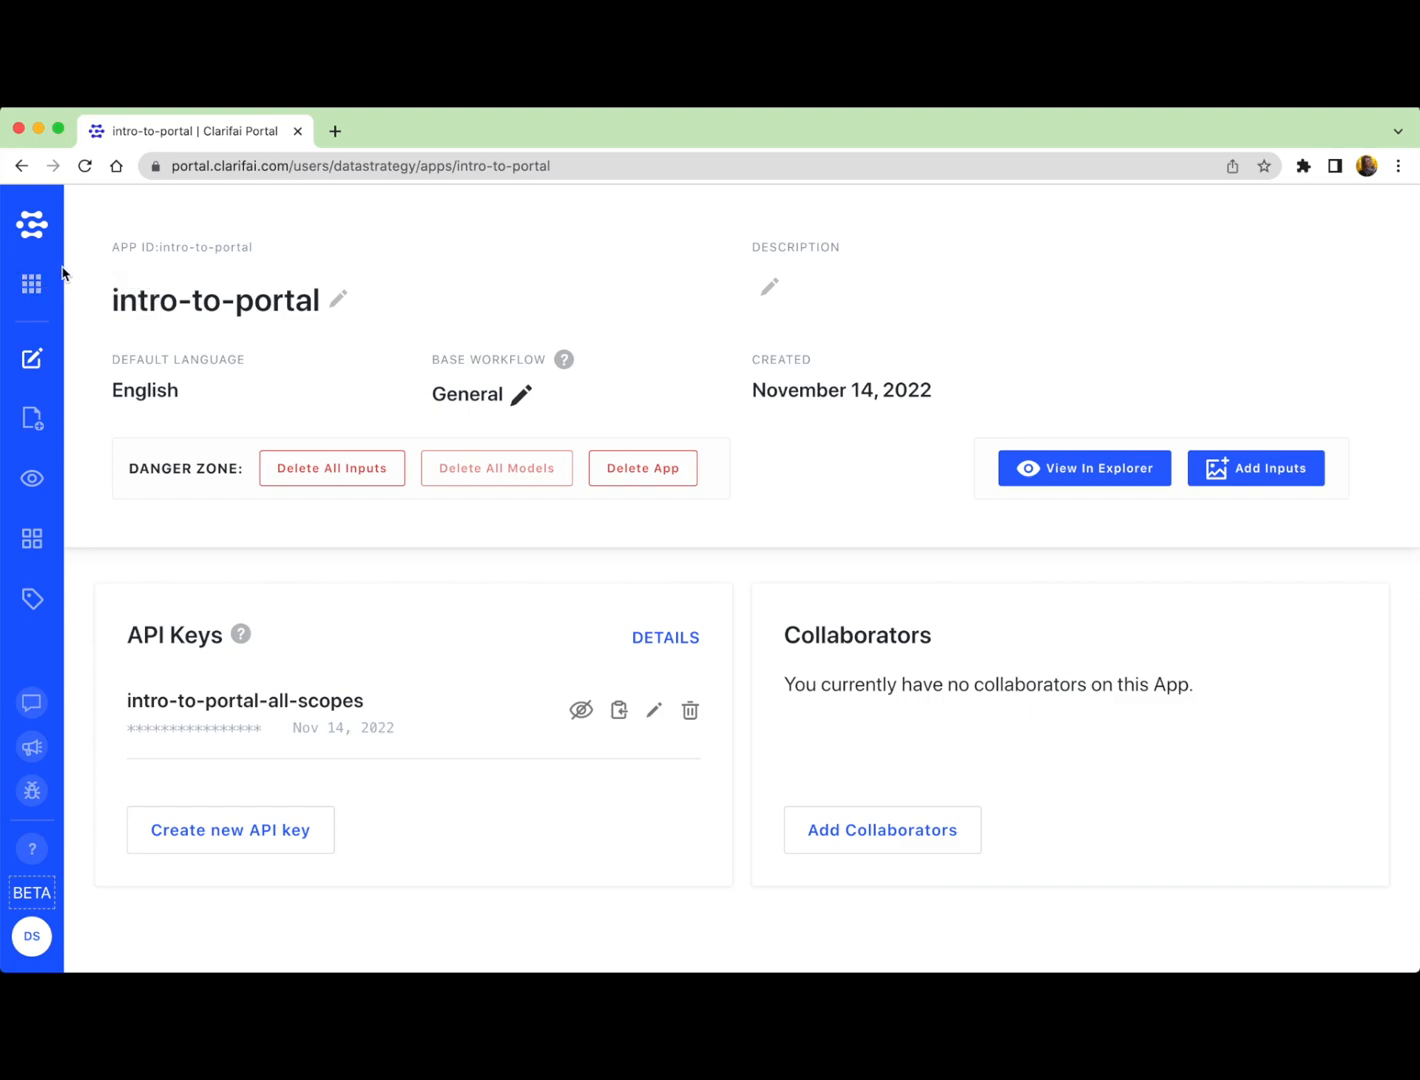
mouse_move(84, 338)
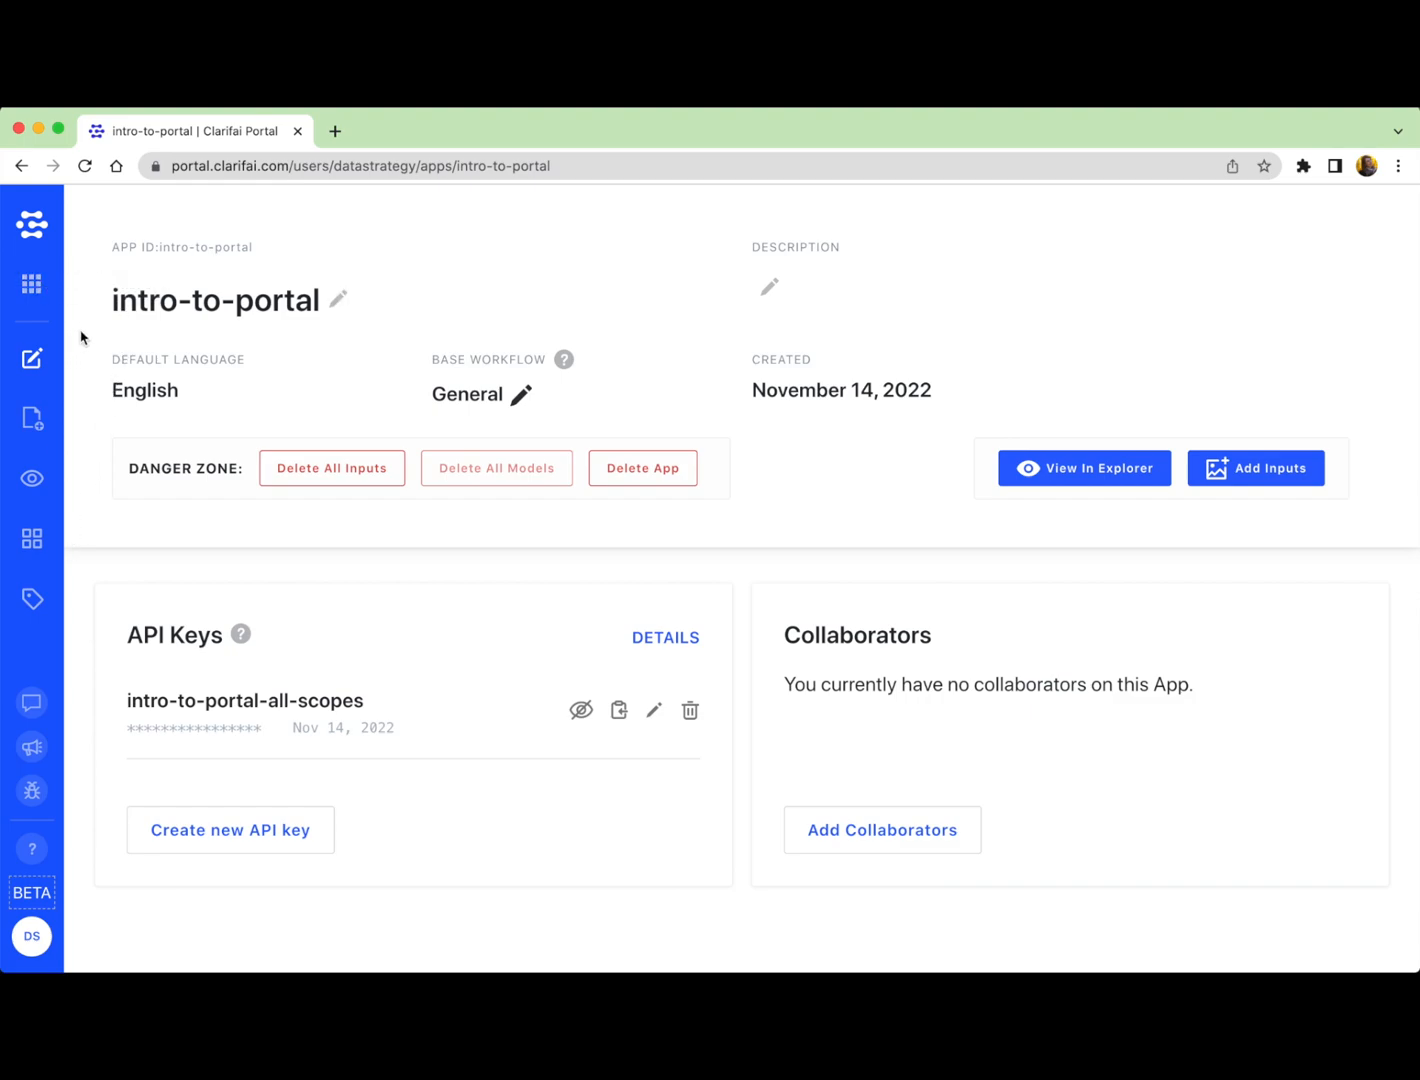
mouse_move(32, 358)
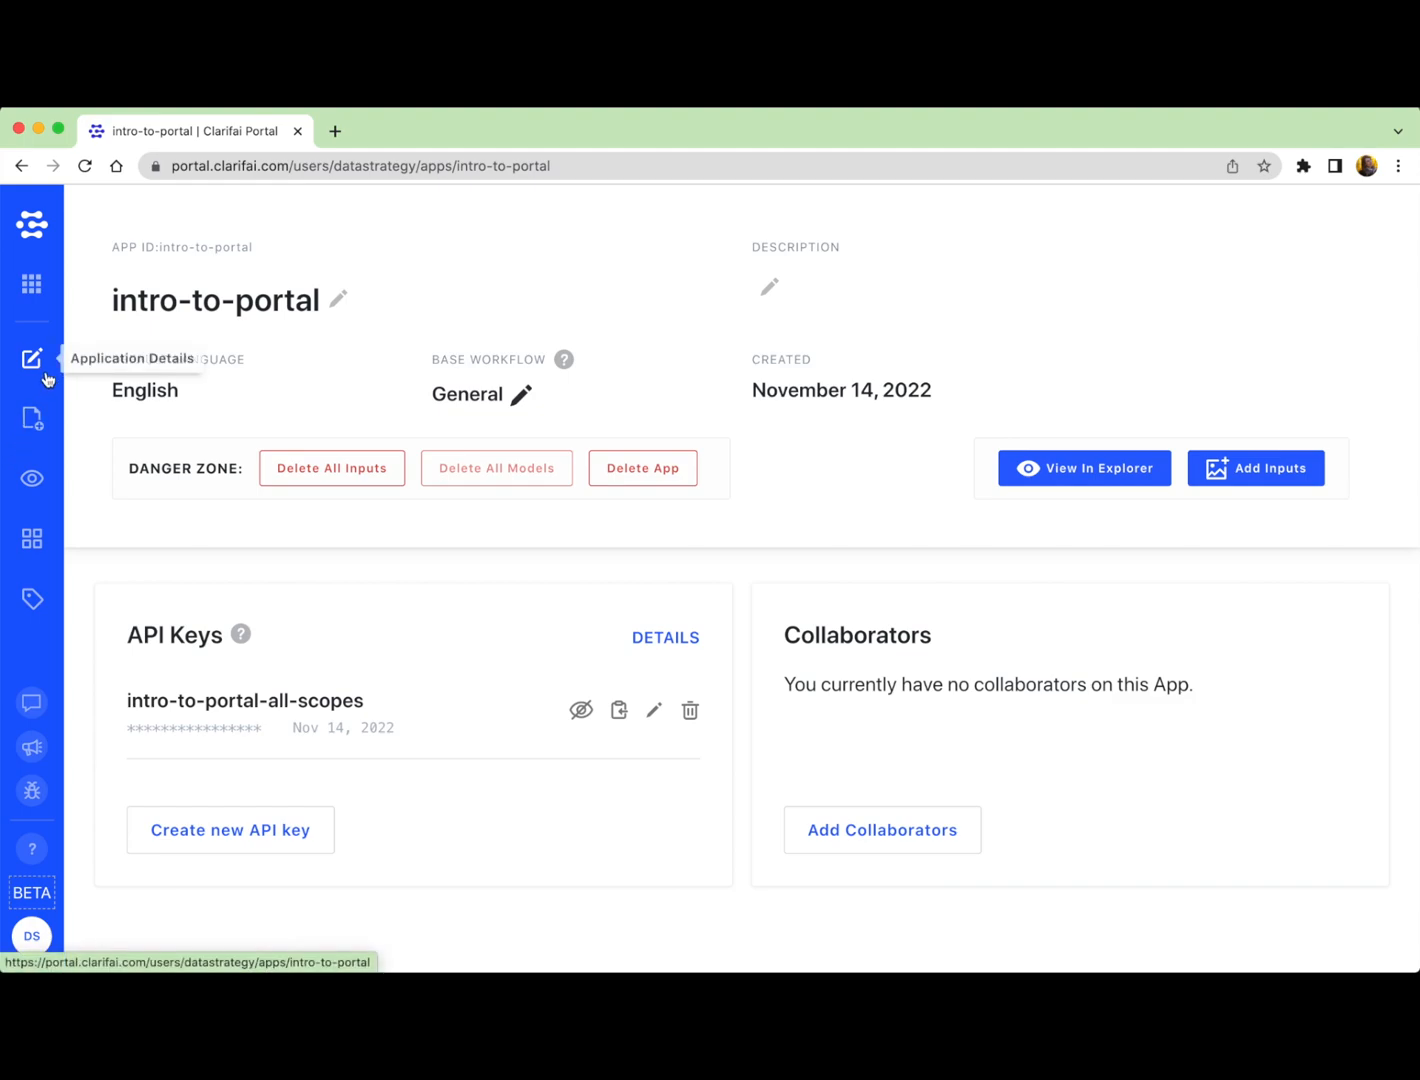
mouse_move(44, 372)
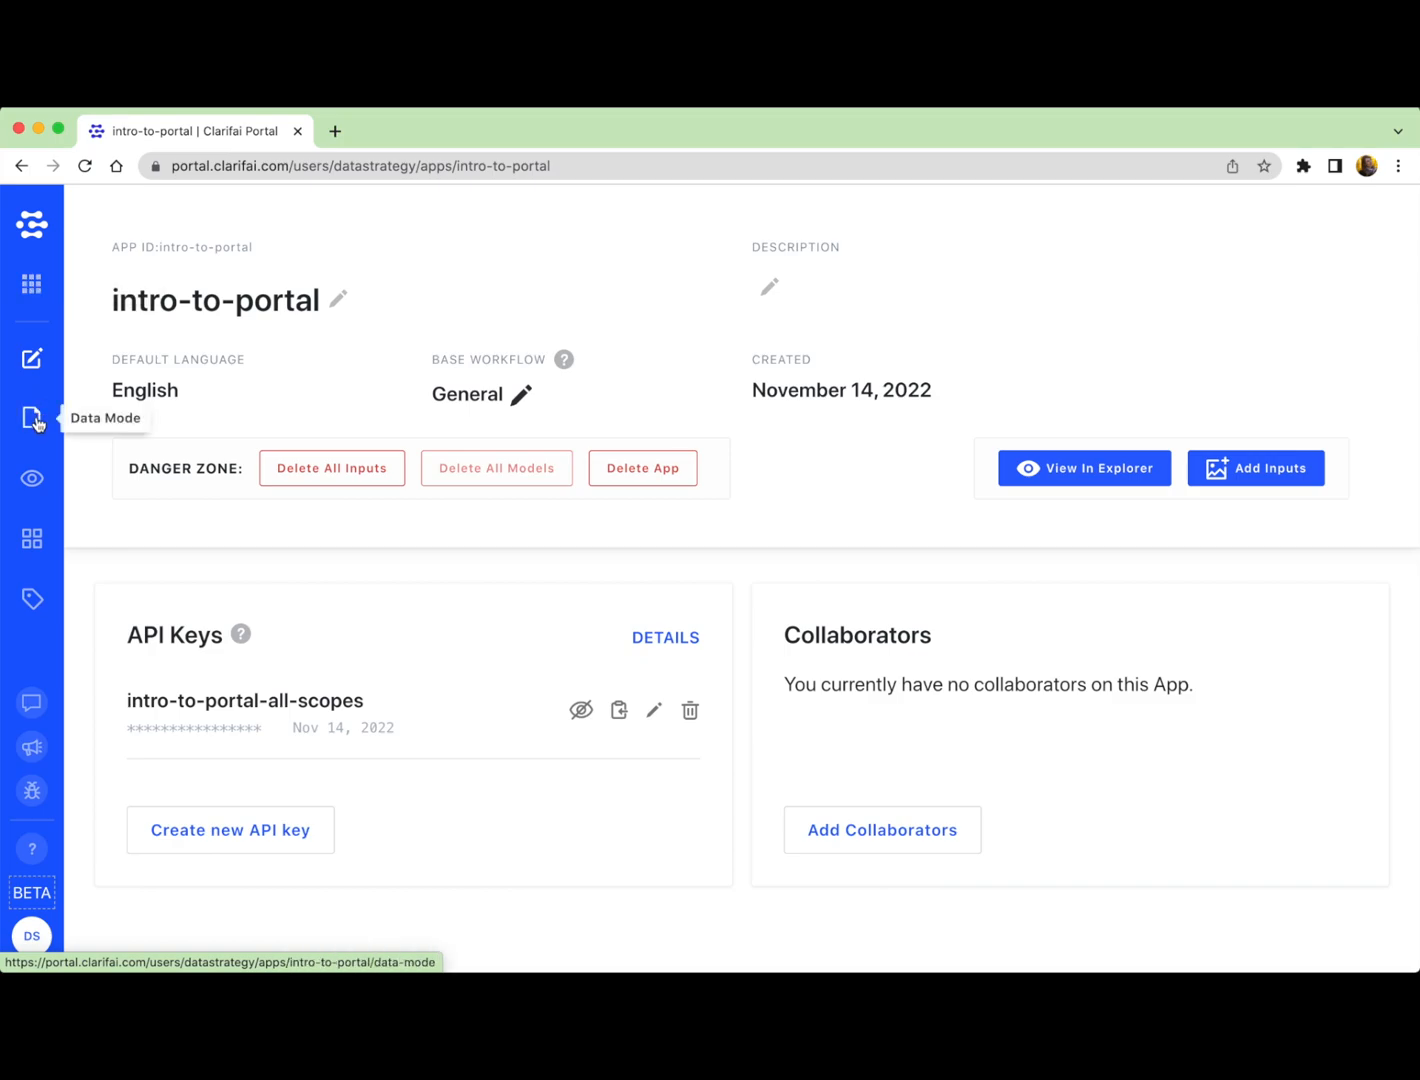
mouse_move(32, 478)
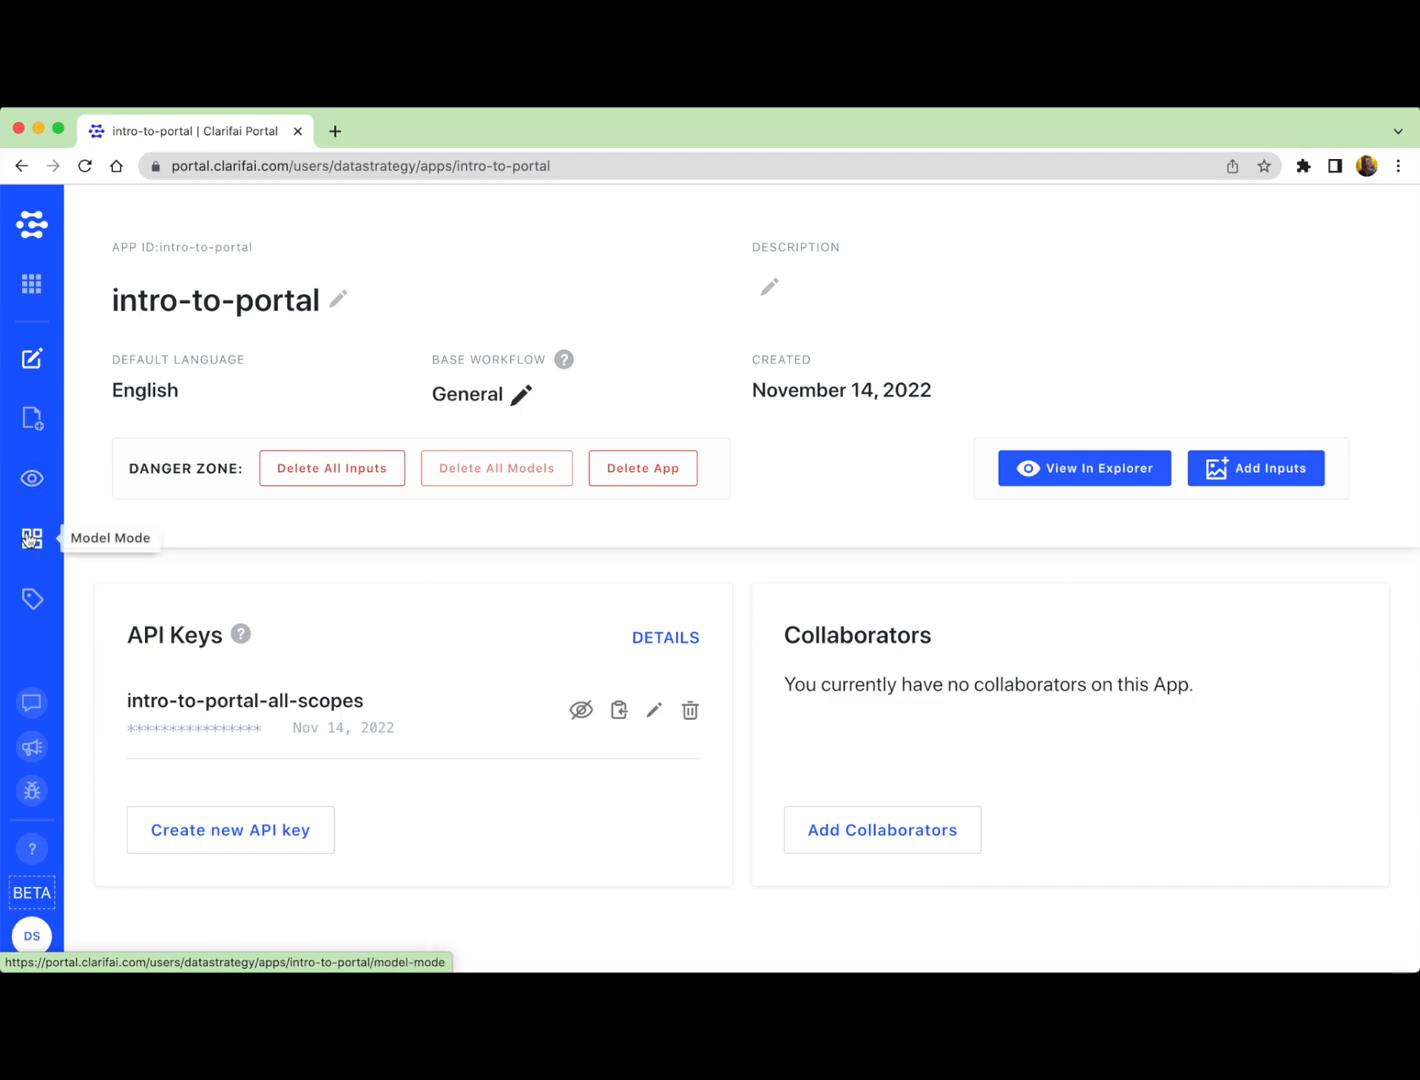
mouse_move(30, 598)
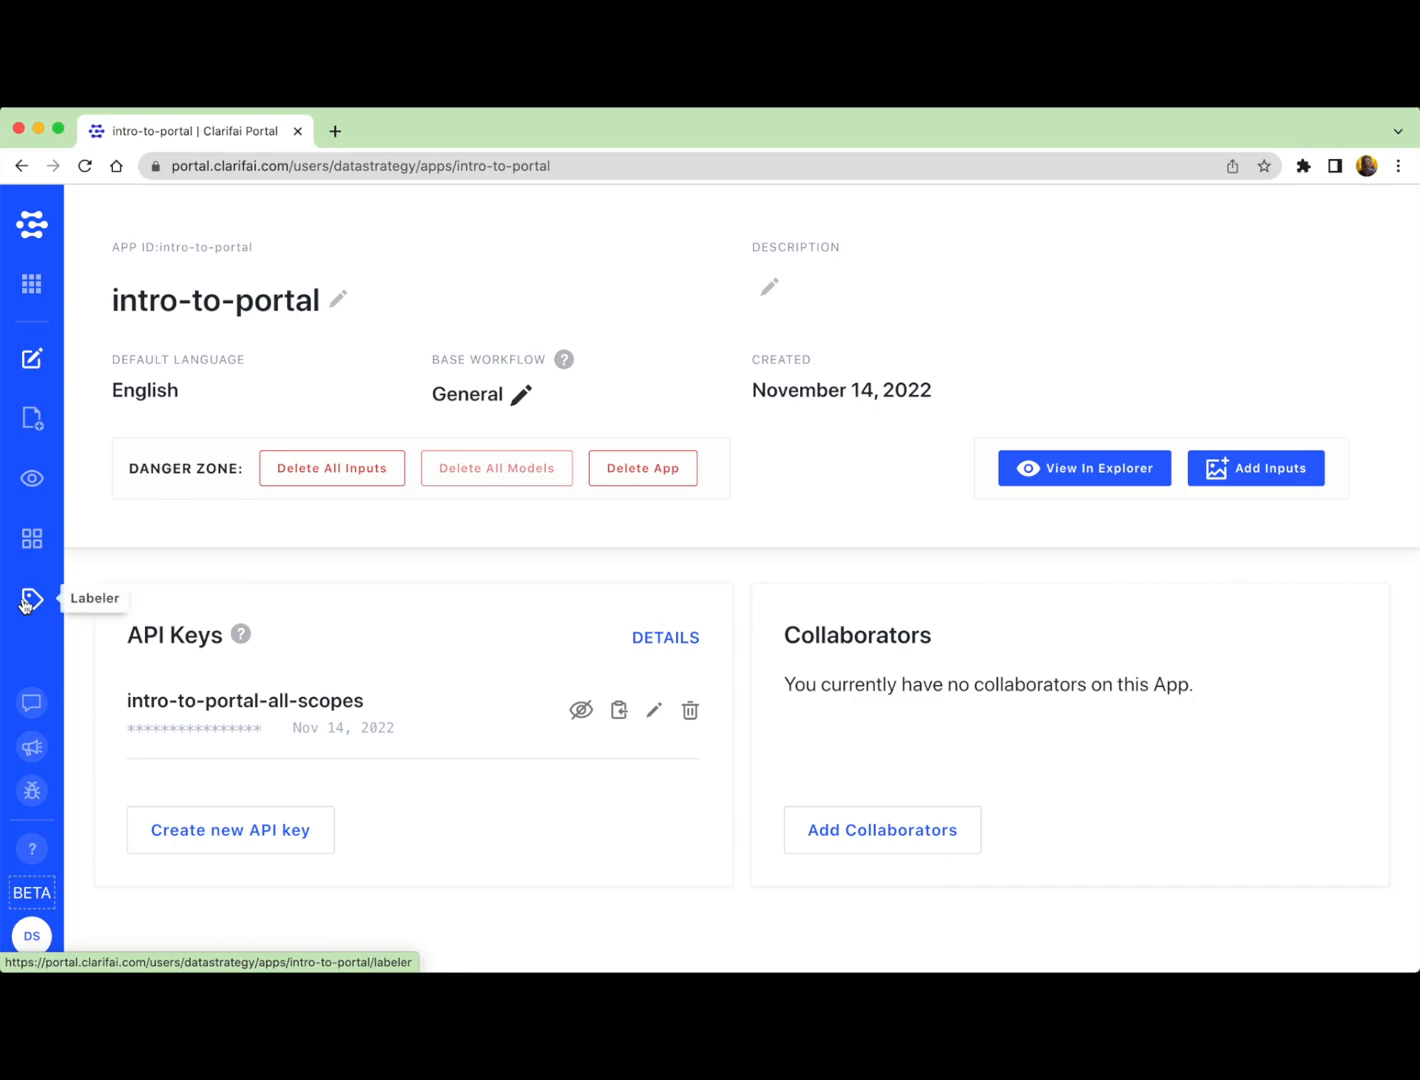
mouse_move(30, 848)
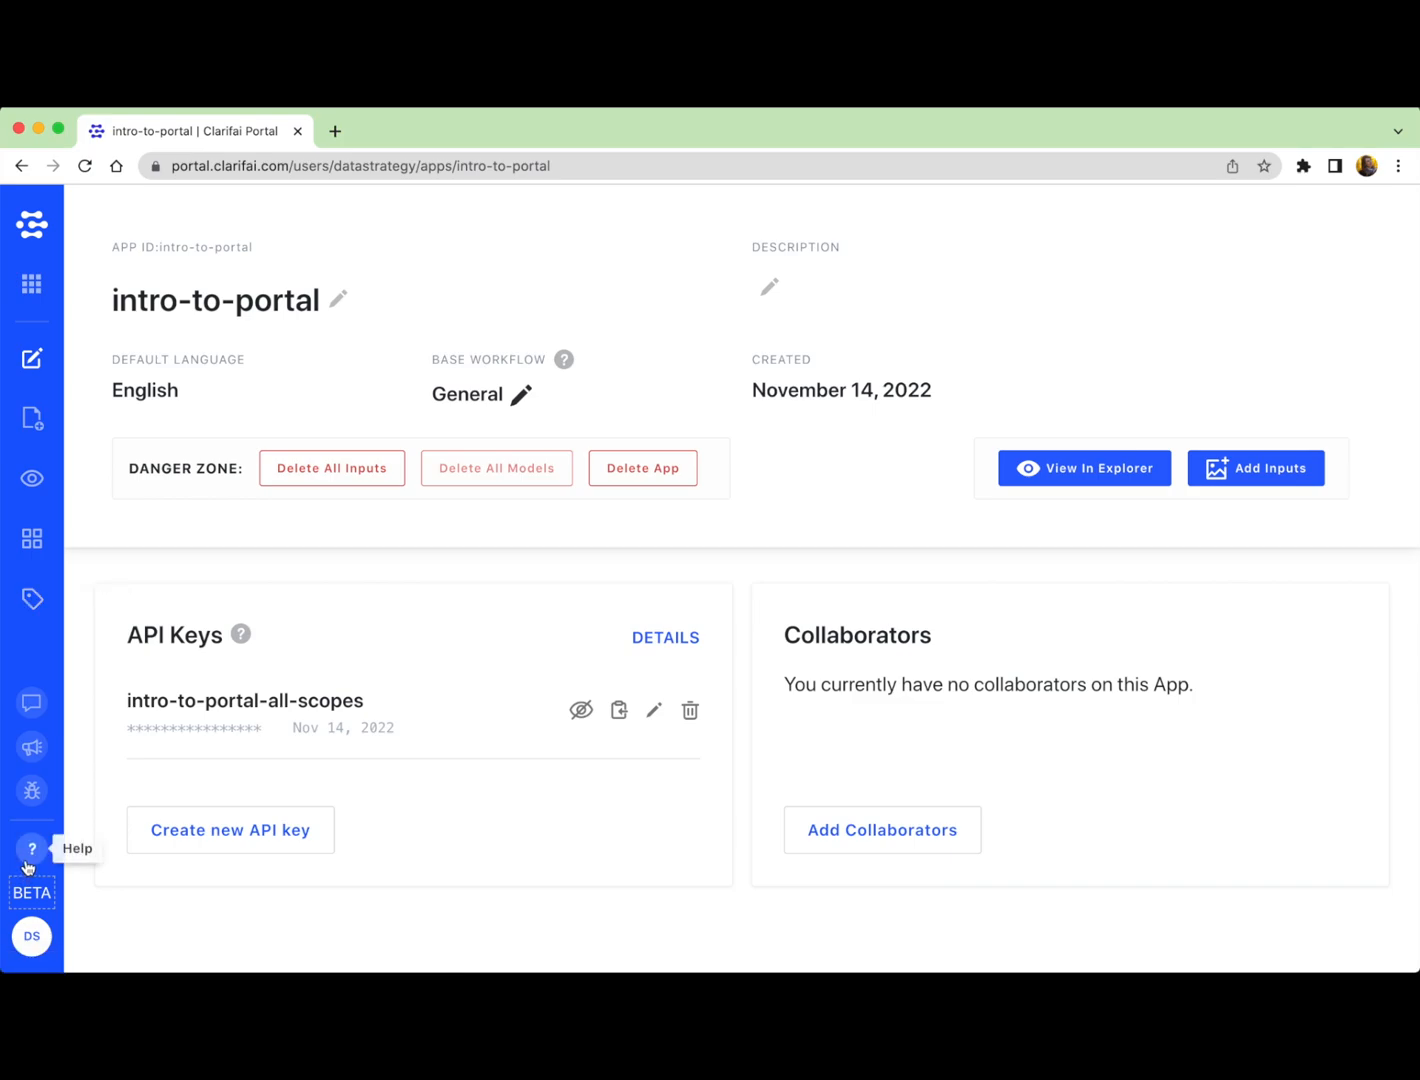
click(30, 848)
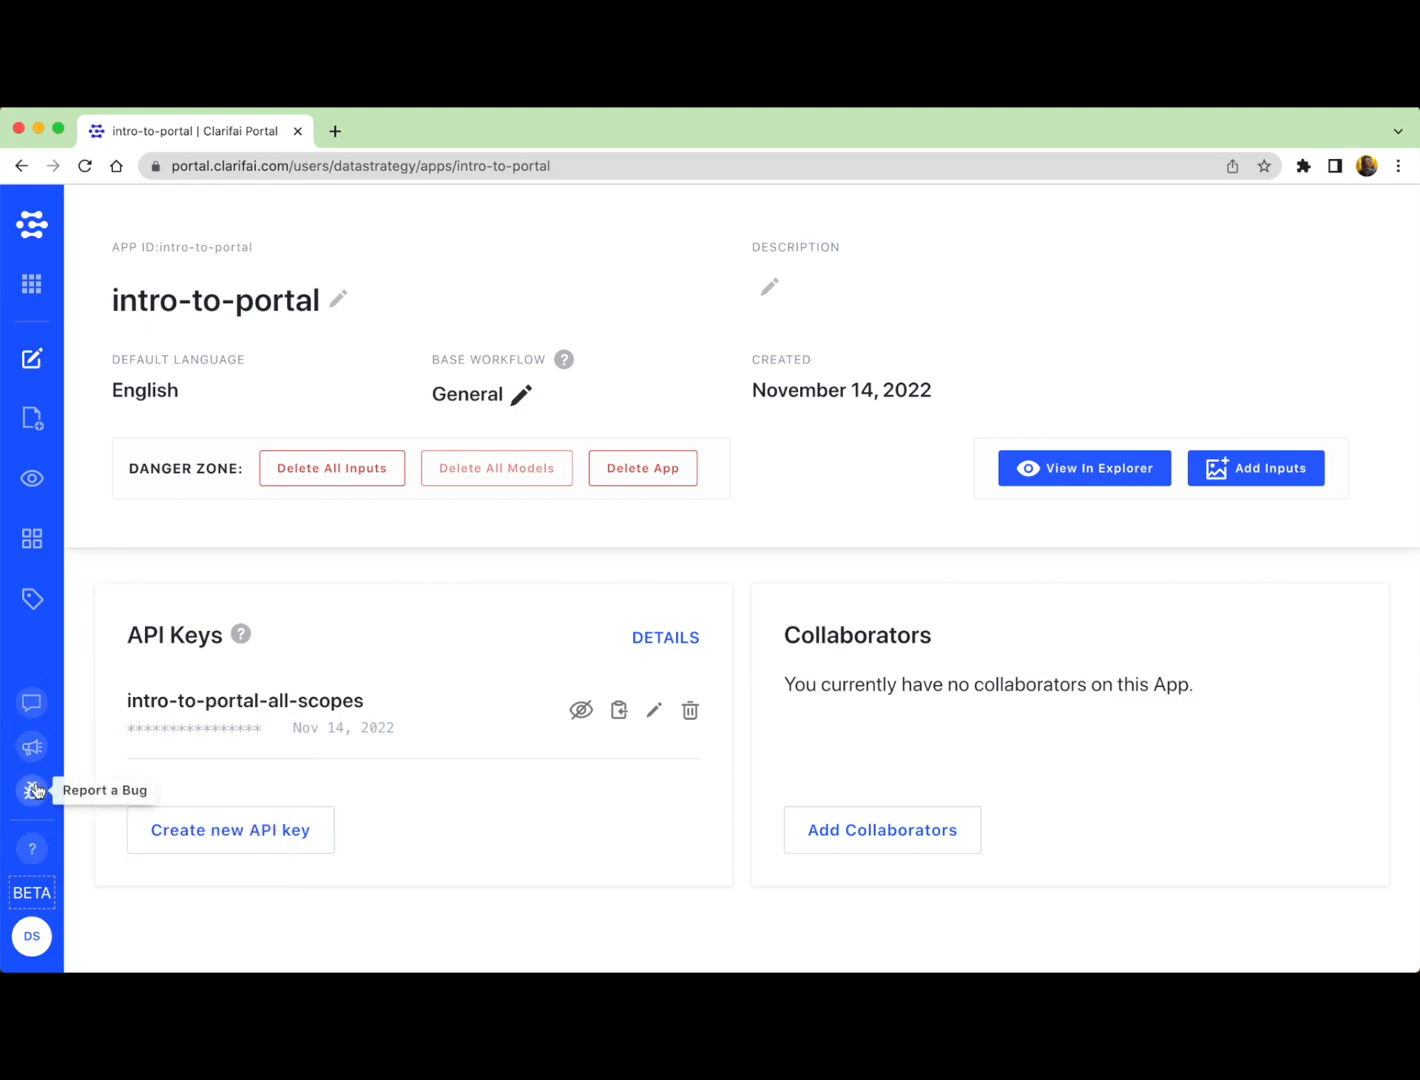
mouse_move(32, 702)
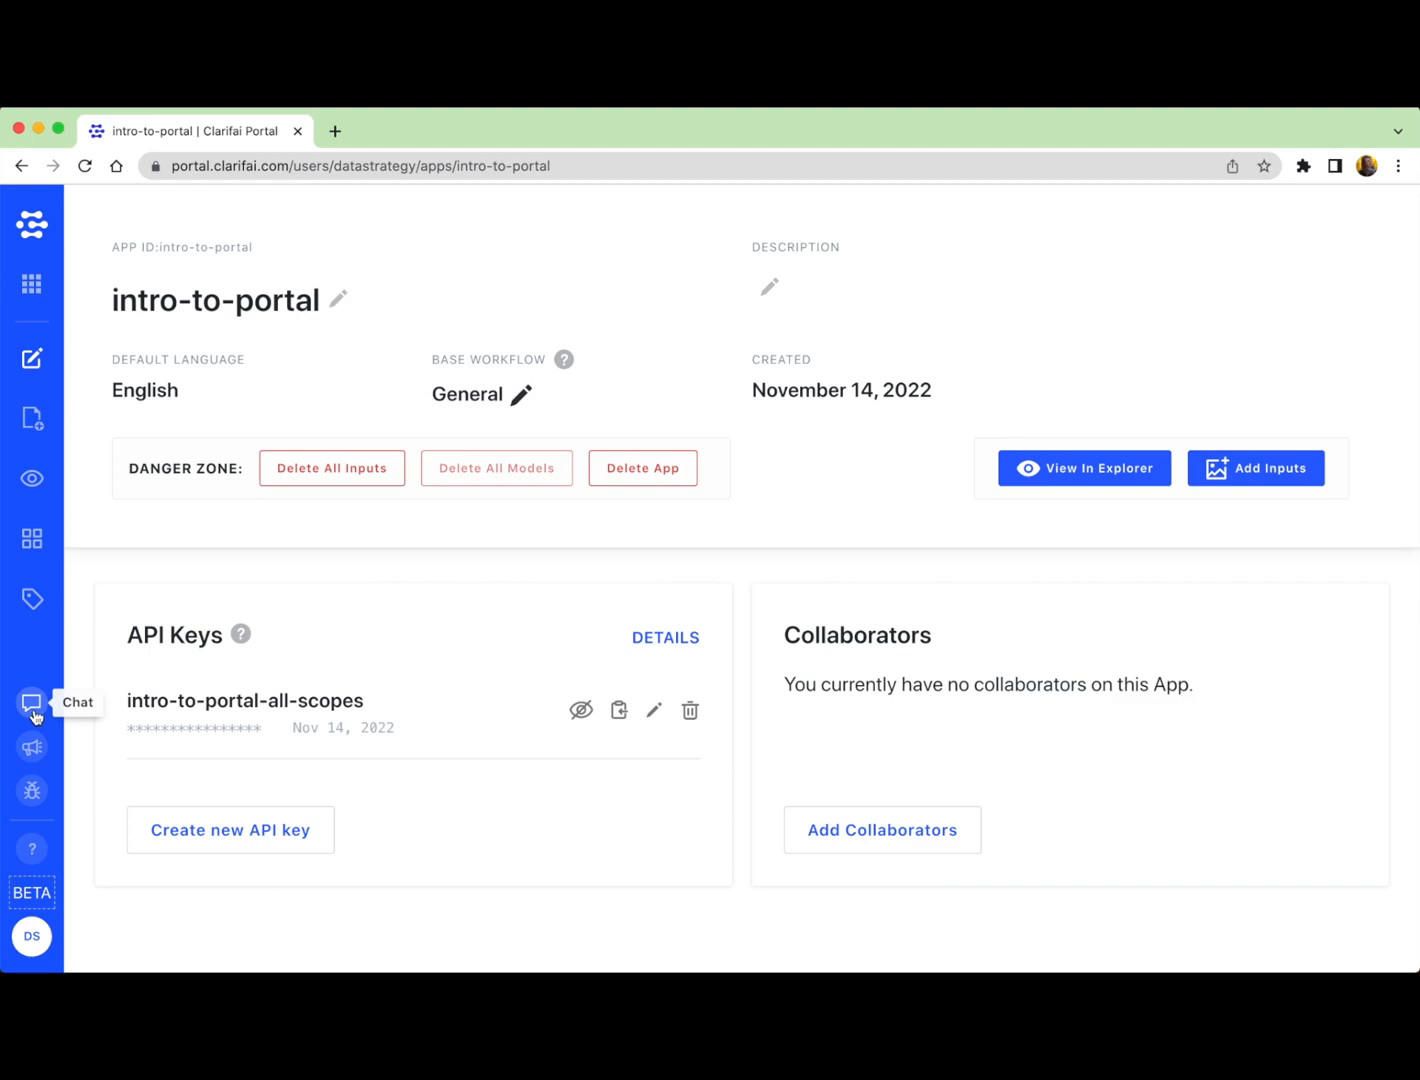
mouse_move(36, 818)
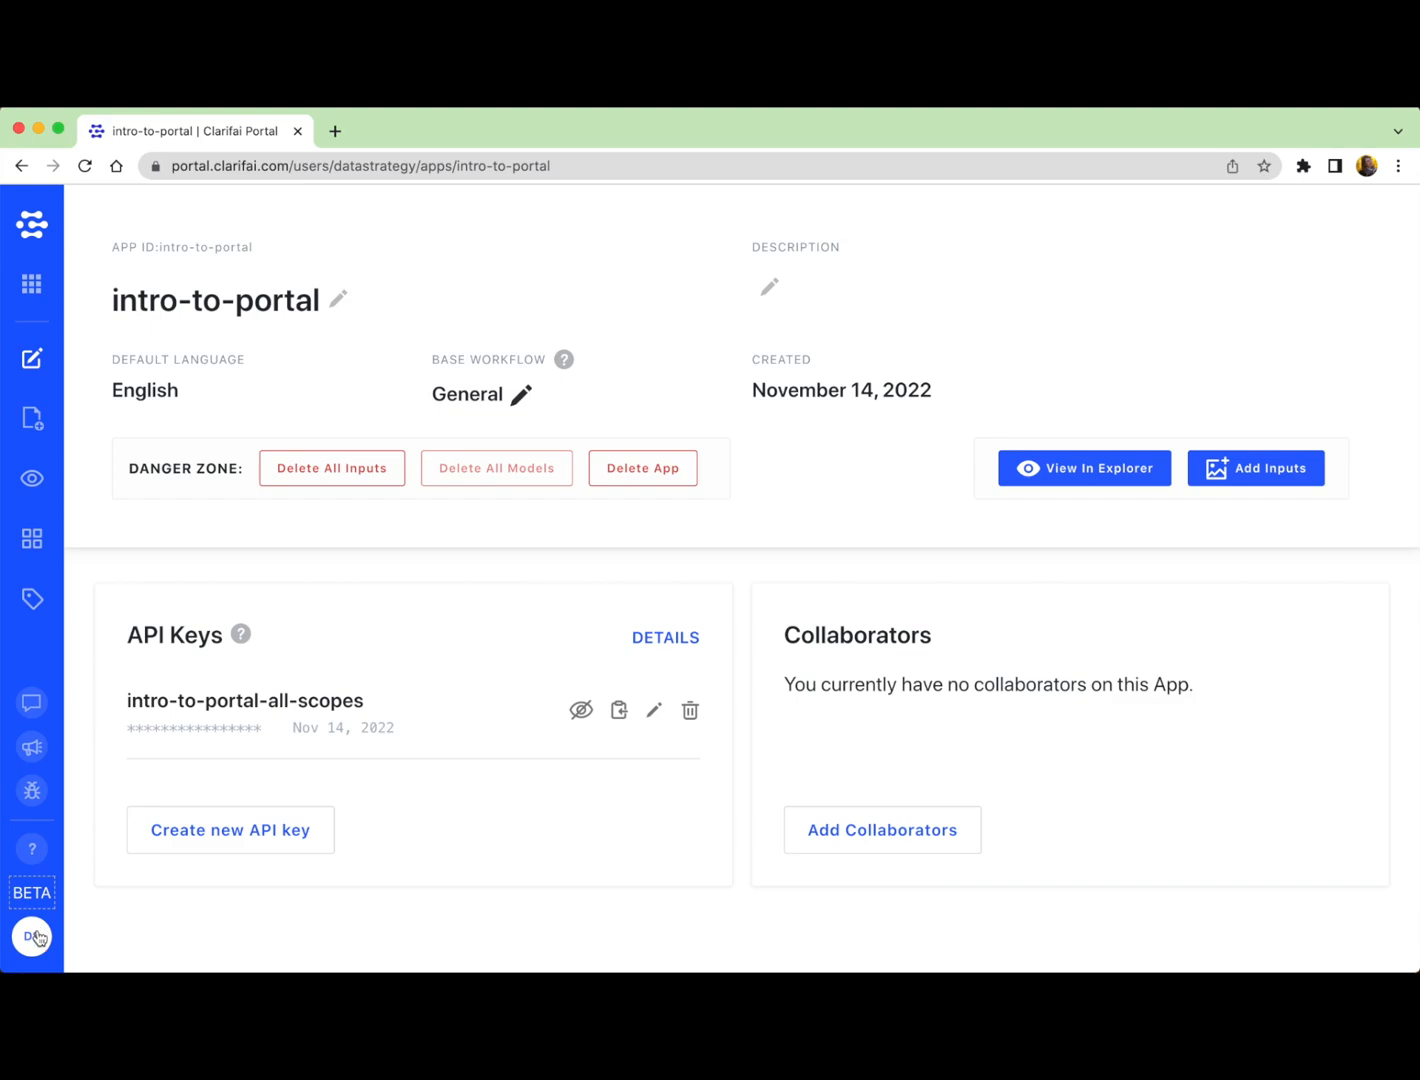
mouse_move(250, 574)
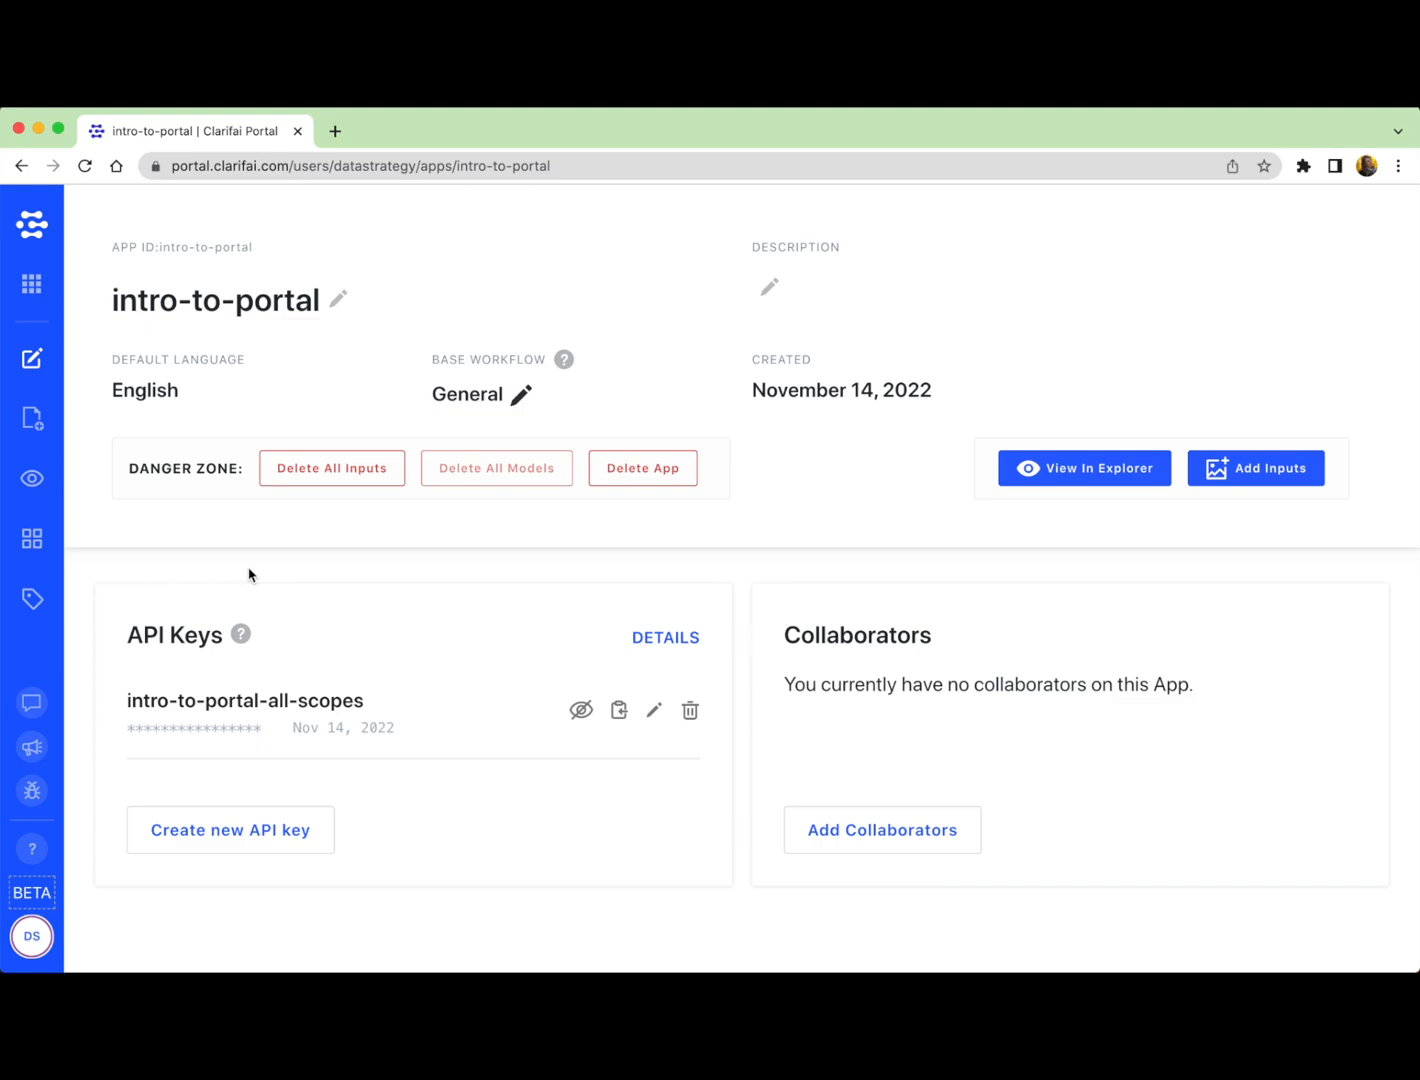
mouse_move(32, 418)
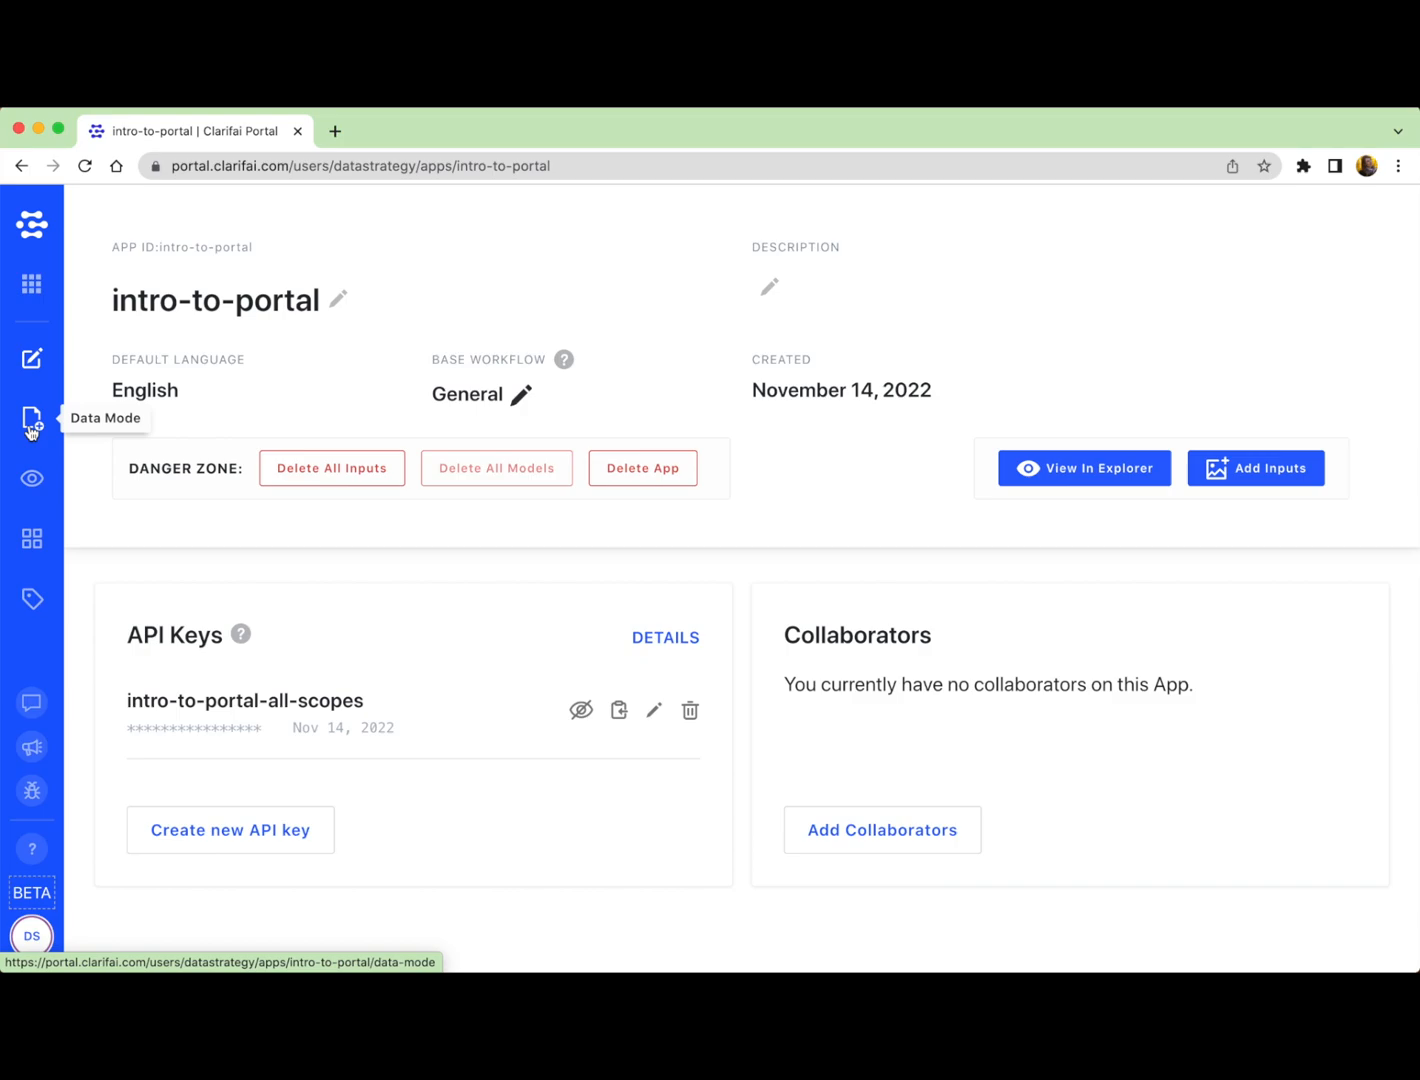
mouse_move(1256, 468)
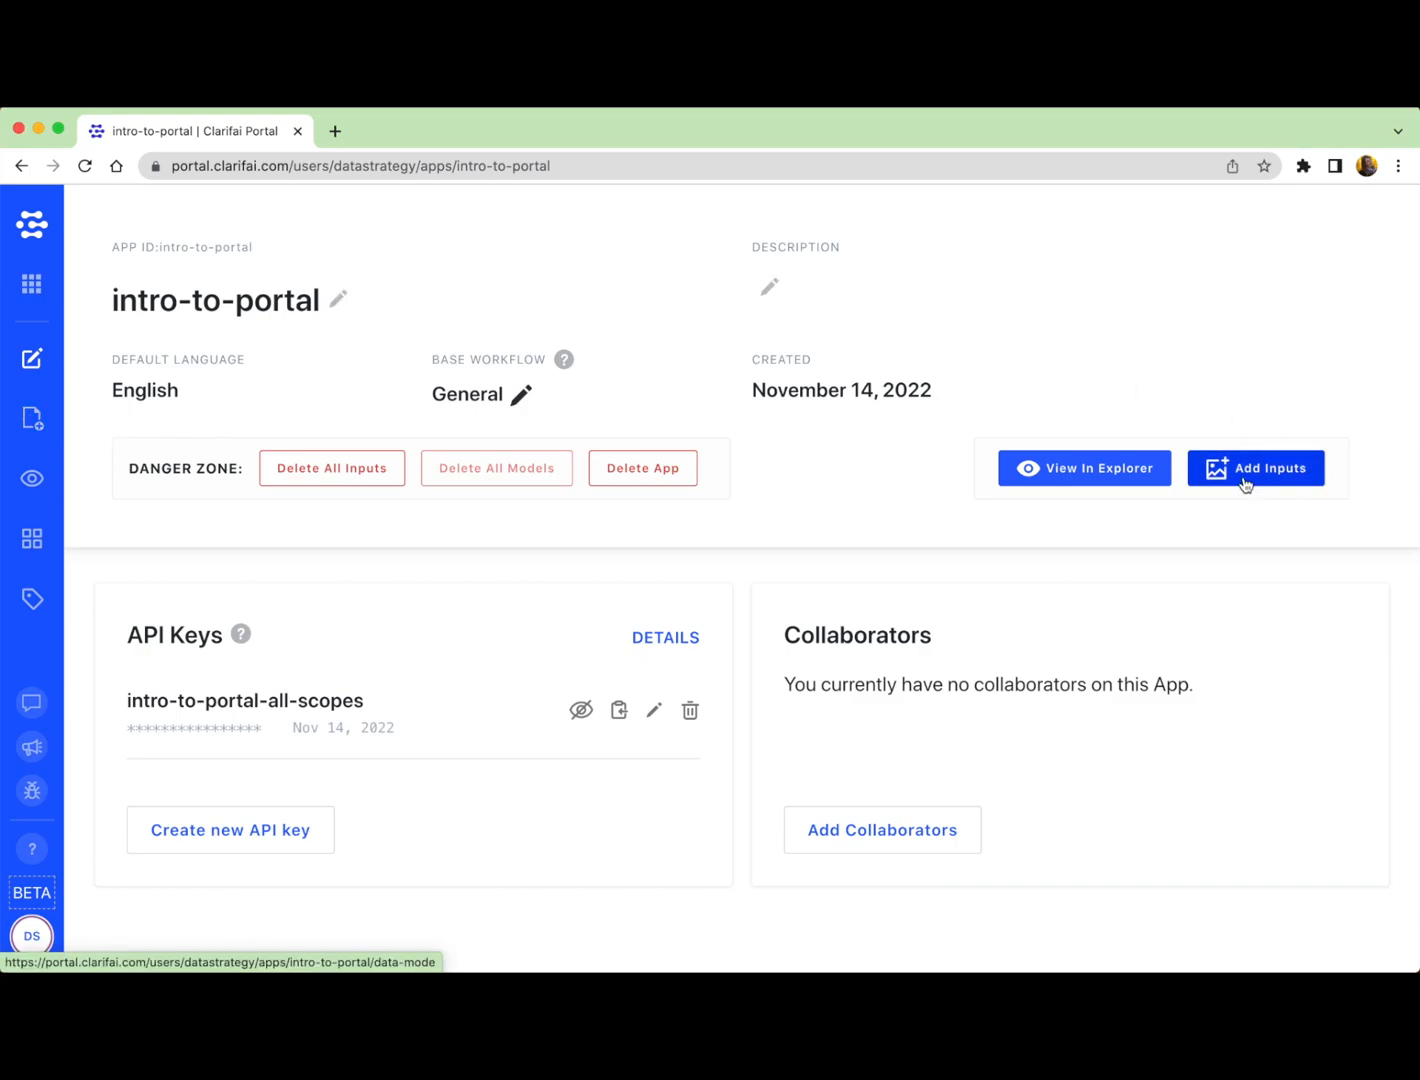
Step: Go to Add Inputs and focus the 'Enter input URLs line by line' box
click(1256, 468)
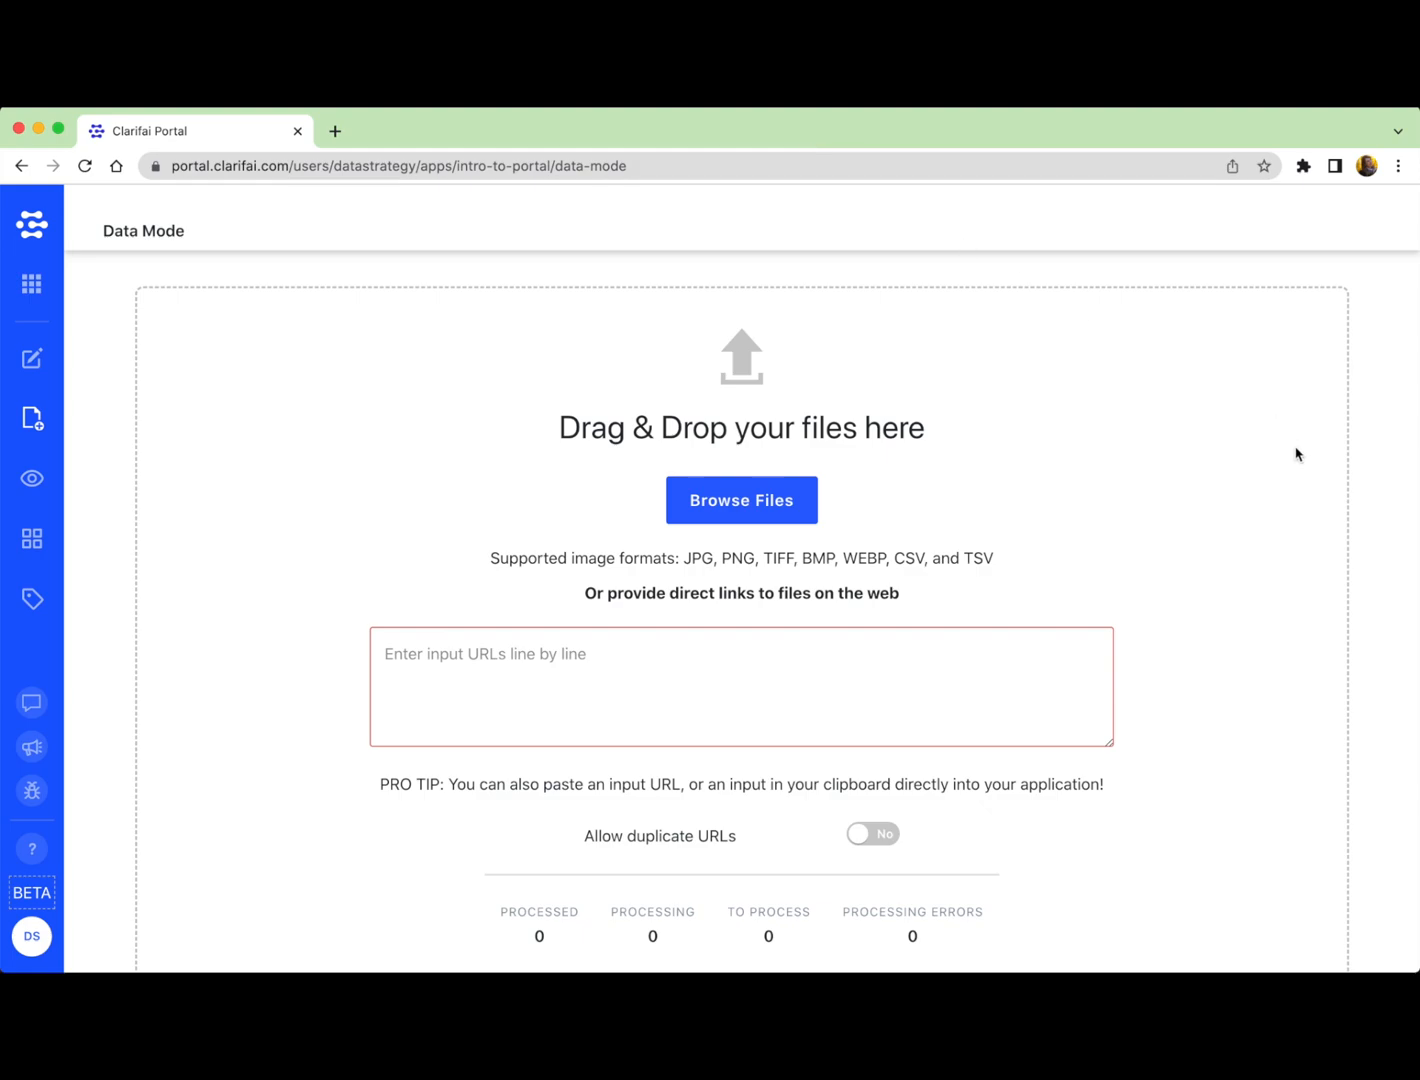
mouse_move(1036, 518)
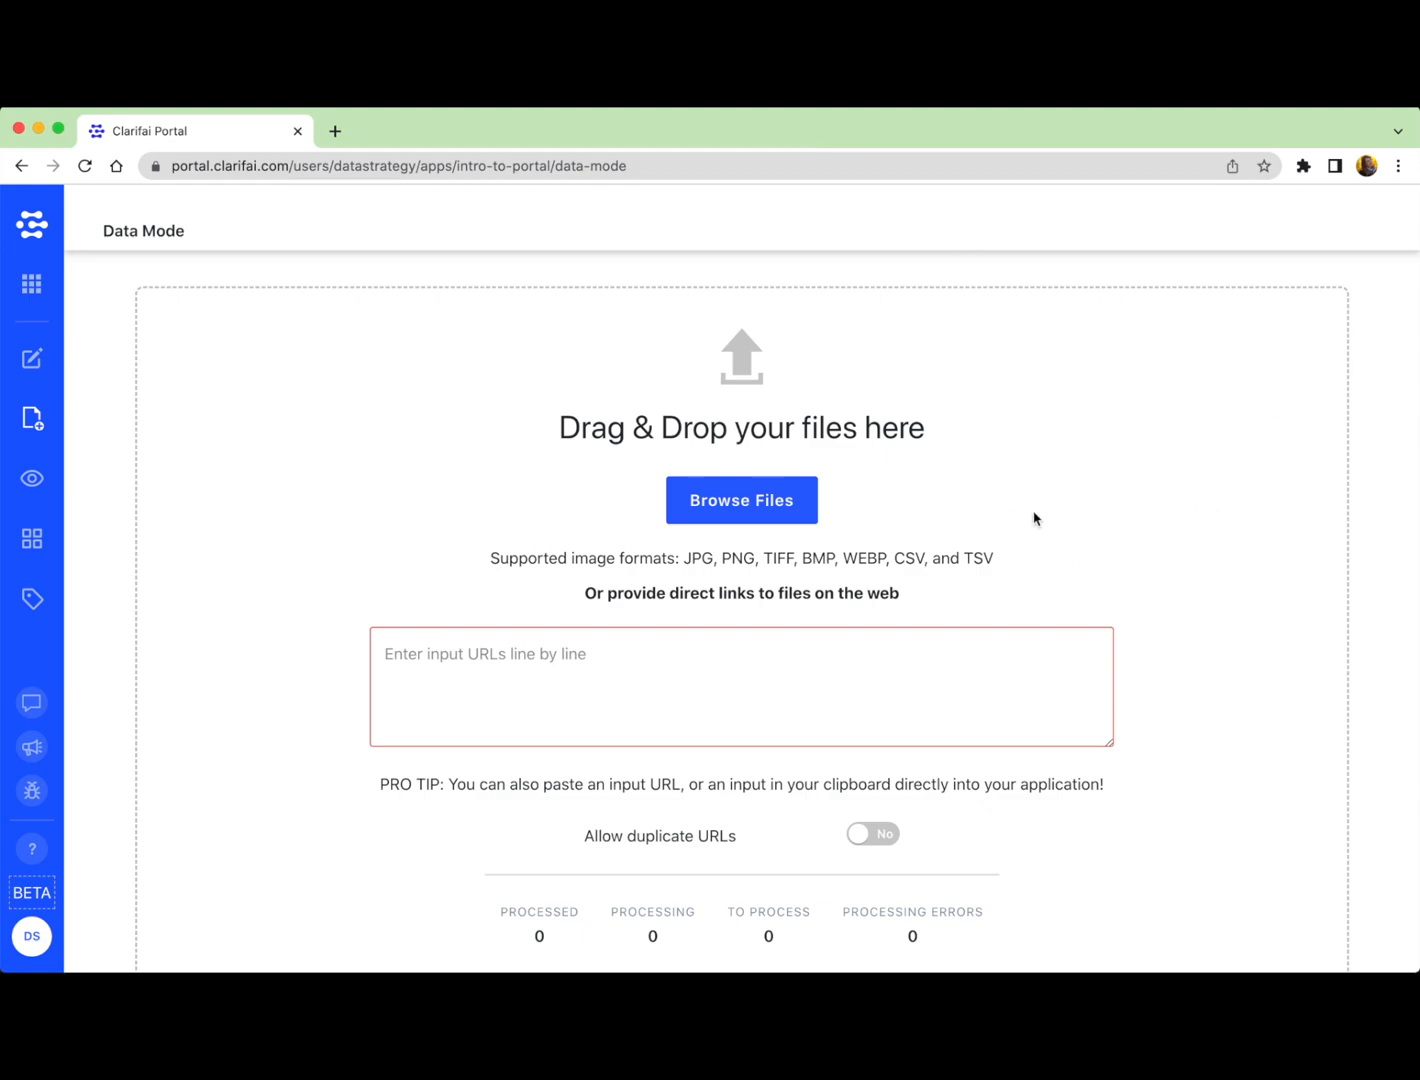
mouse_move(740, 516)
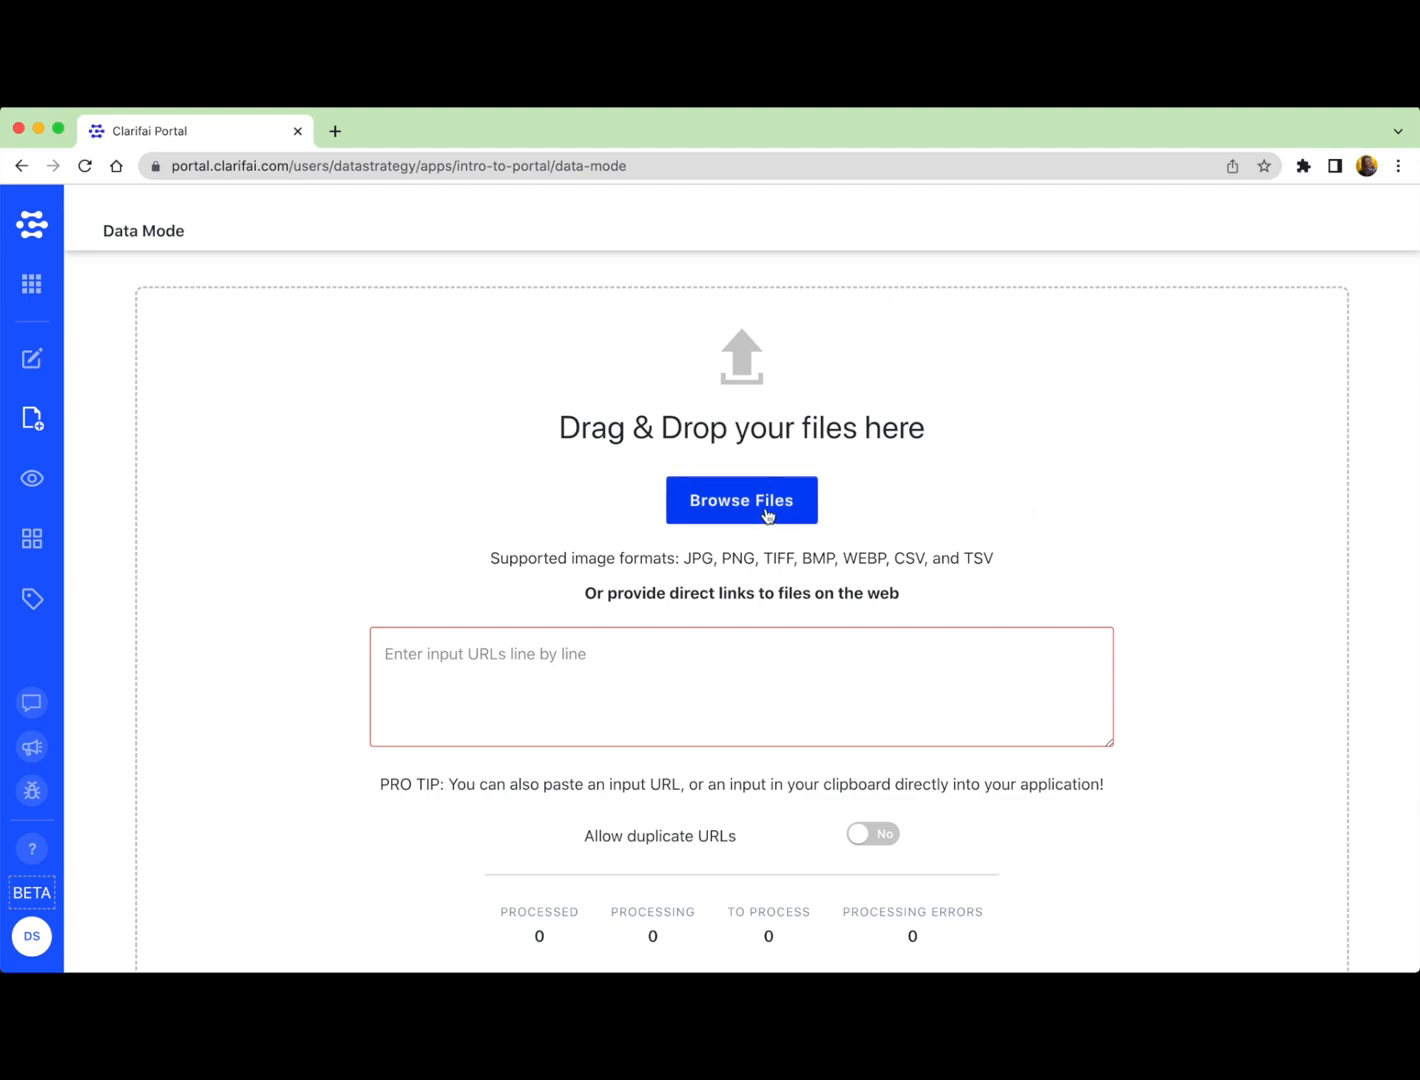
scroll(down, 3)
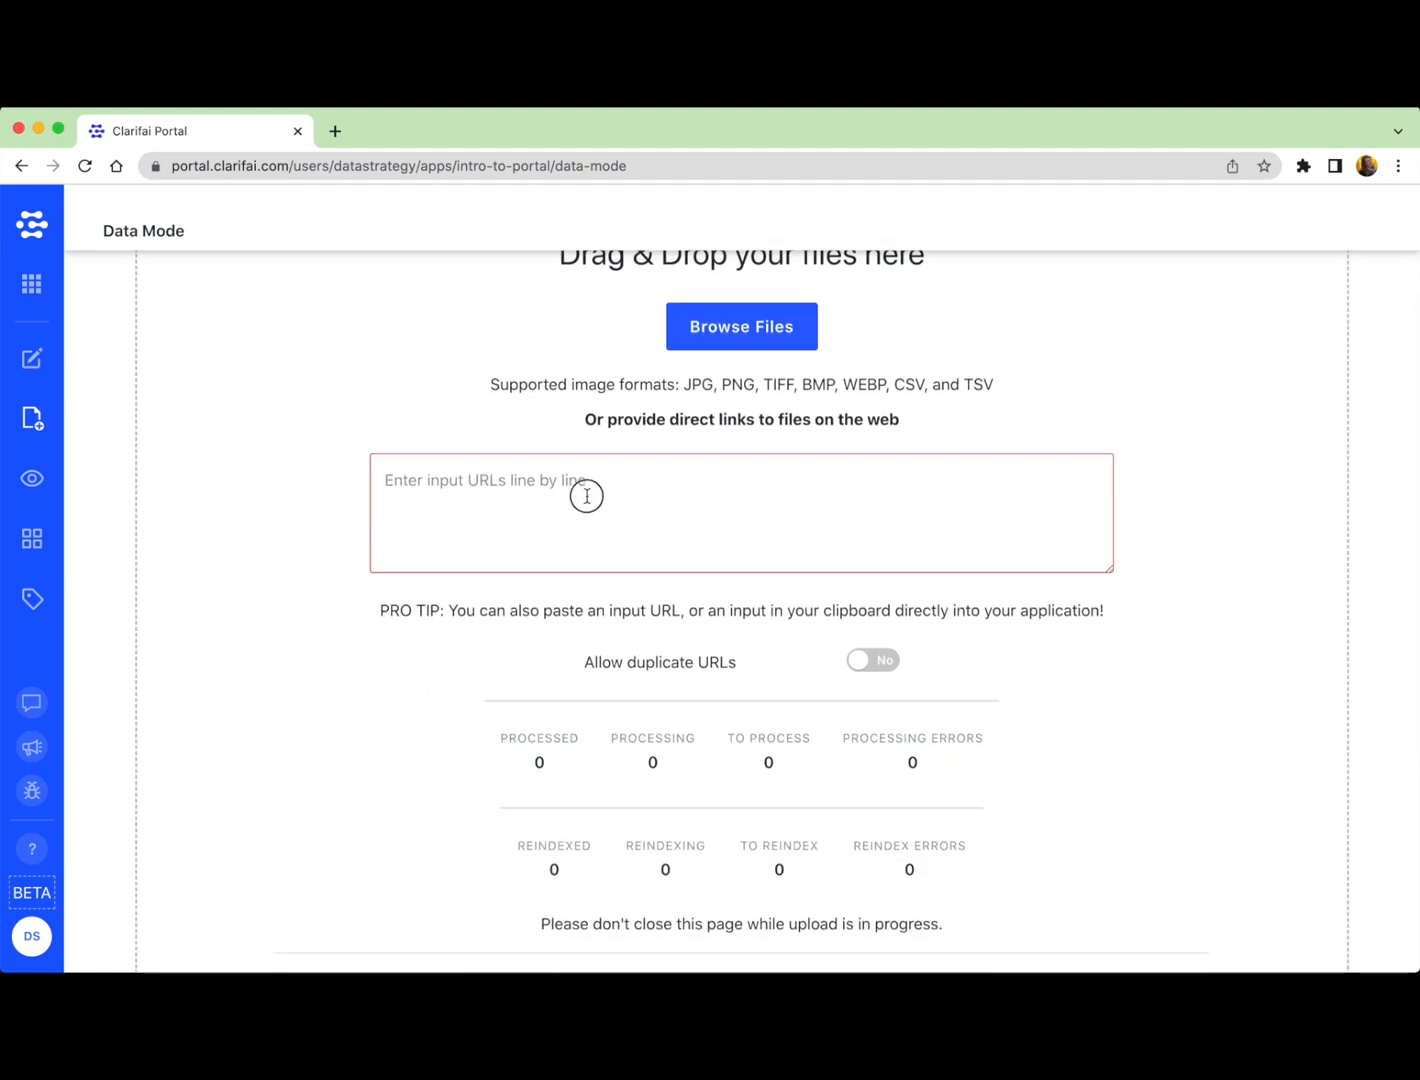
click(740, 512)
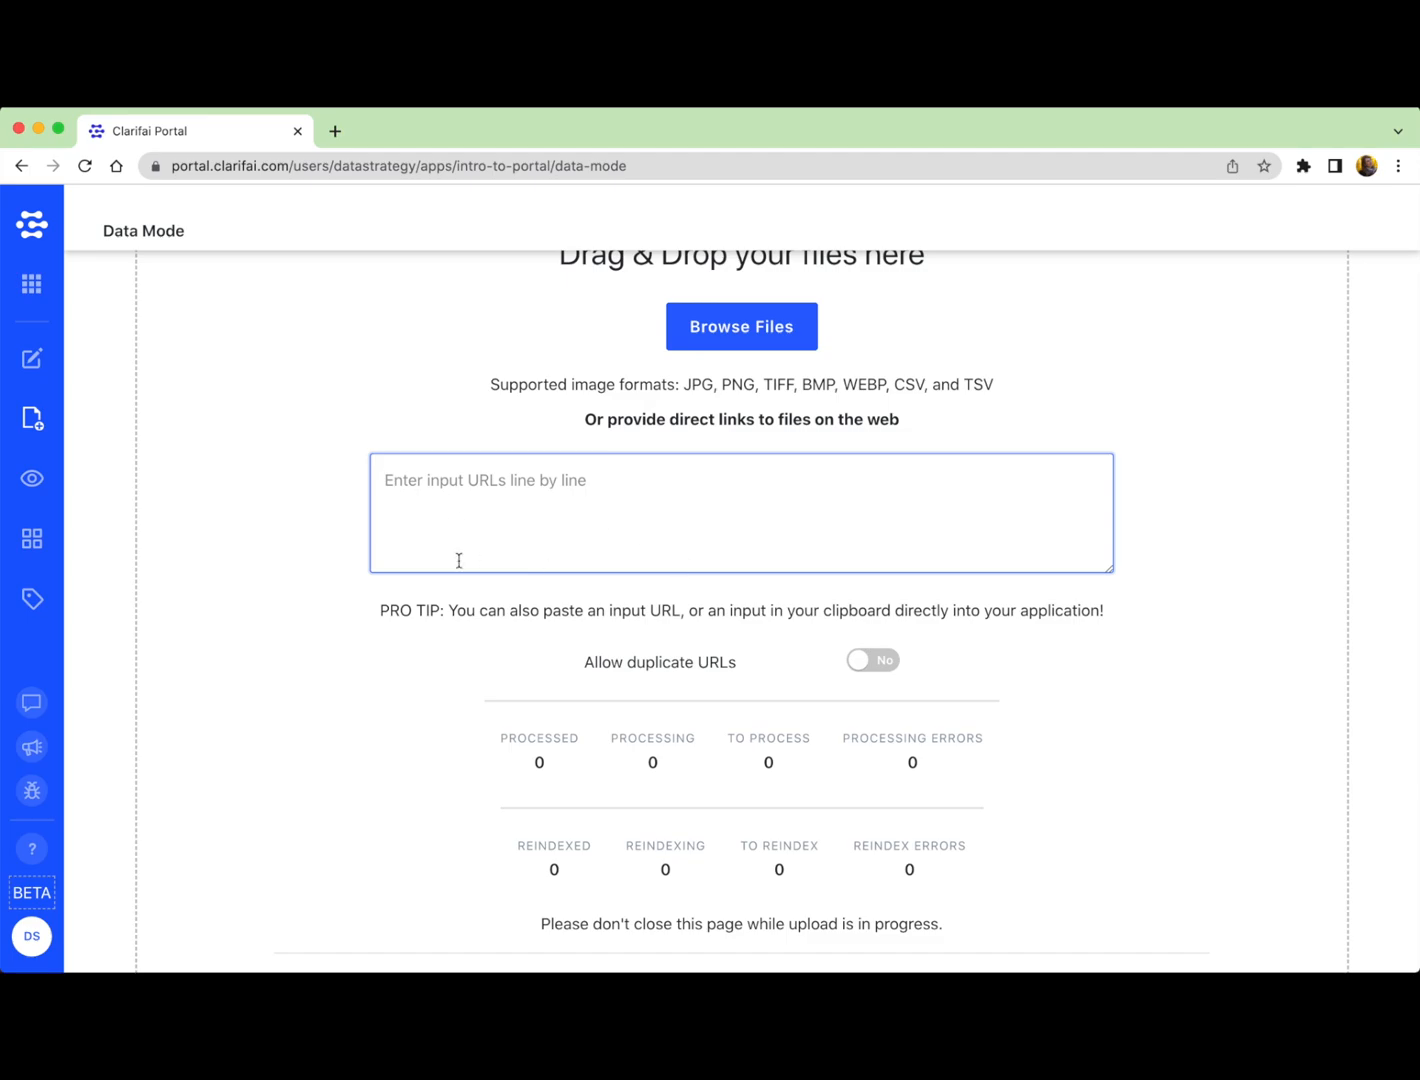
mouse_move(1216, 660)
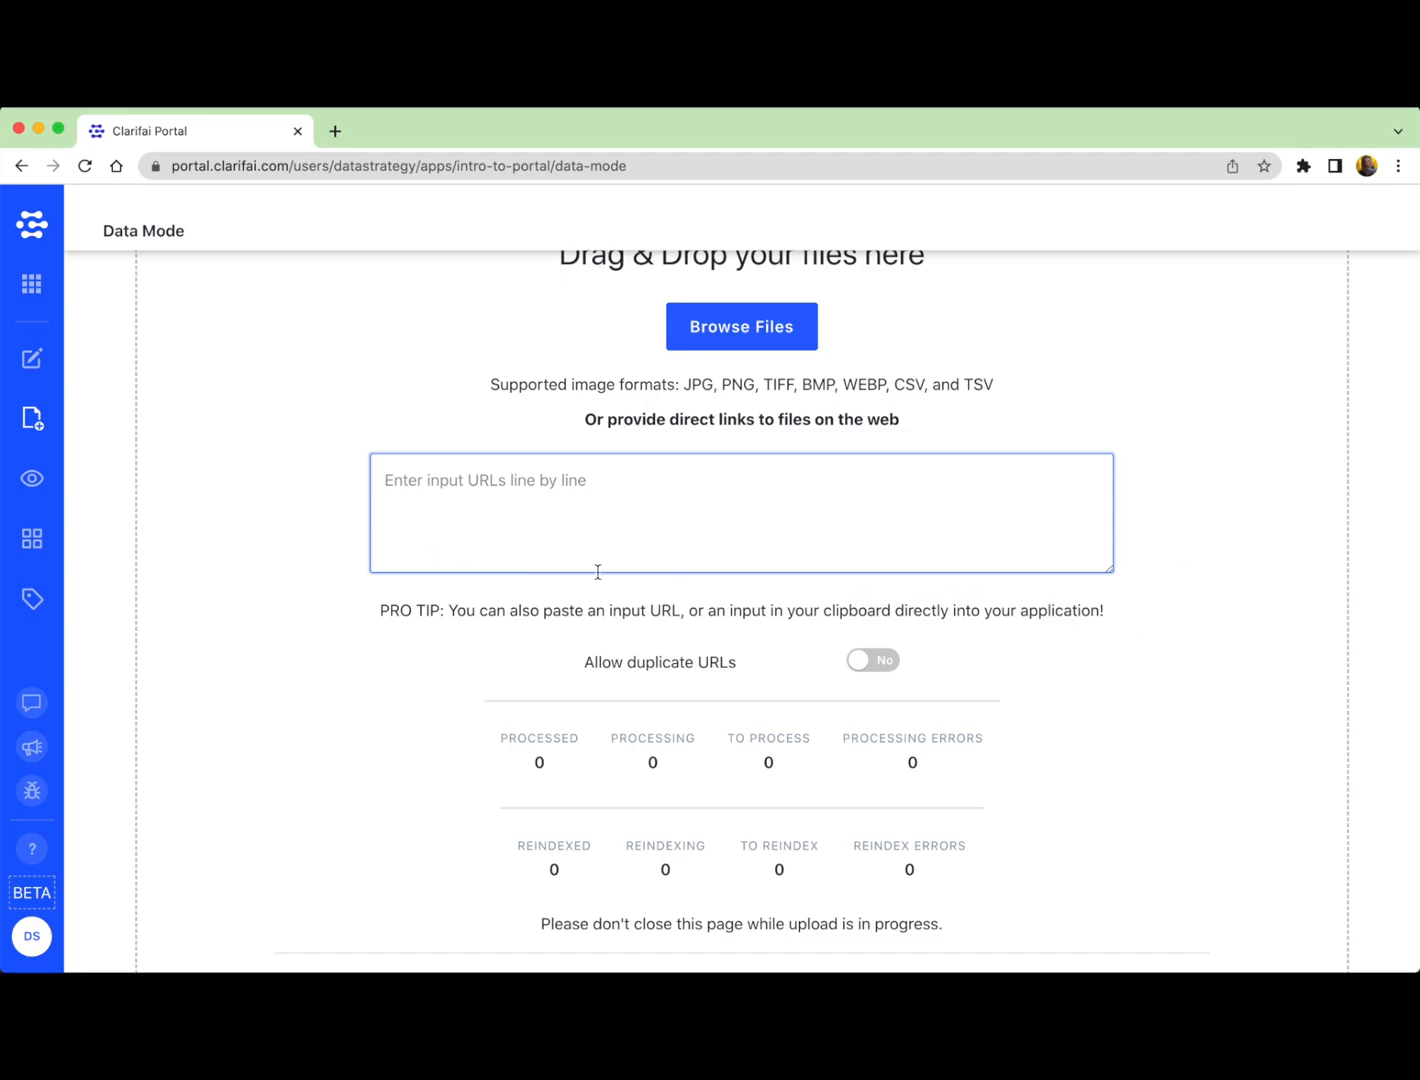
mouse_move(222, 744)
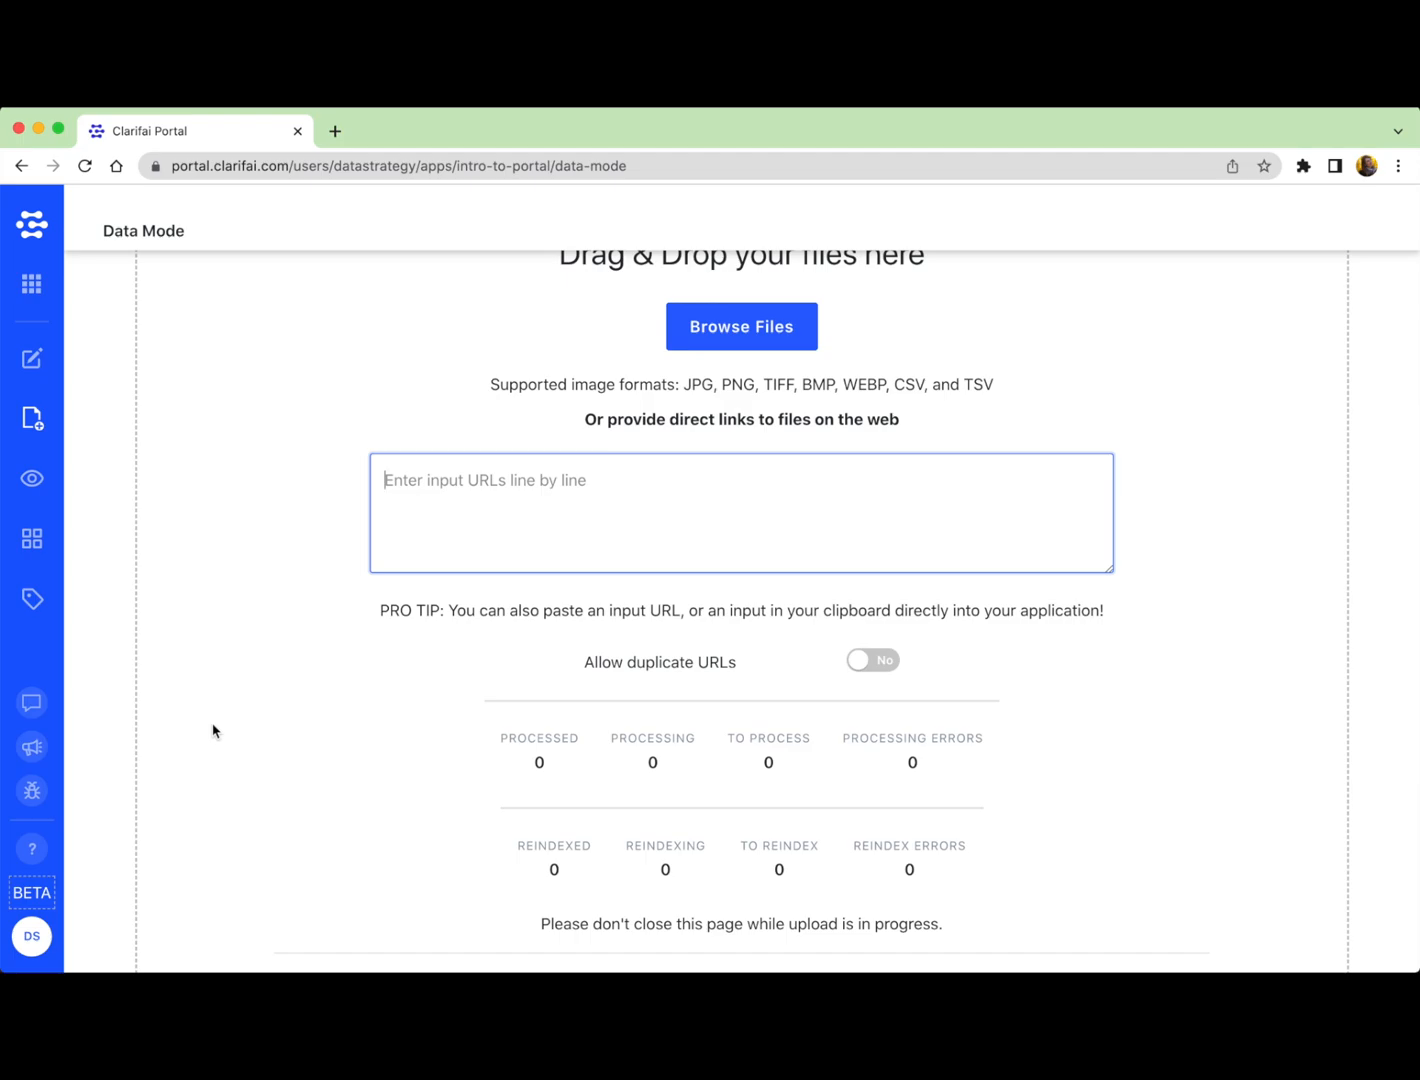
mouse_move(208, 780)
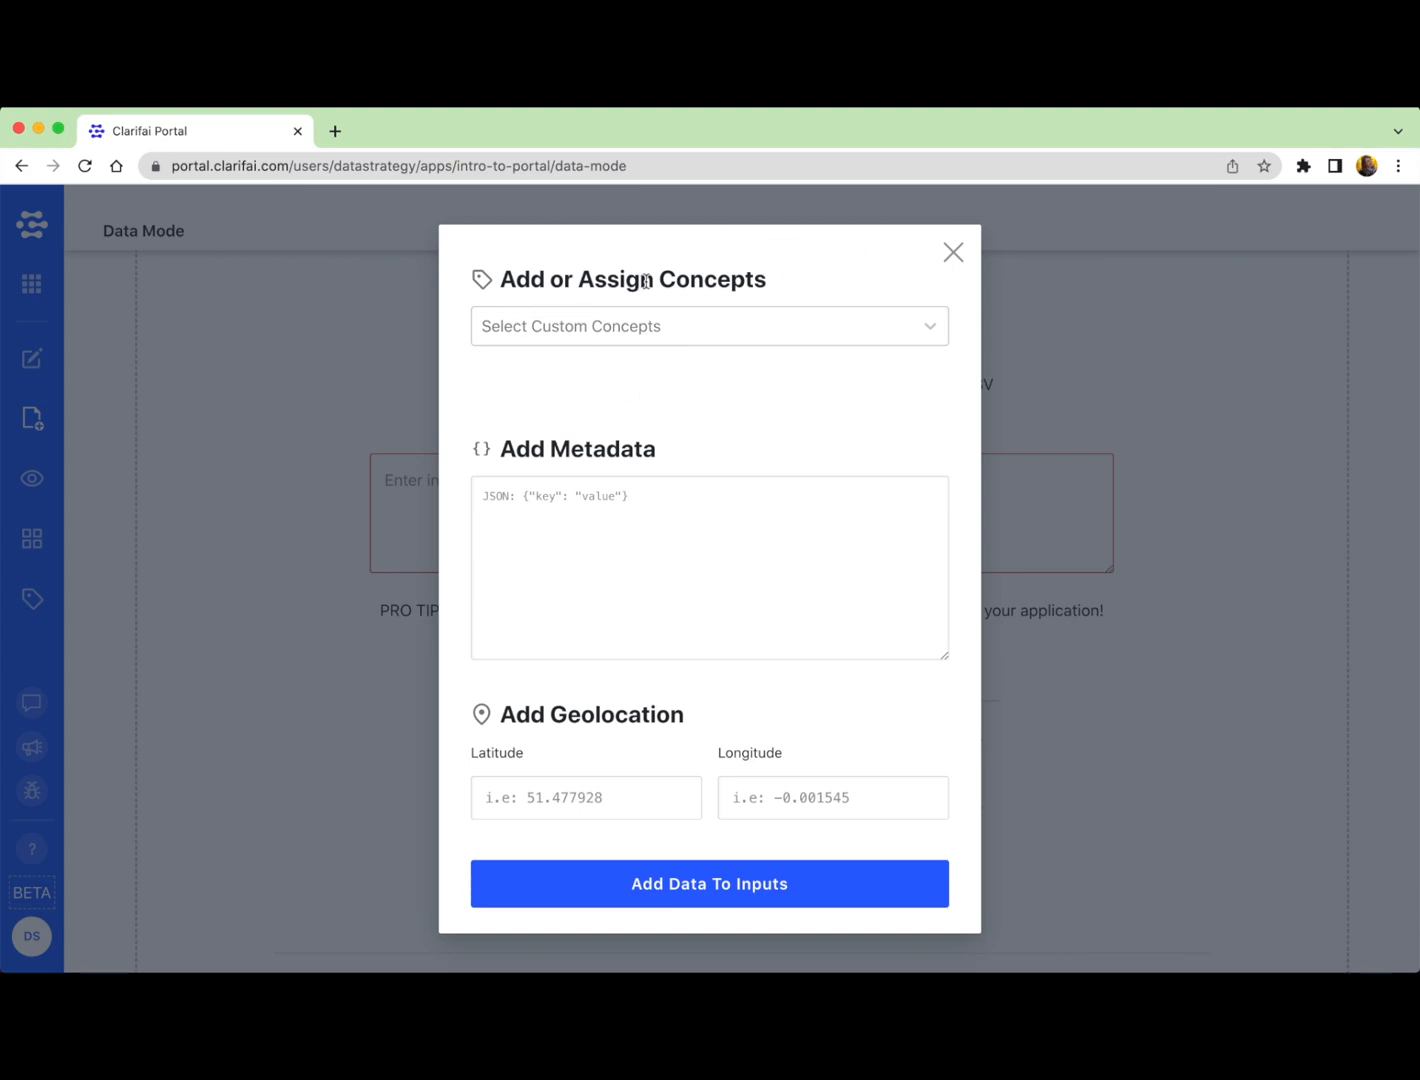
mouse_move(848, 276)
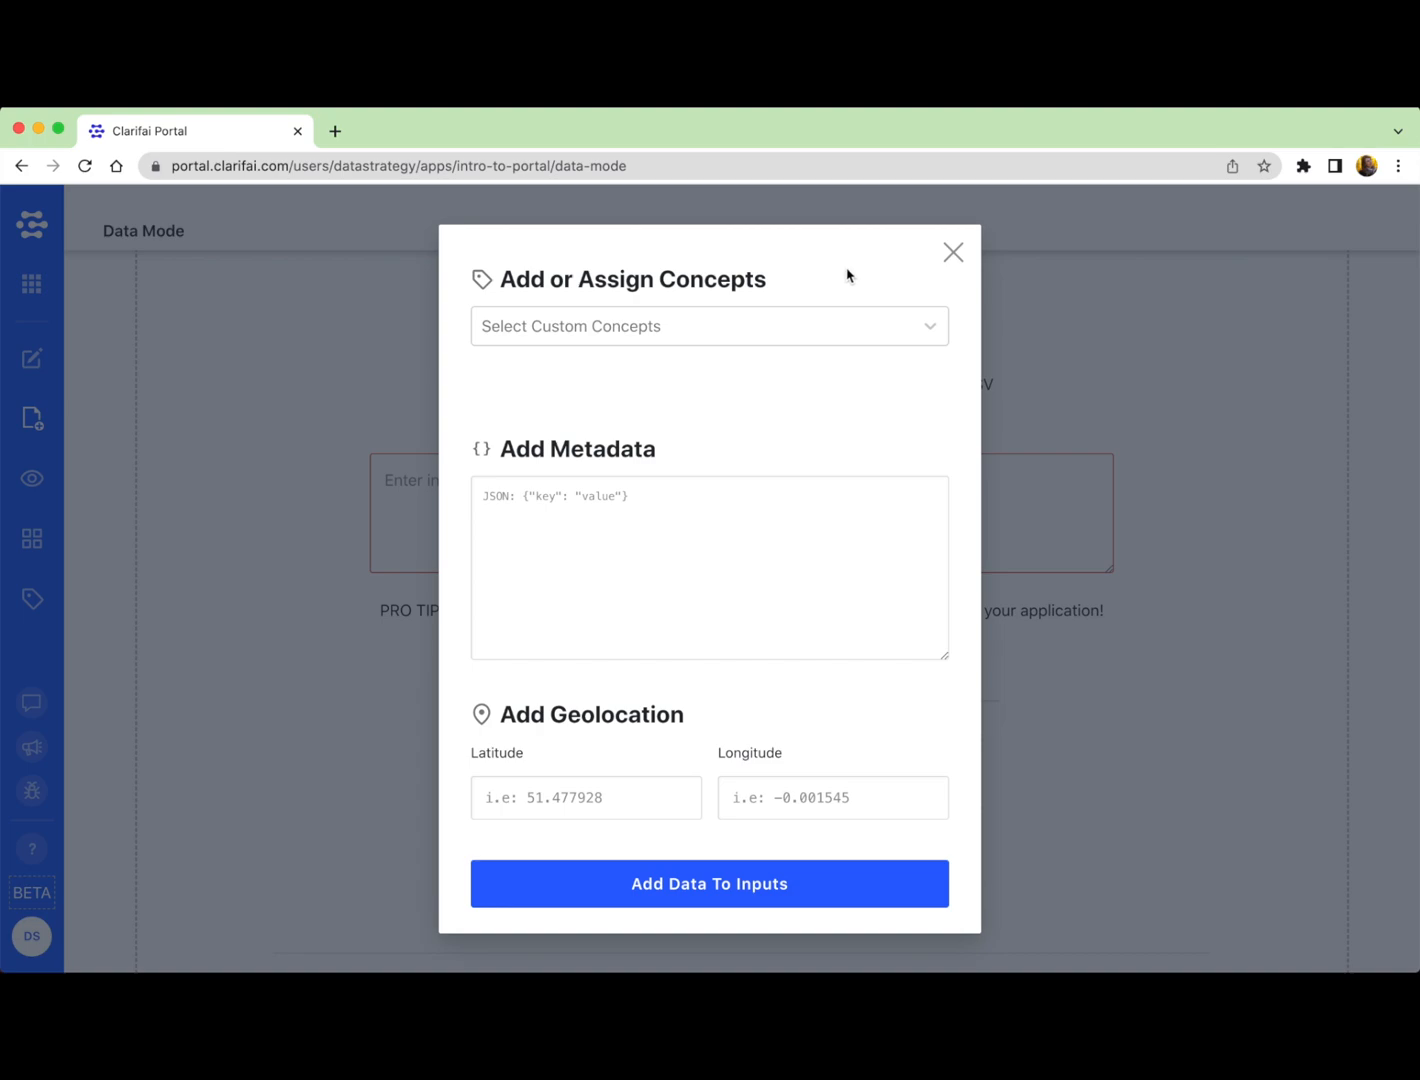
mouse_move(946, 262)
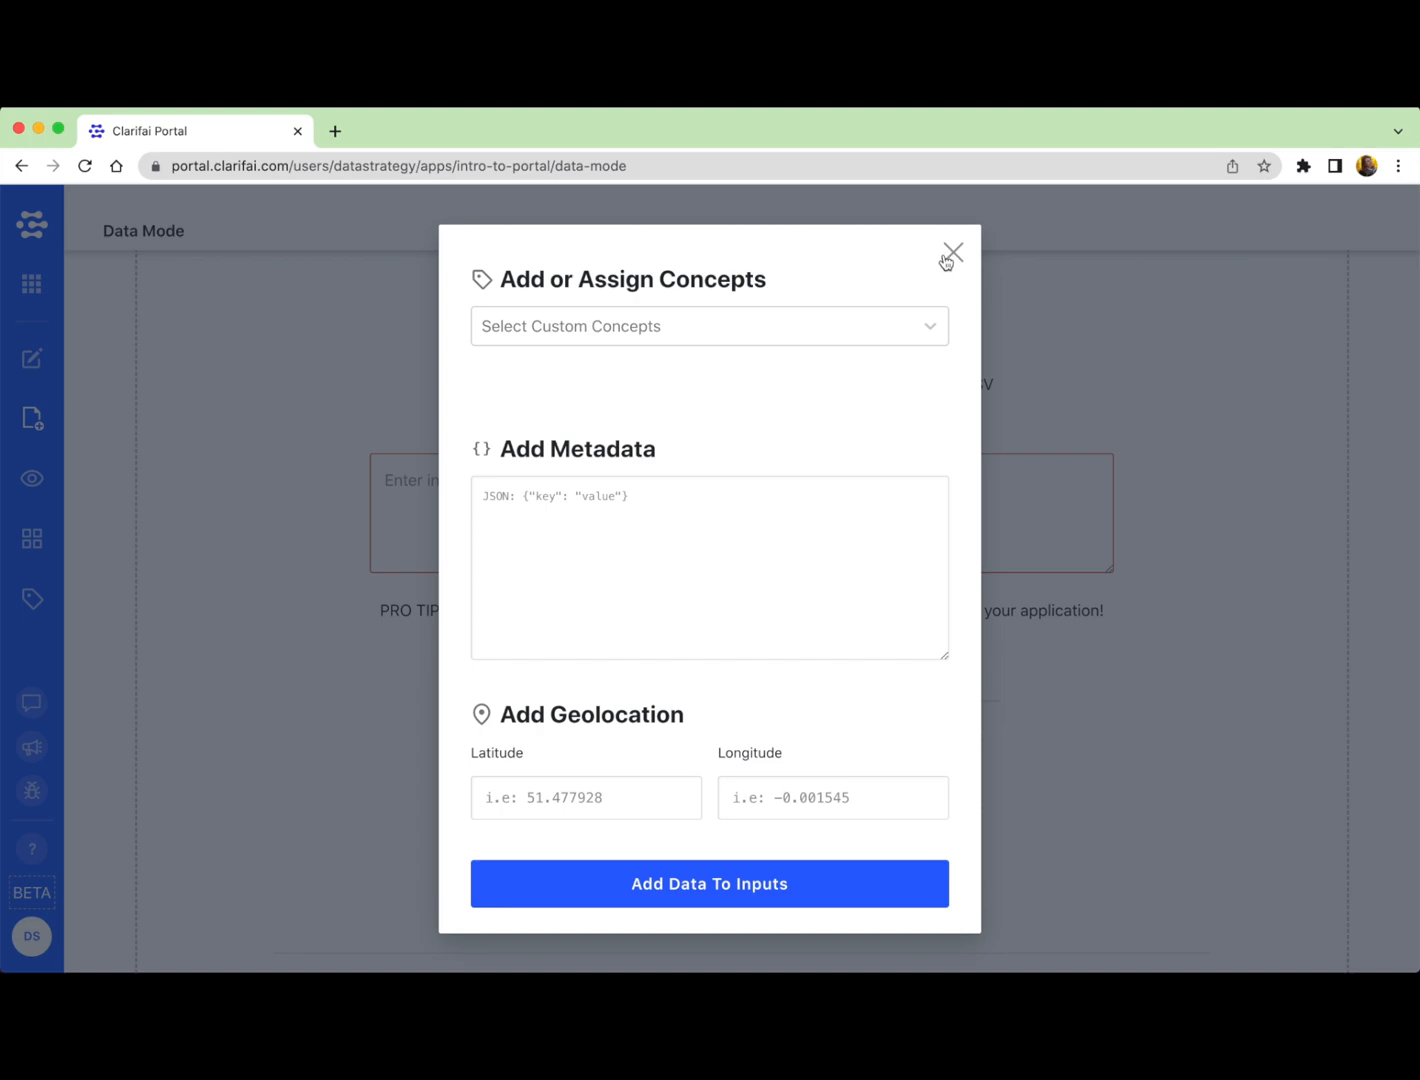
Step: Close the Add or Assign Concepts dialog without adding any data
click(952, 252)
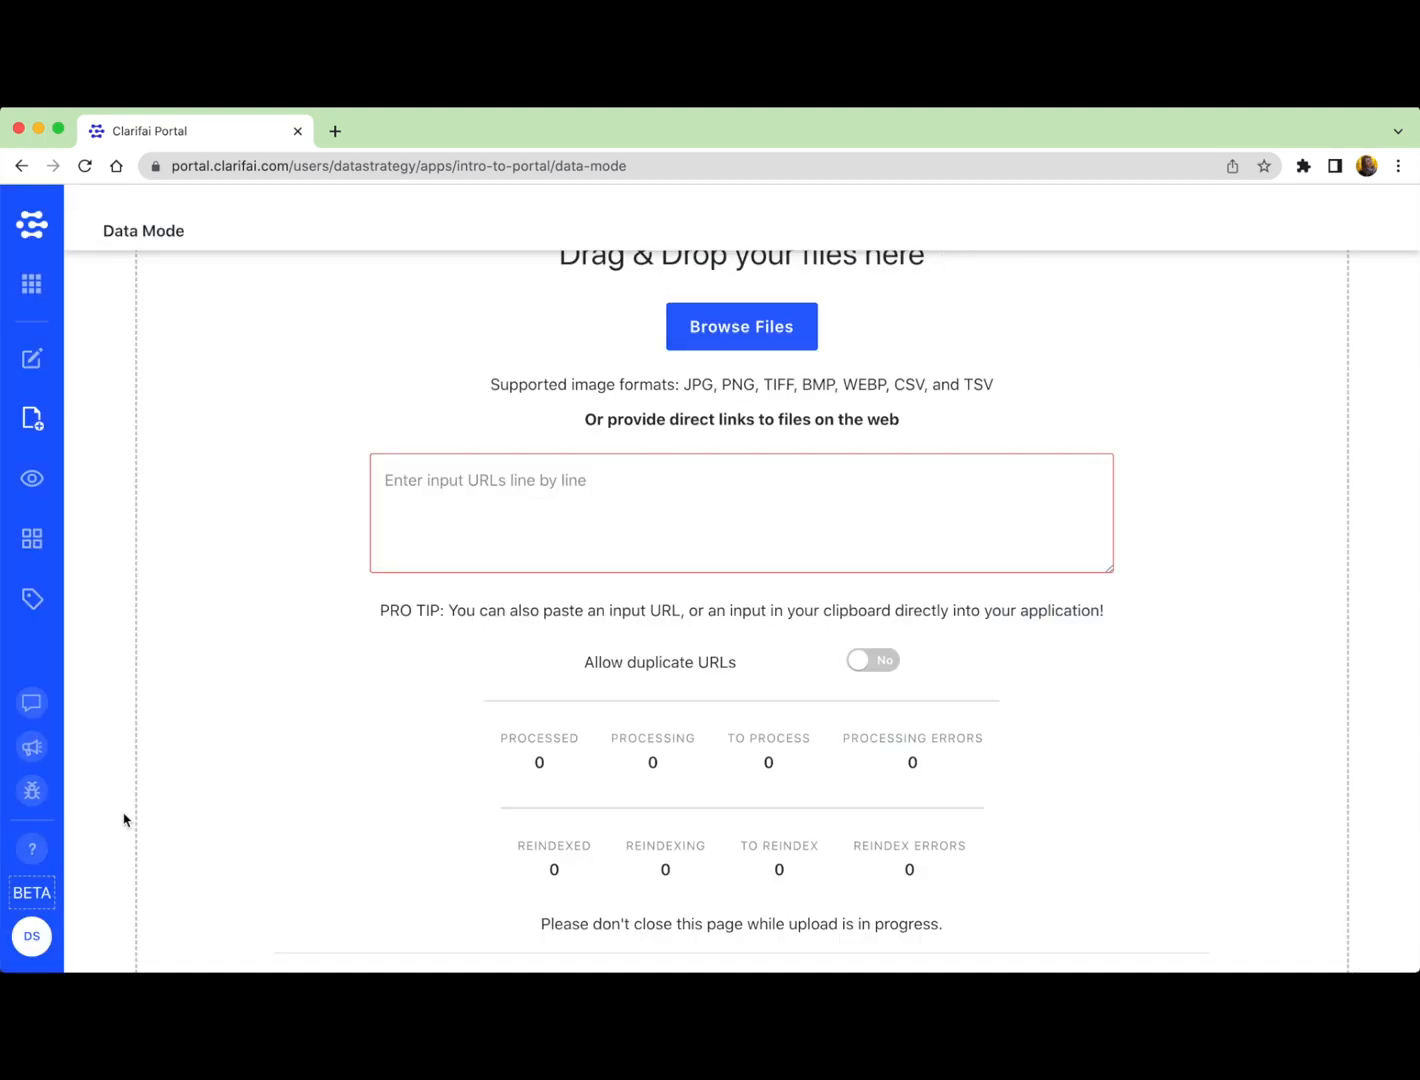
Step: Check the '25/25 files submitted' status on the Data Mode page
scroll(down, 3)
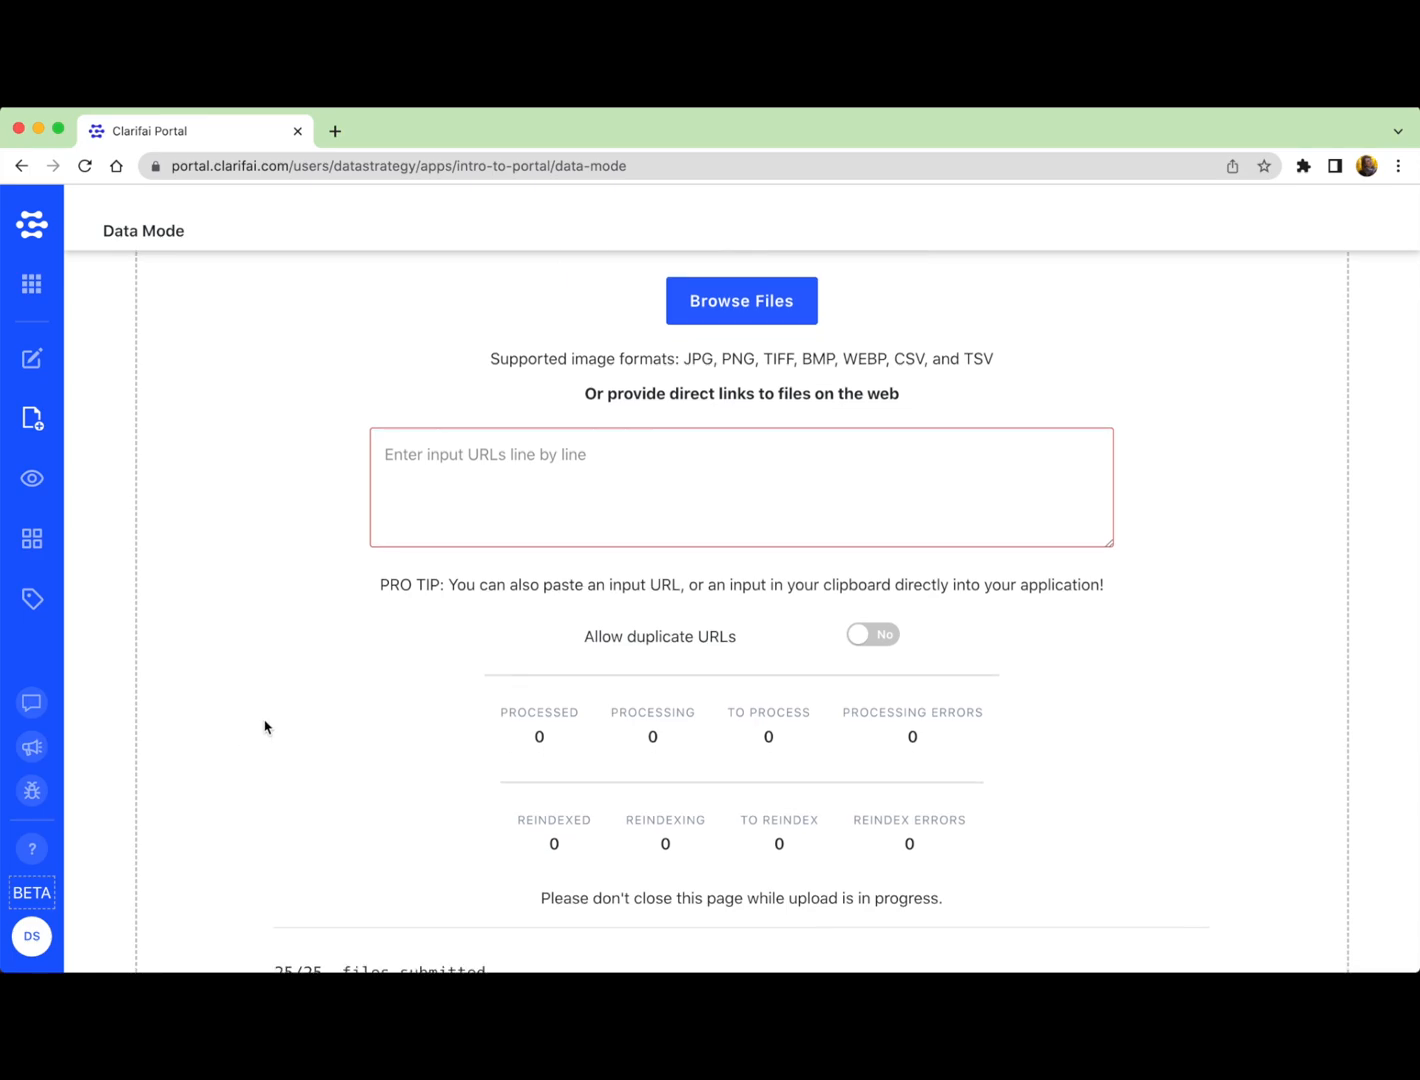
mouse_move(442, 728)
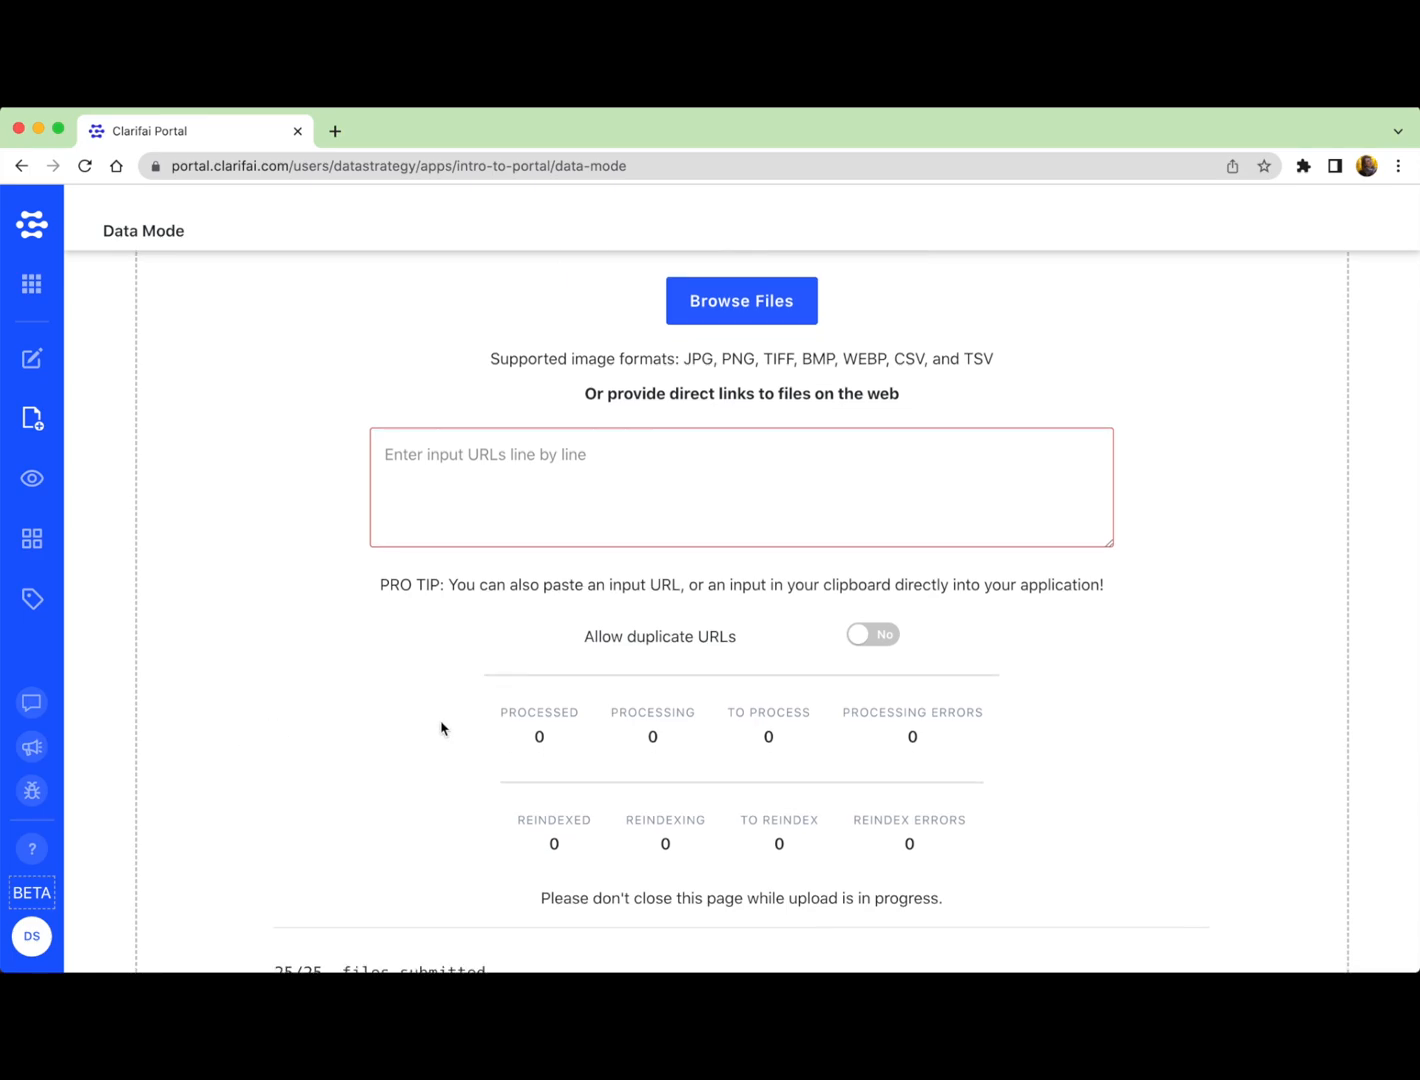
scroll(down, 3)
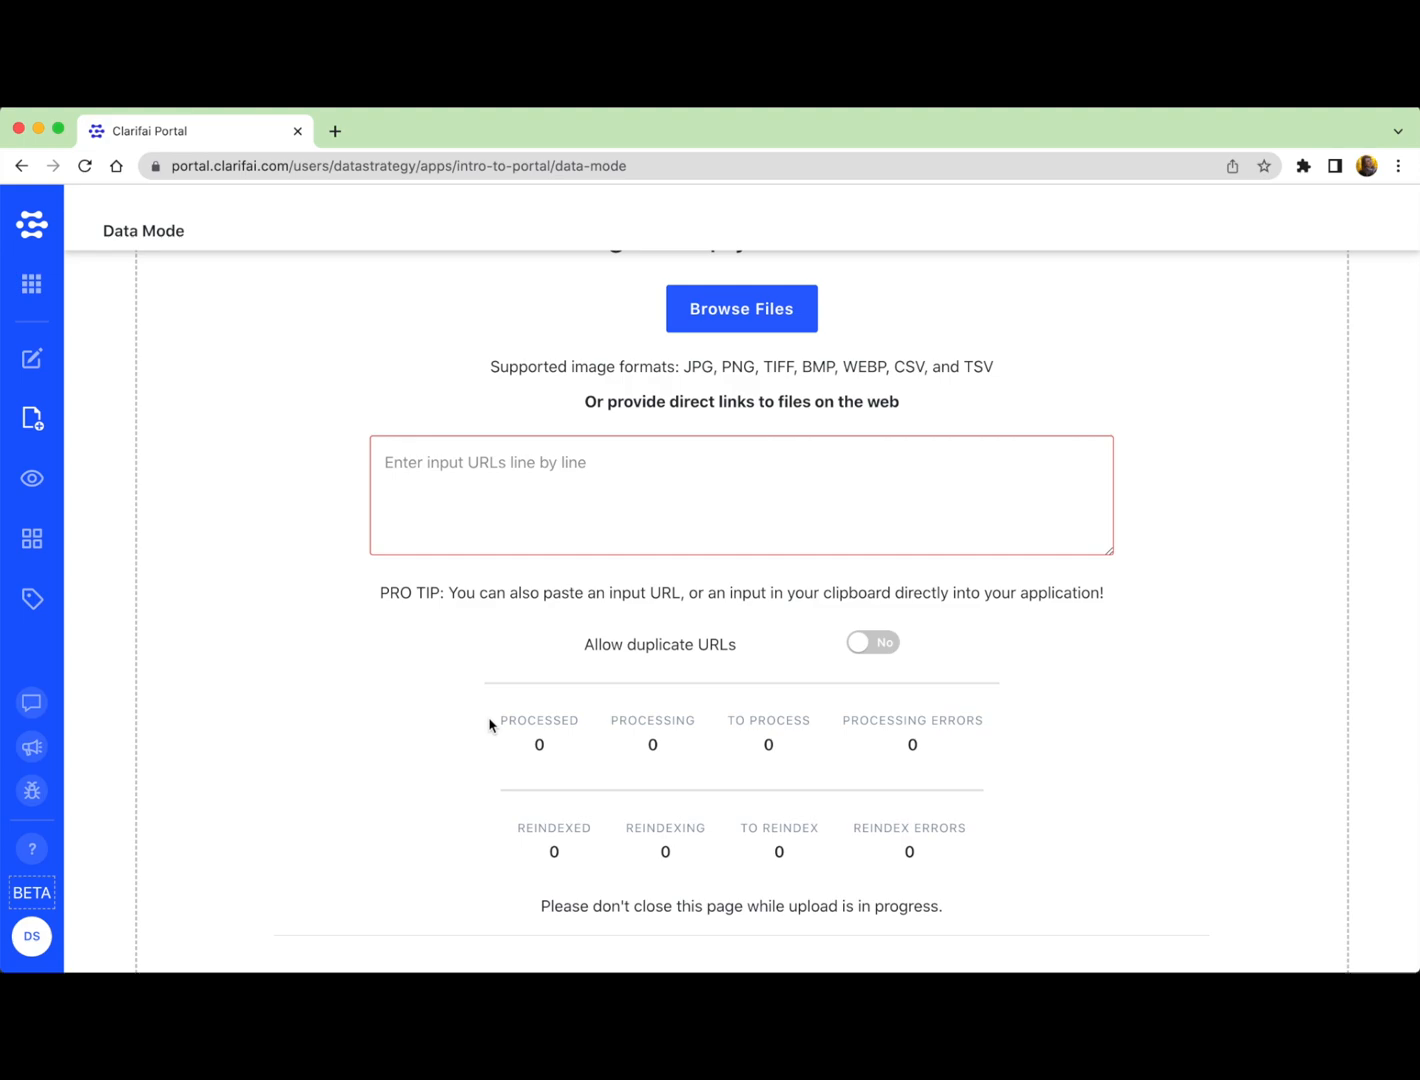
mouse_move(204, 478)
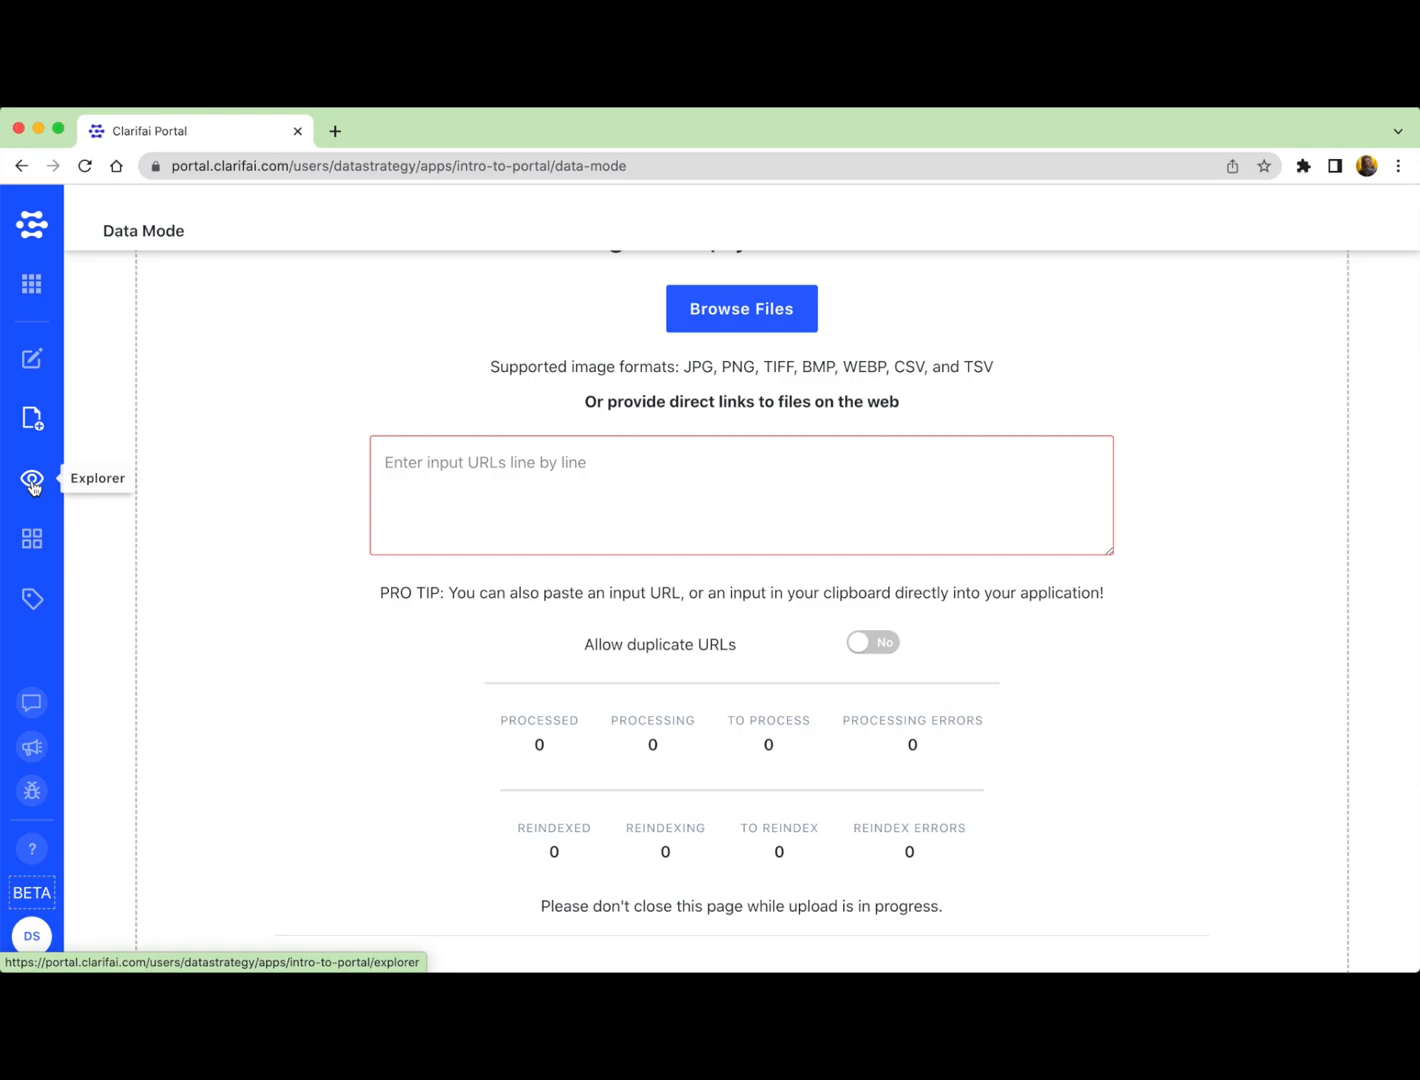
Step: Show the 25 uploaded images in the Explorer grid via the sidebar eye icon
click(32, 480)
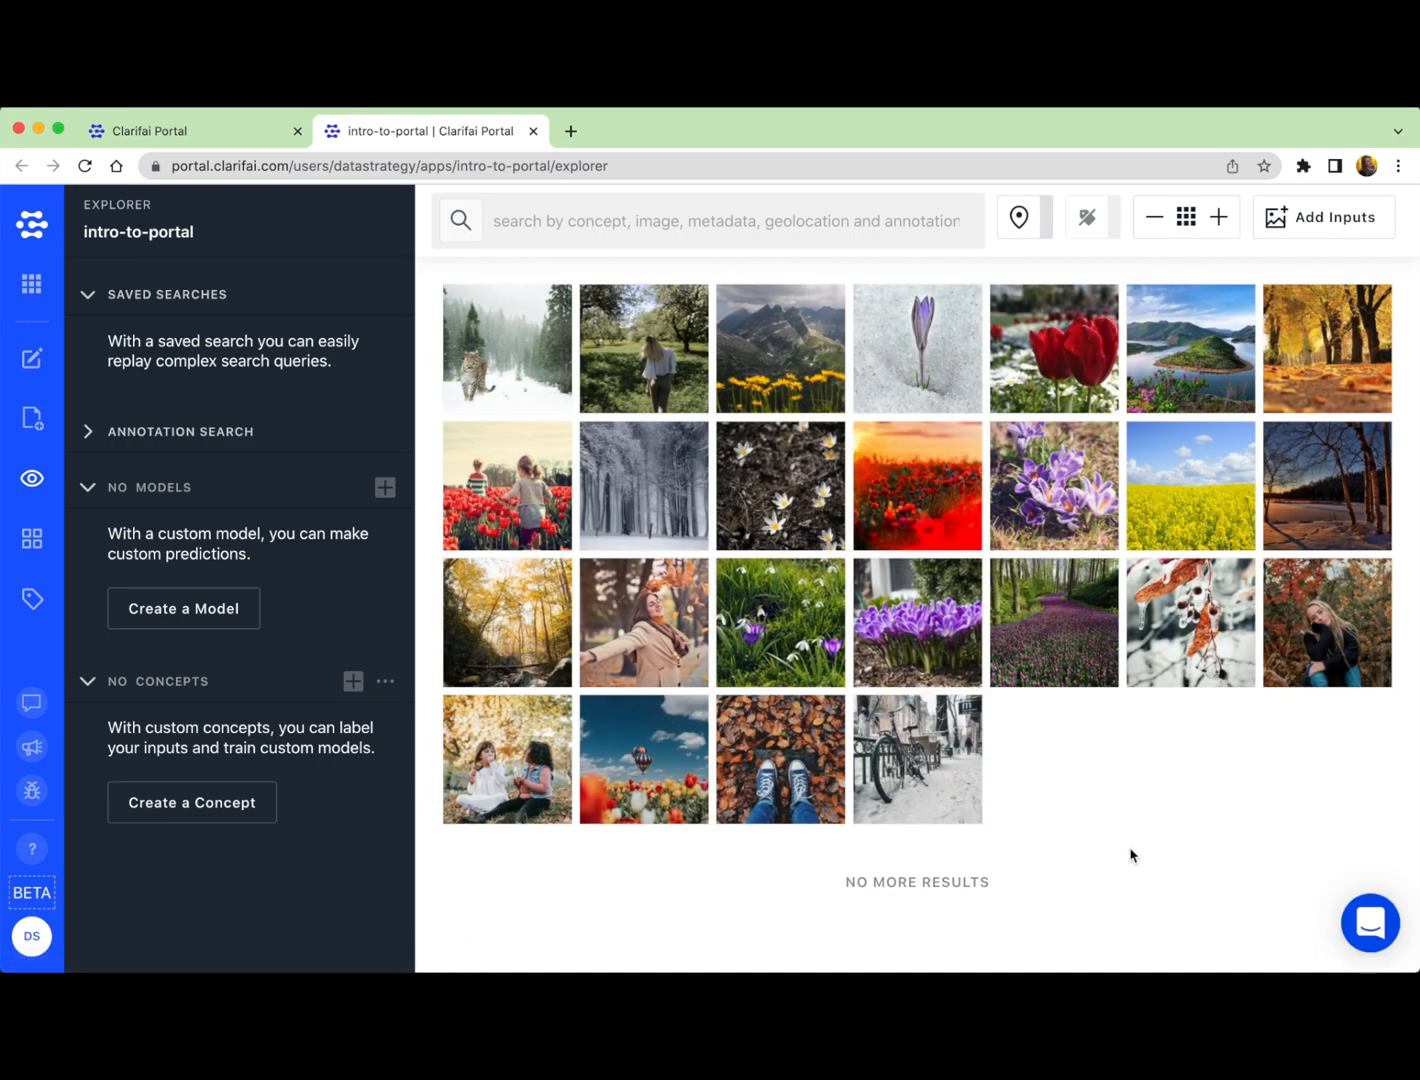
mouse_move(1072, 866)
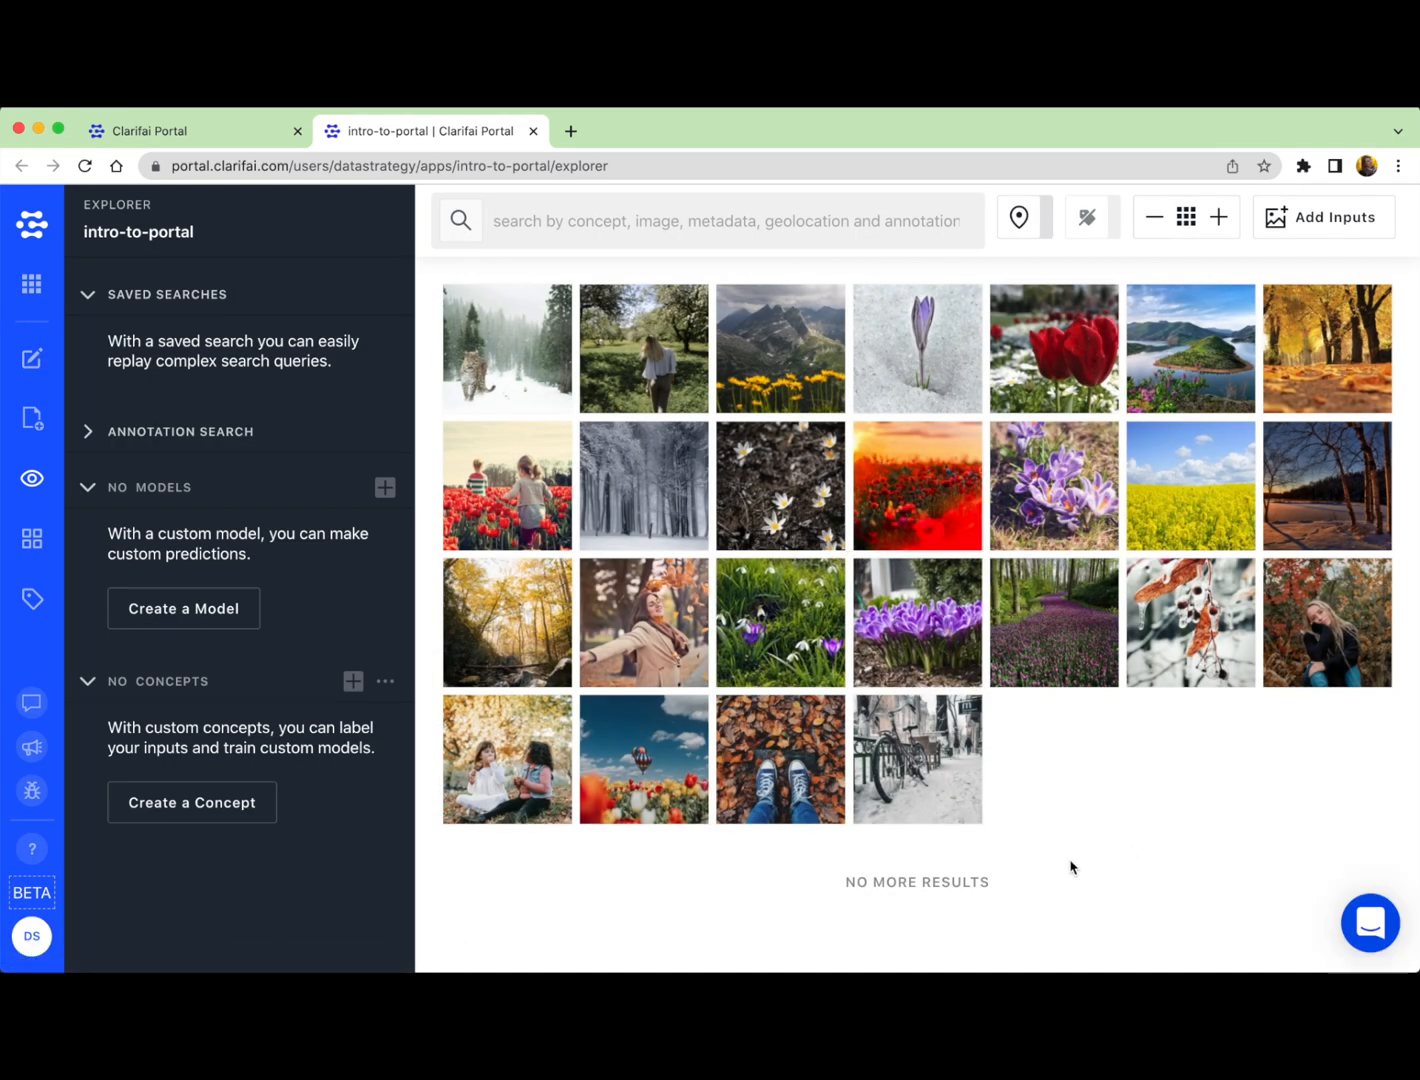